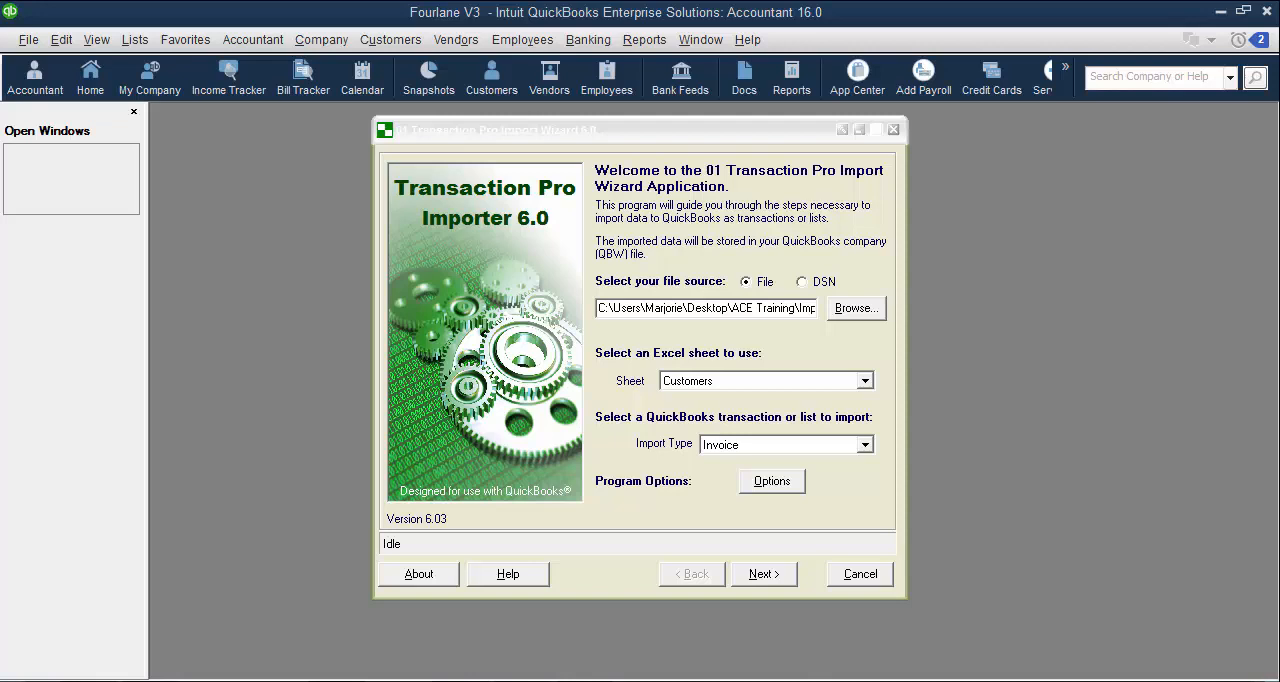
# - Open Baystate Consulting's properties under Integrated Applications company preferences in QuickBooks Enterprise
pyautogui.click(639, 127)
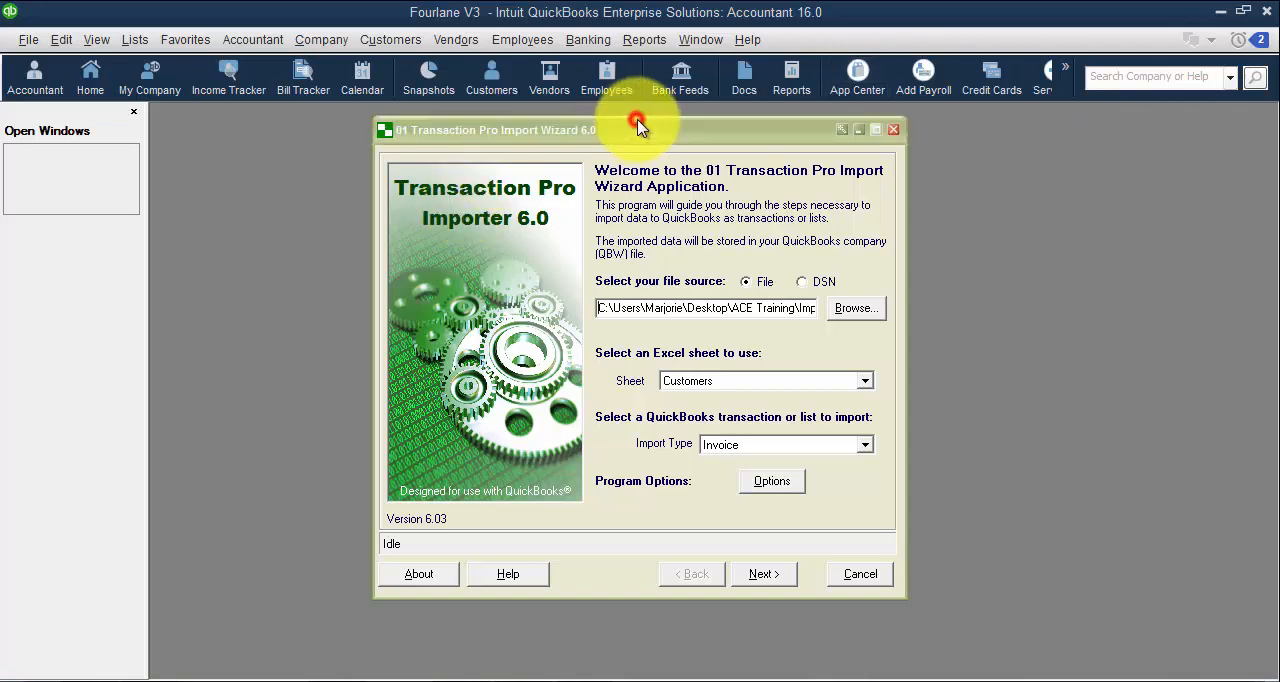
pyautogui.moveTo(642, 128)
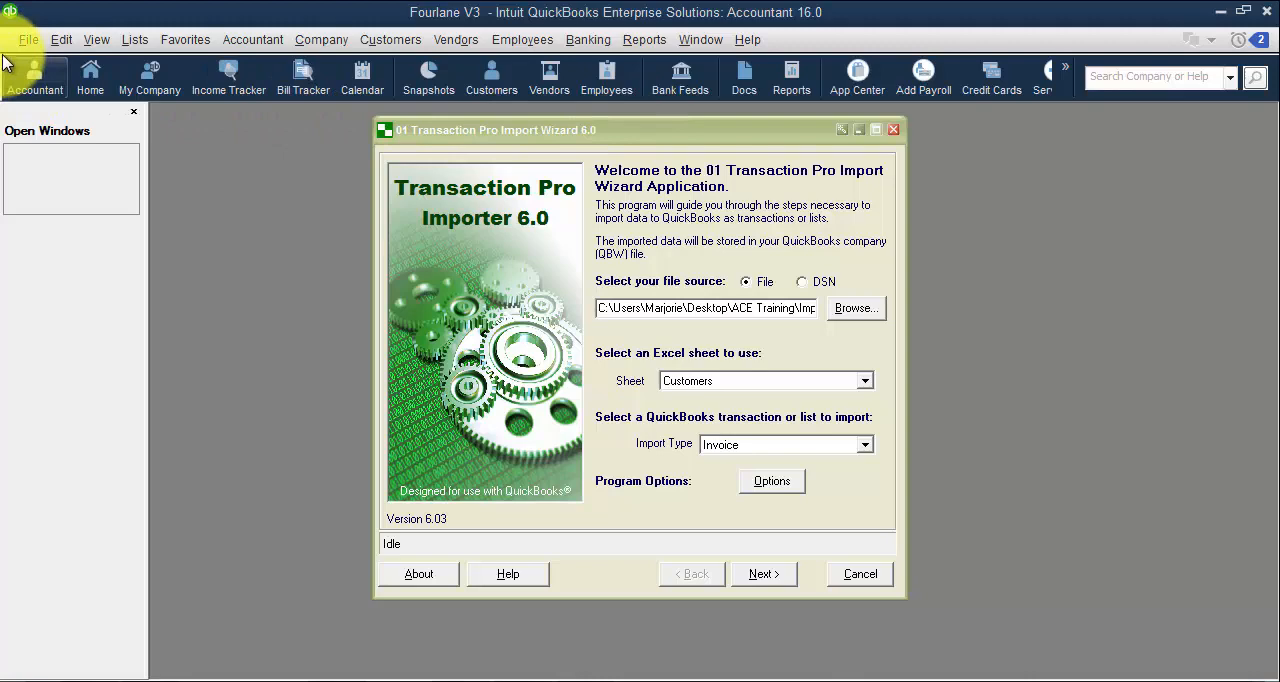
pyautogui.moveTo(32, 48)
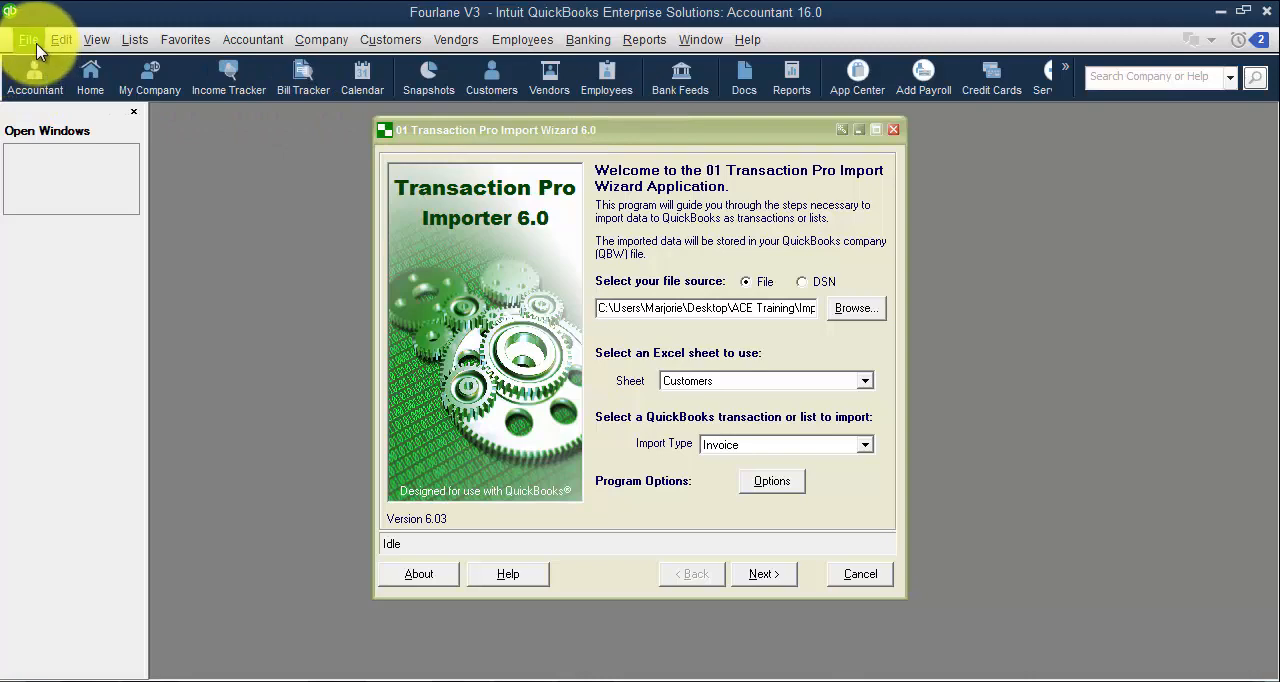
pyautogui.click(62, 39)
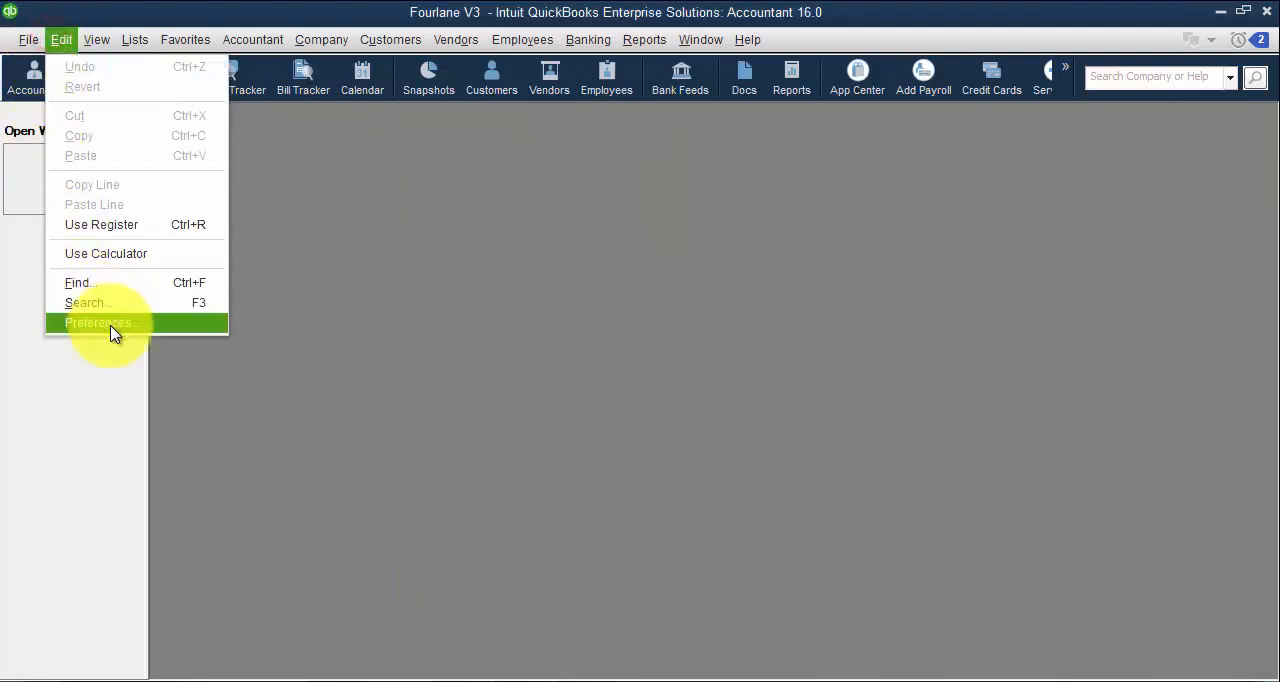
pyautogui.click(97, 322)
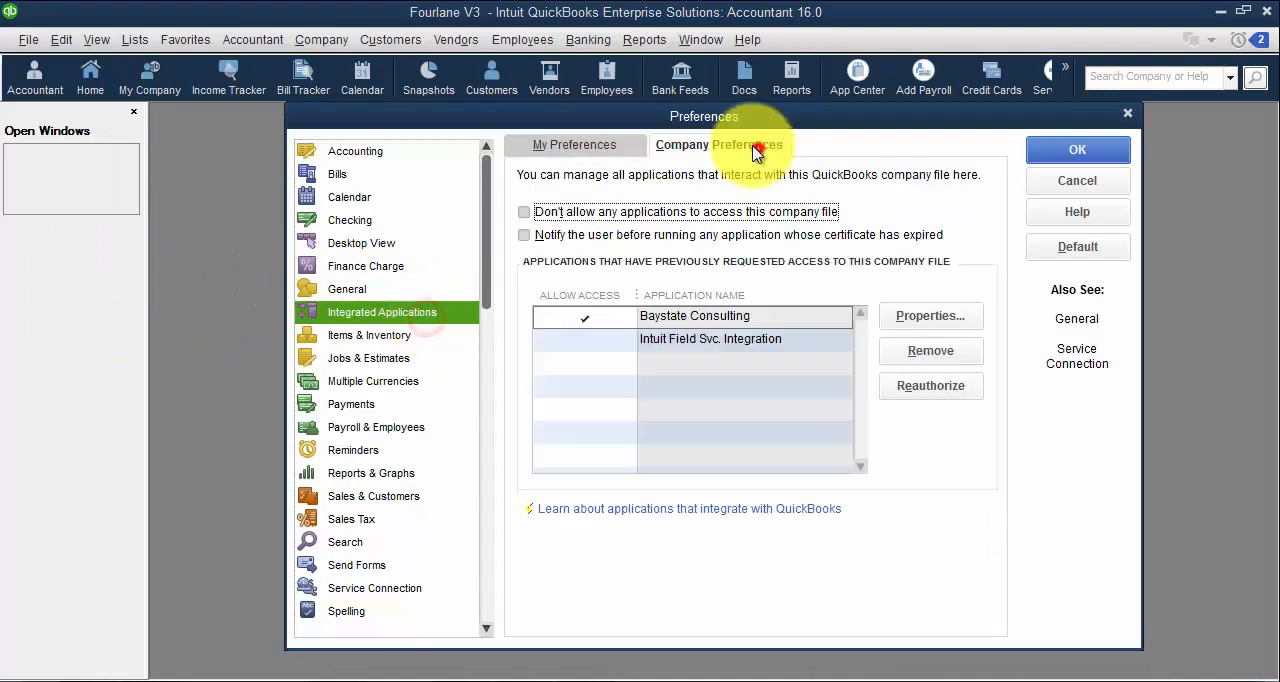
pyautogui.click(724, 316)
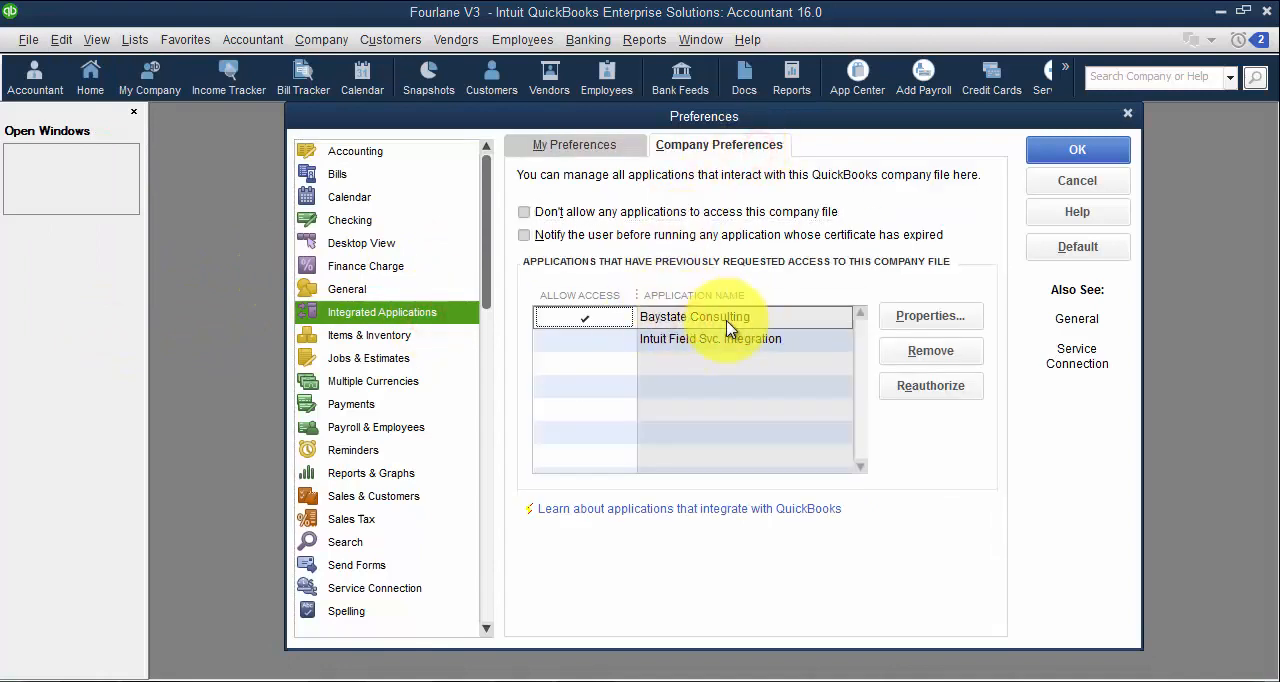
pyautogui.click(930, 315)
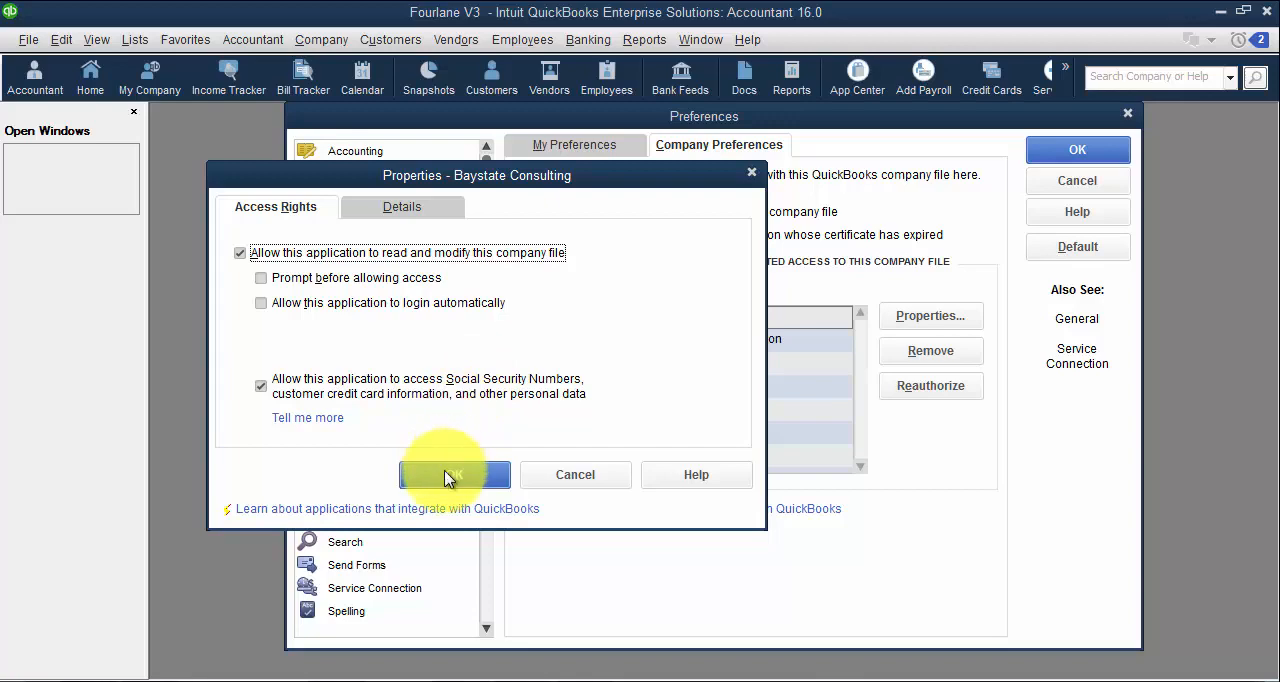
# - Accept Baystate Consulting's access rights and return to the import wizard welcome screen
pyautogui.click(454, 475)
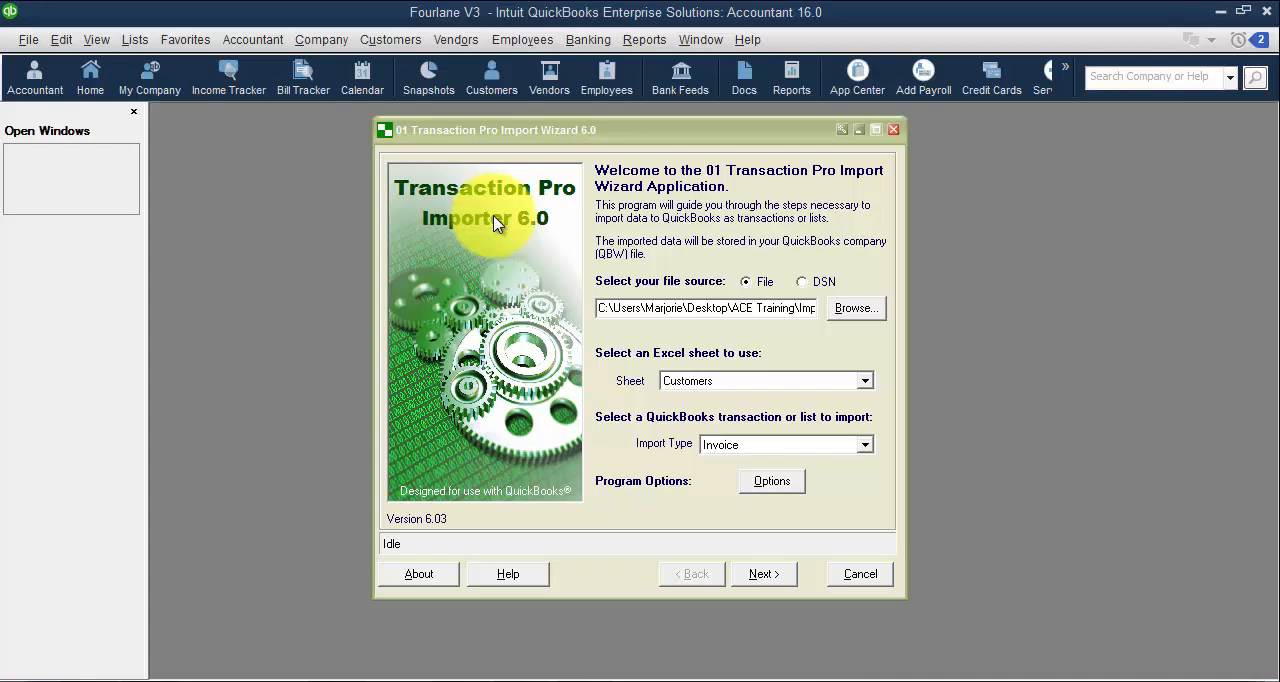
pyautogui.moveTo(549, 260)
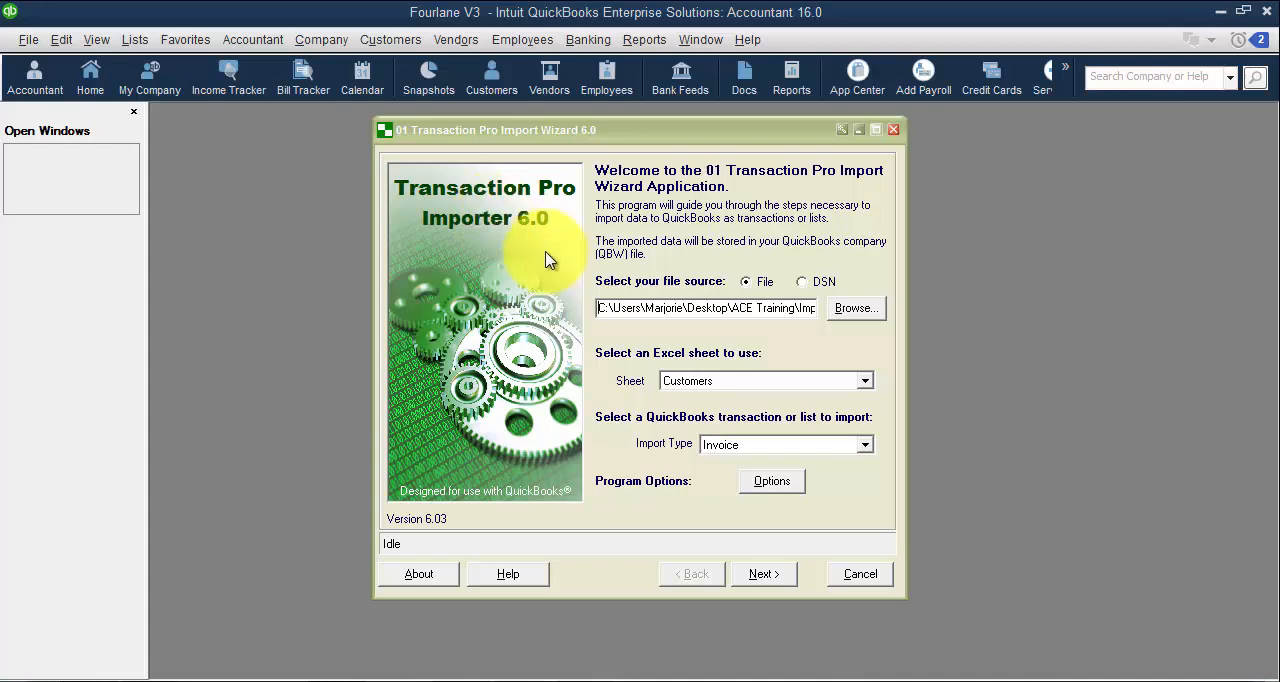
pyautogui.moveTo(565, 256)
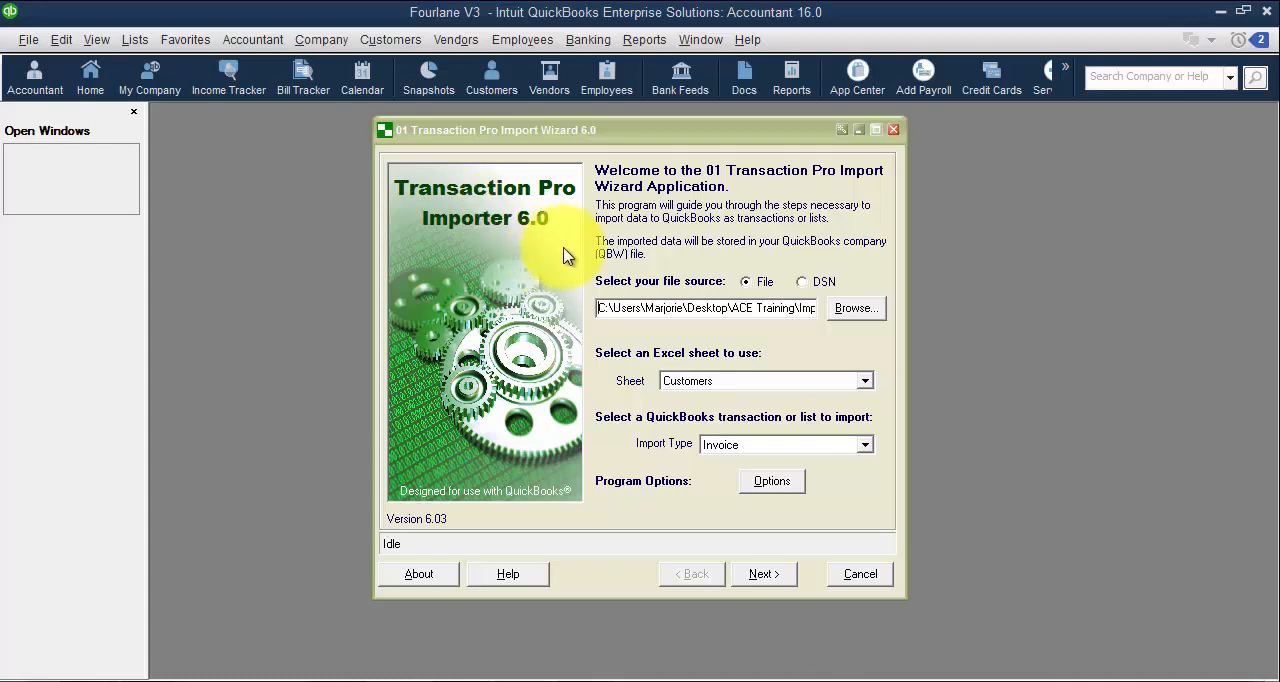
pyautogui.moveTo(569, 262)
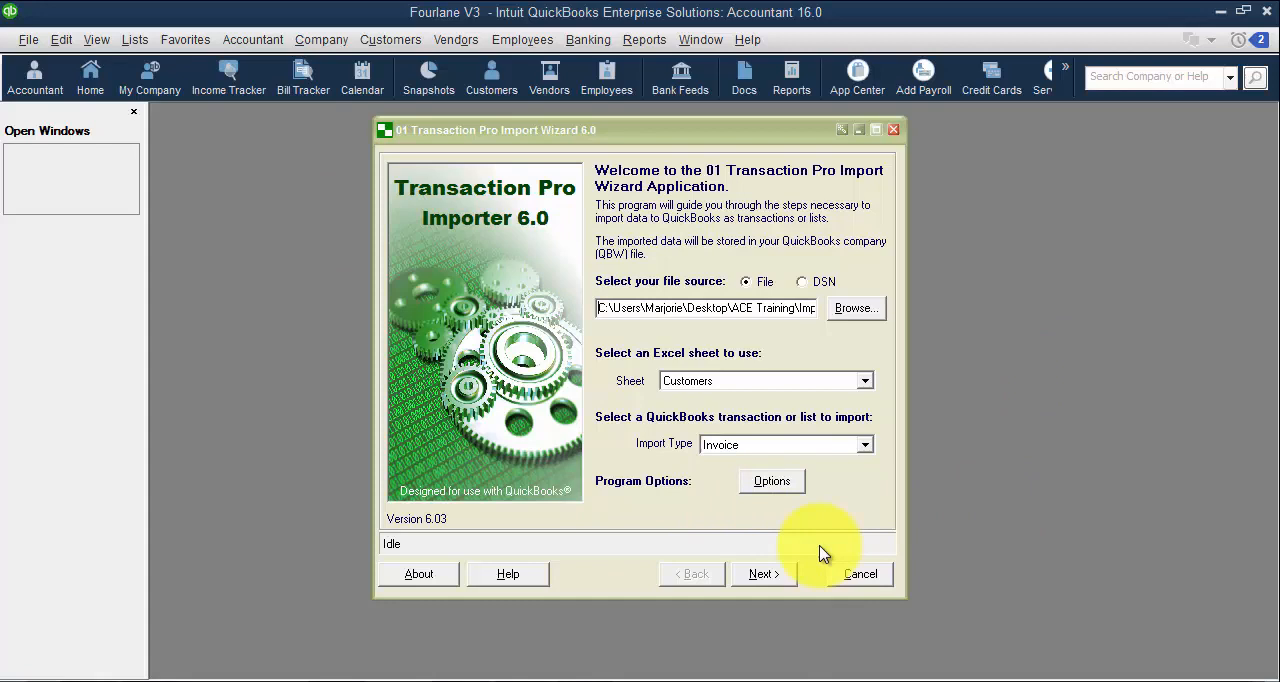
pyautogui.moveTo(612, 222)
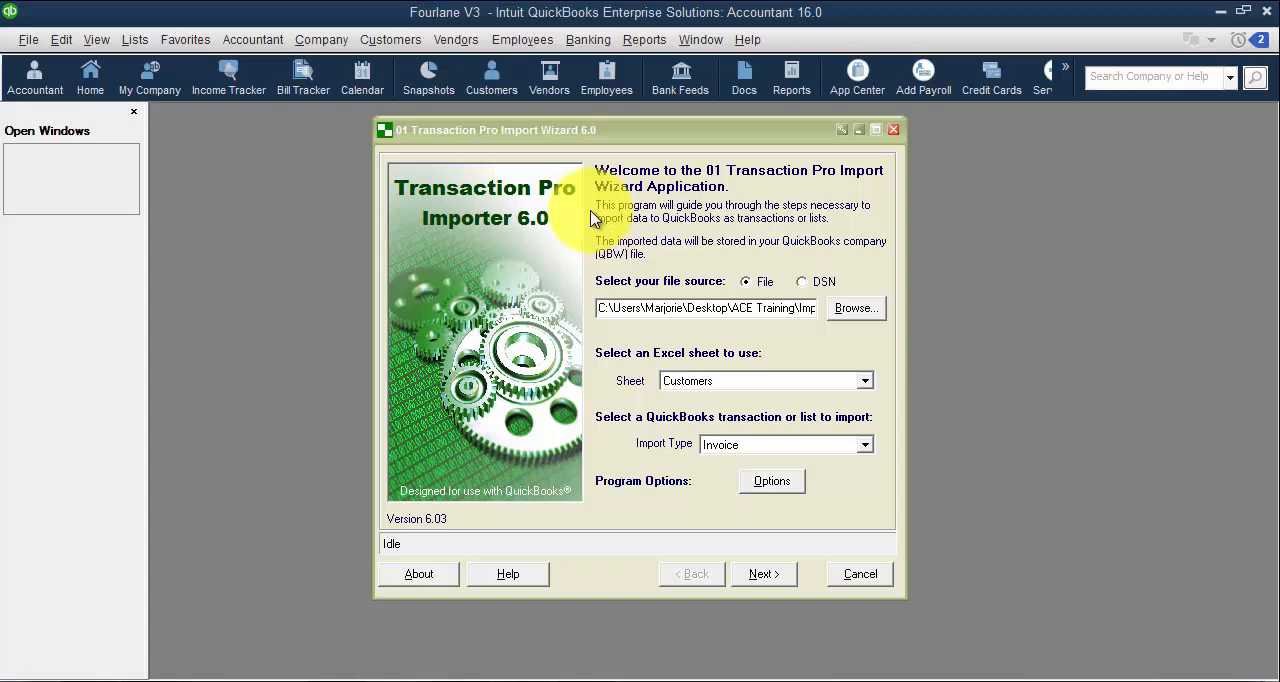
pyautogui.moveTo(810, 378)
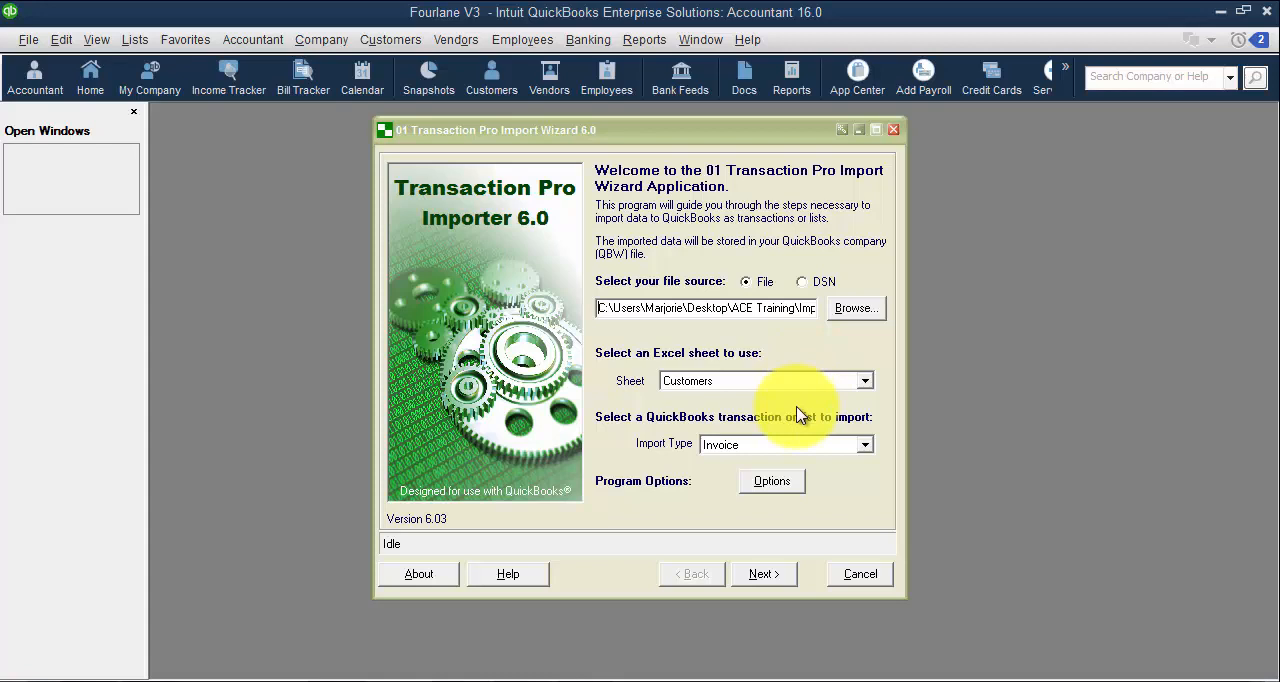
pyautogui.moveTo(670, 160)
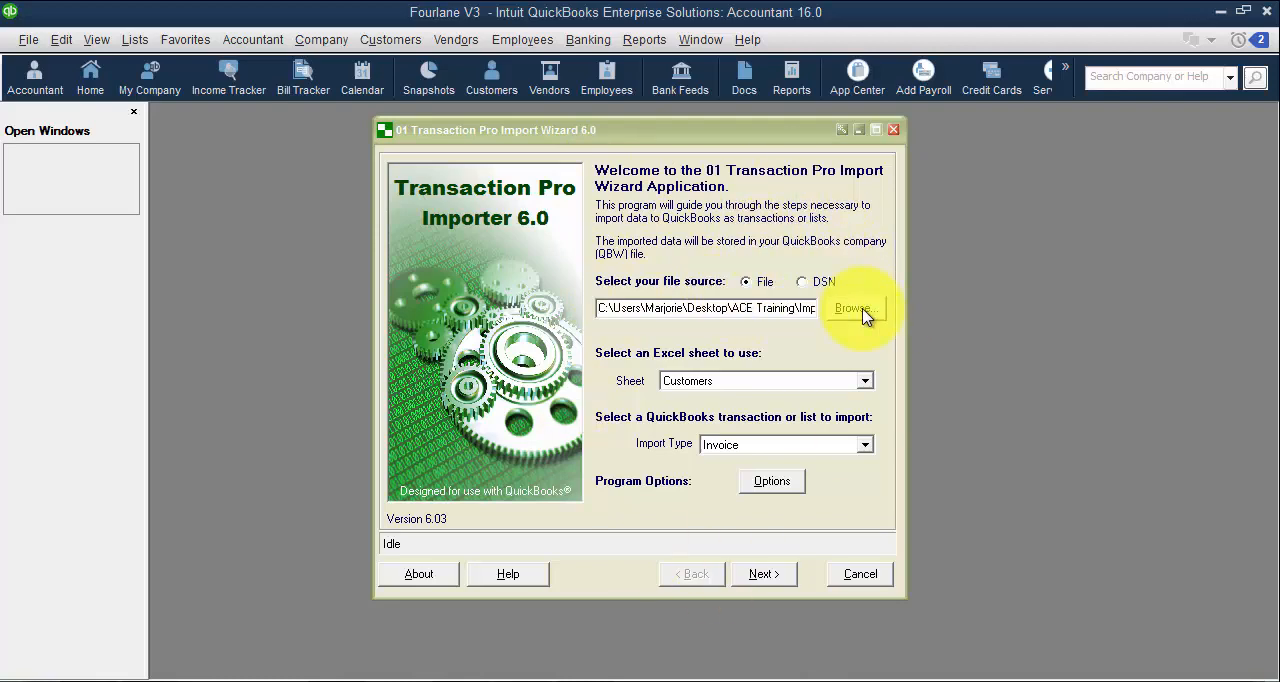
# - Load the '08 Sample Data for Paste From Excel' workbook as the import source
pyautogui.click(852, 308)
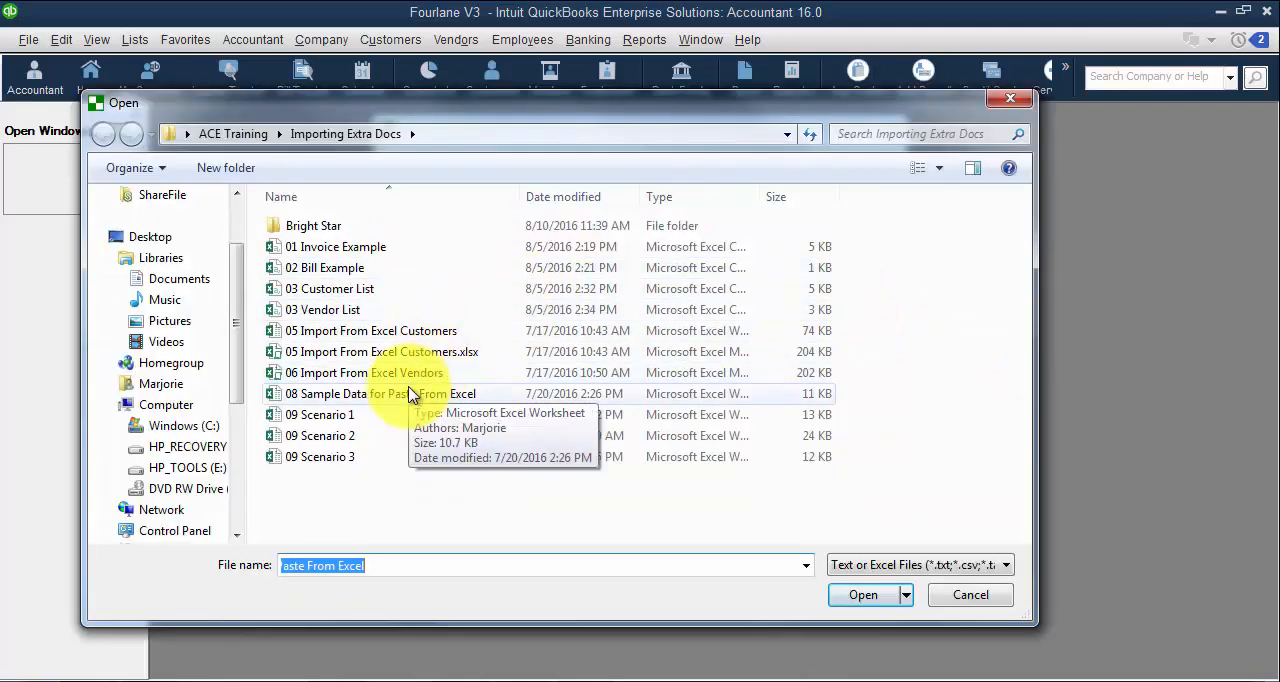
pyautogui.click(863, 595)
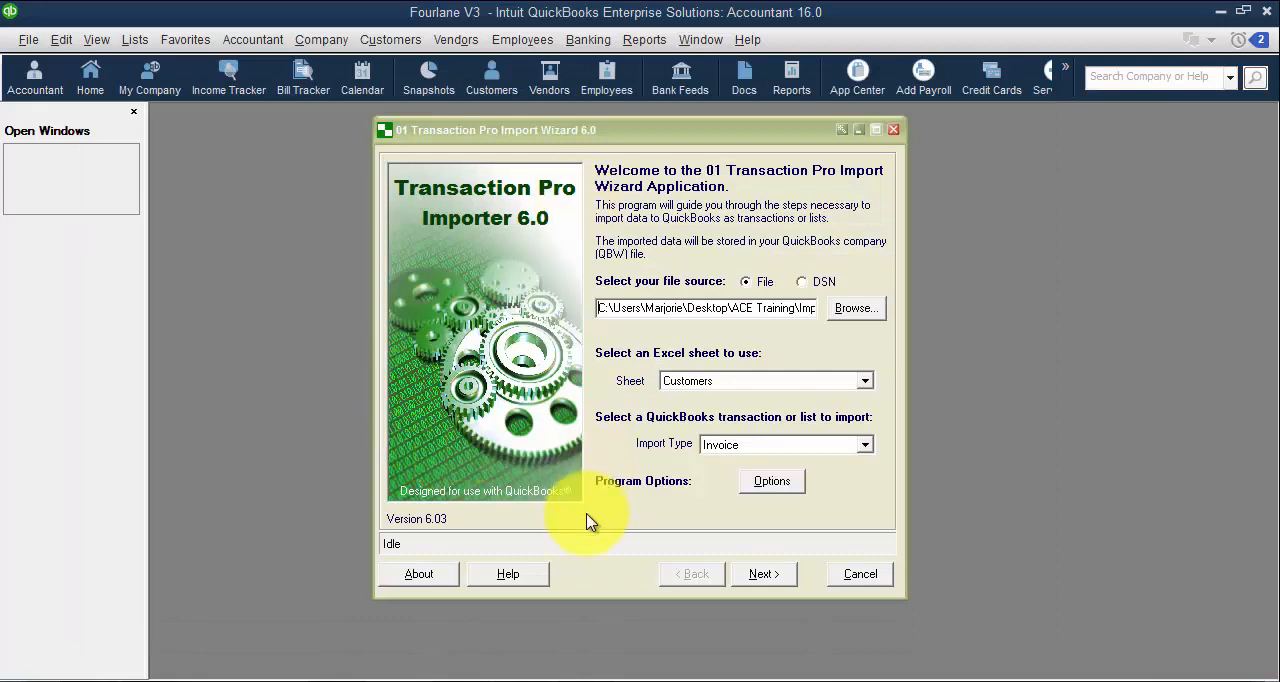
pyautogui.moveTo(571, 545)
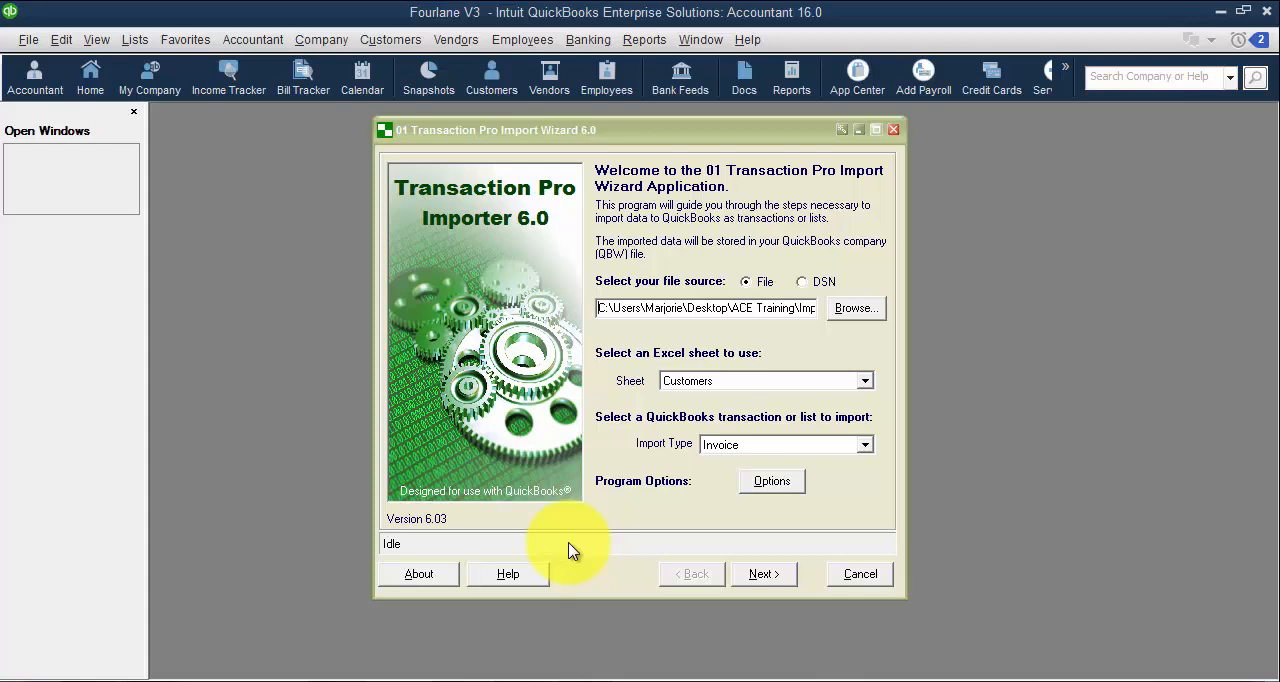
pyautogui.click(863, 380)
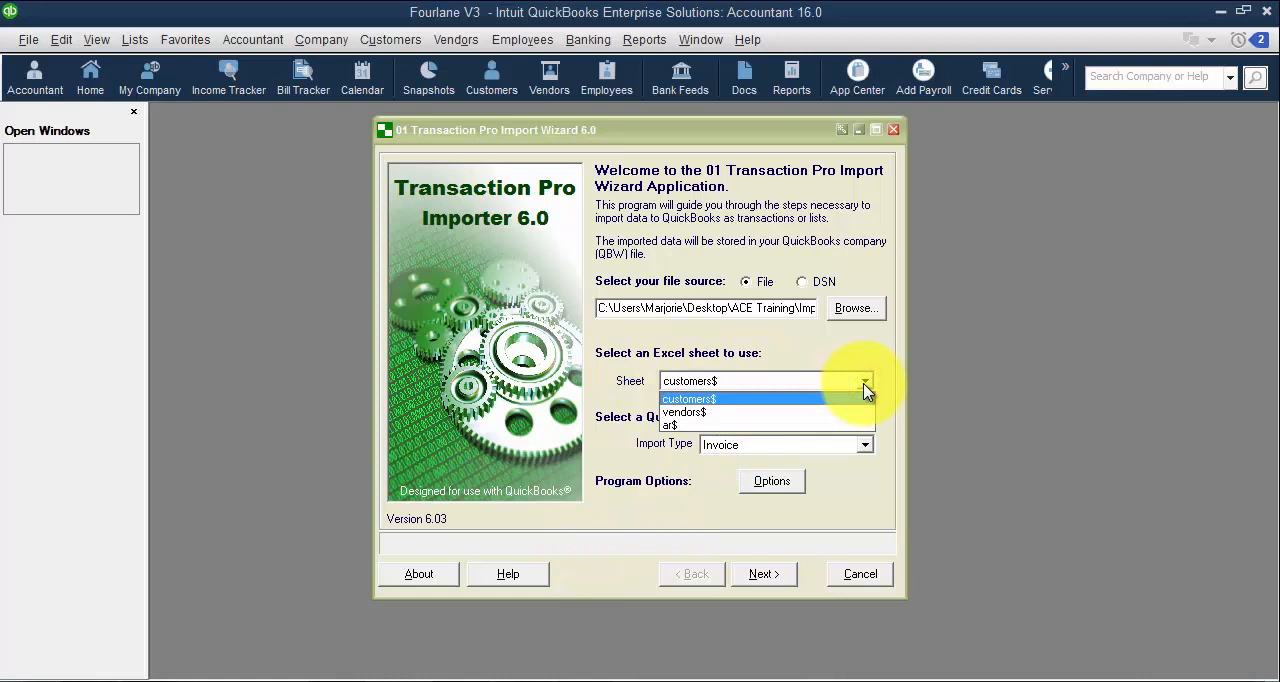
# - Choose the customers$ sheet and switch the import type from Invoice to Customer List
pyautogui.click(688, 398)
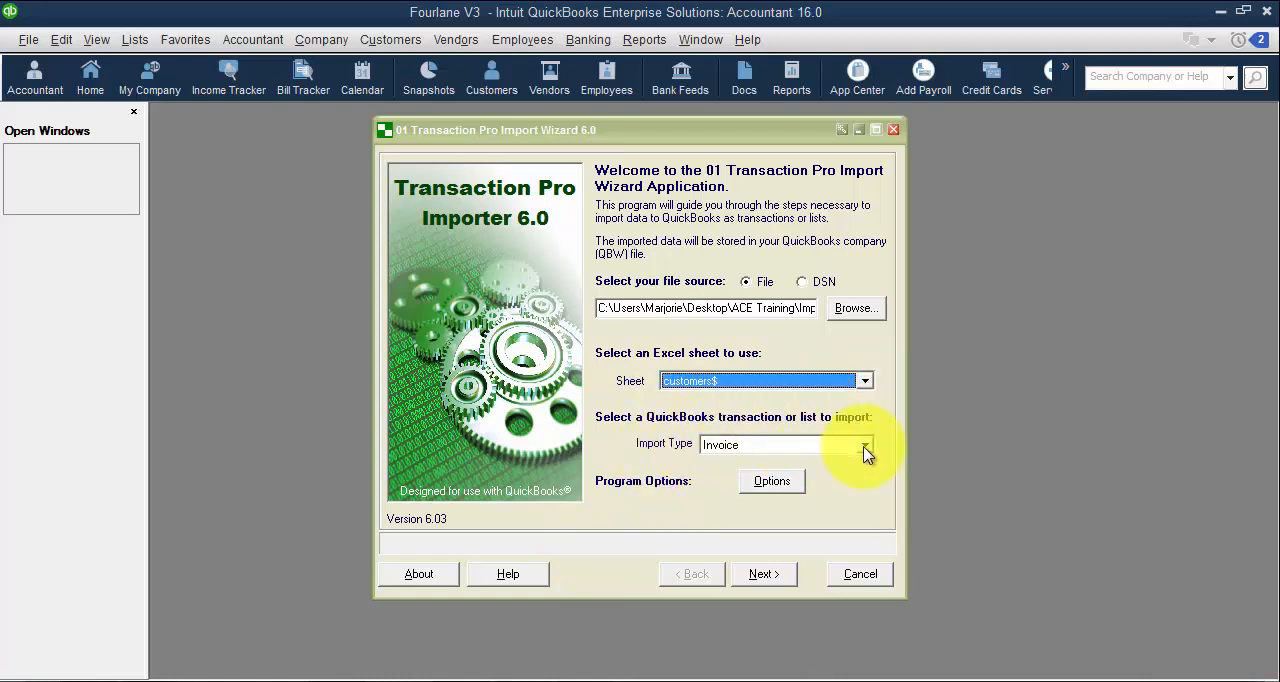
pyautogui.click(862, 444)
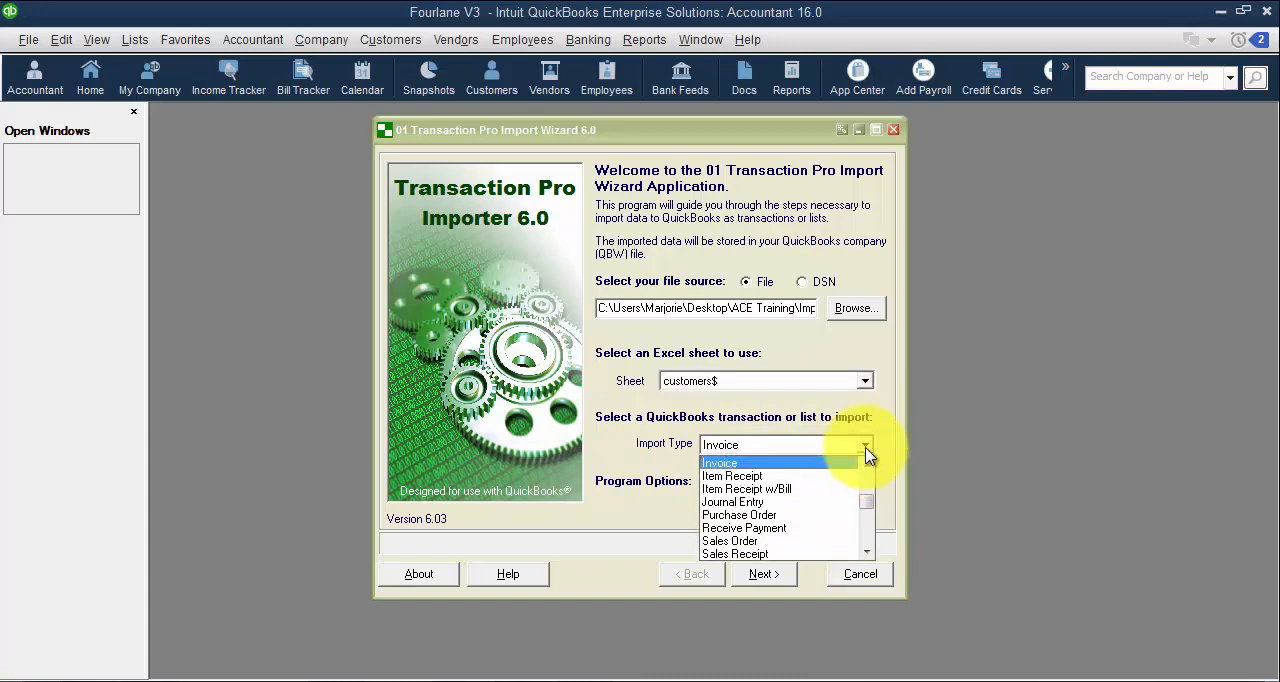
pyautogui.scroll(-3)
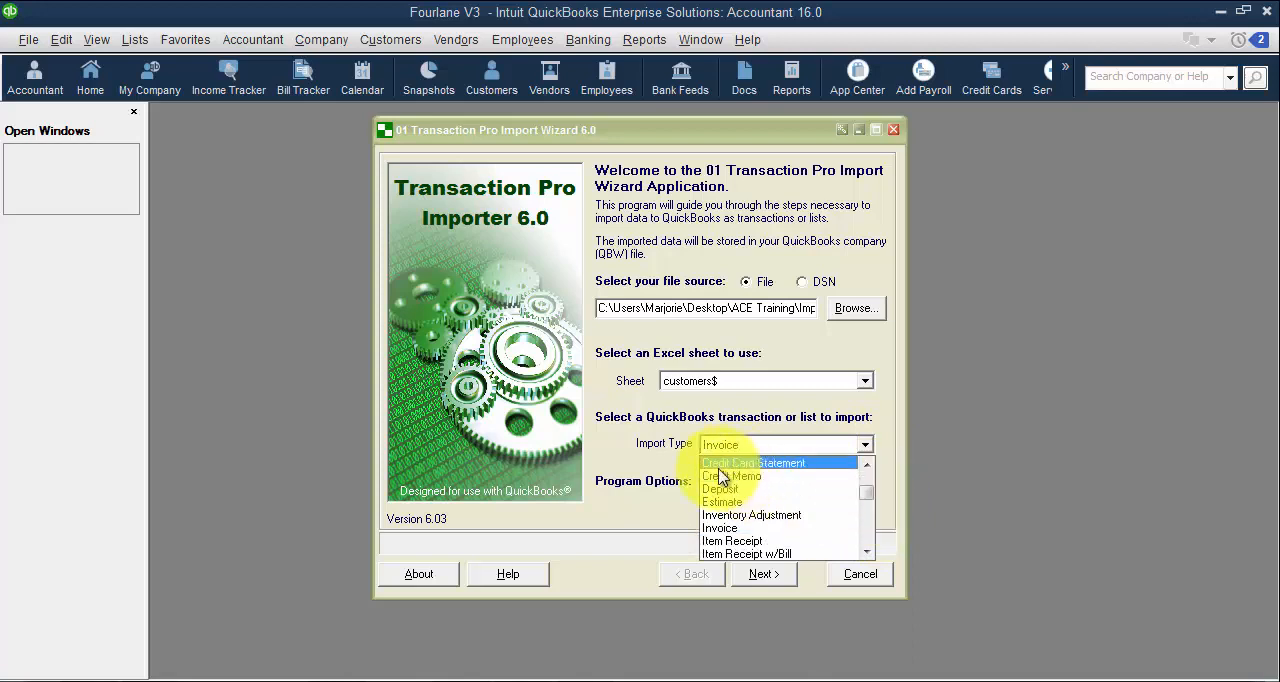
pyautogui.click(866, 493)
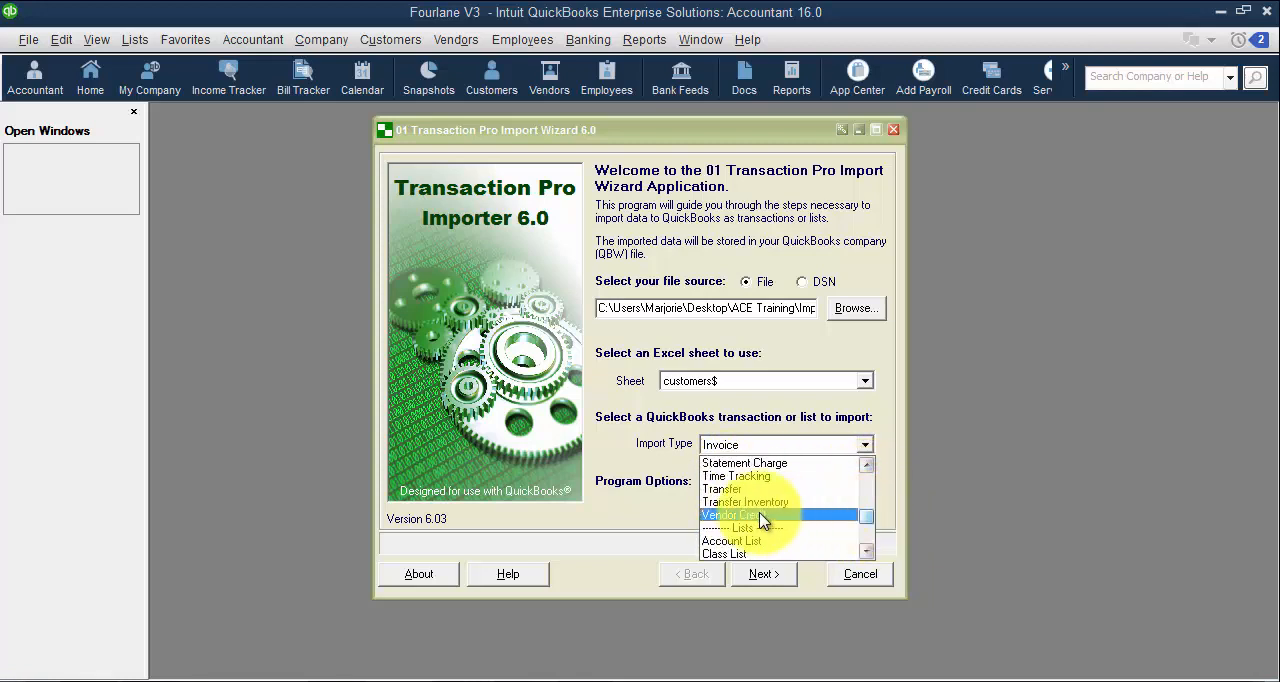
pyautogui.moveTo(768, 523)
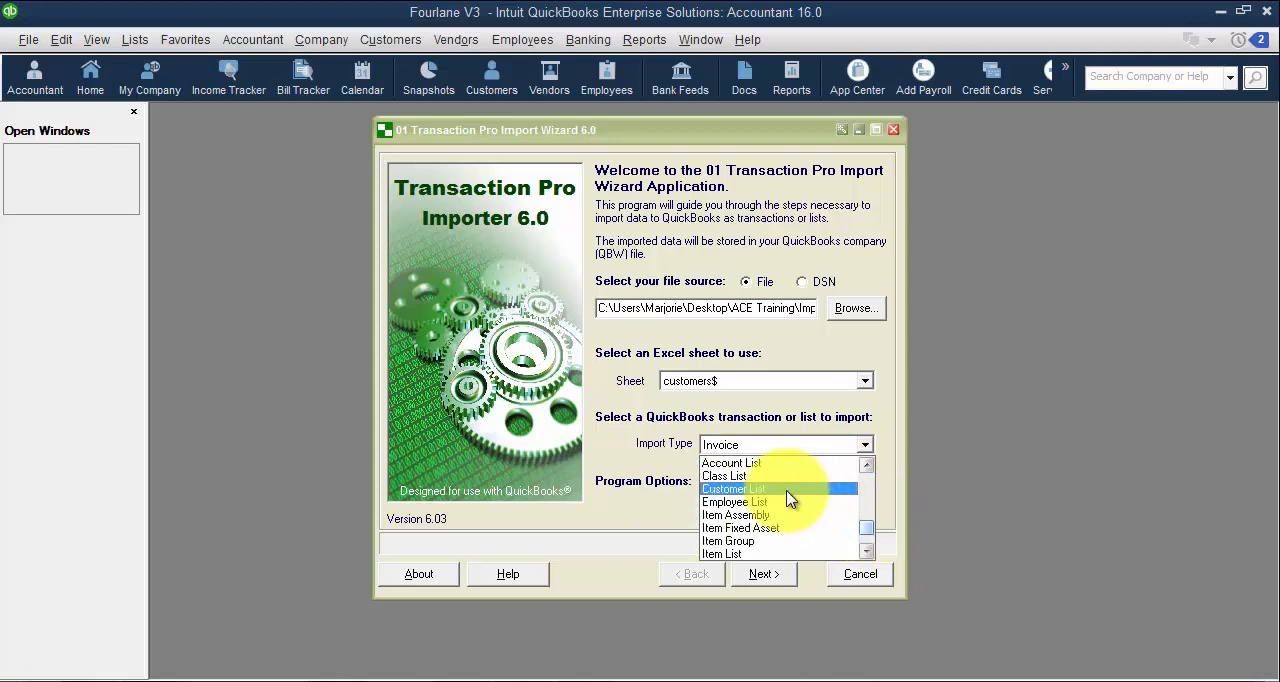
pyautogui.click(733, 488)
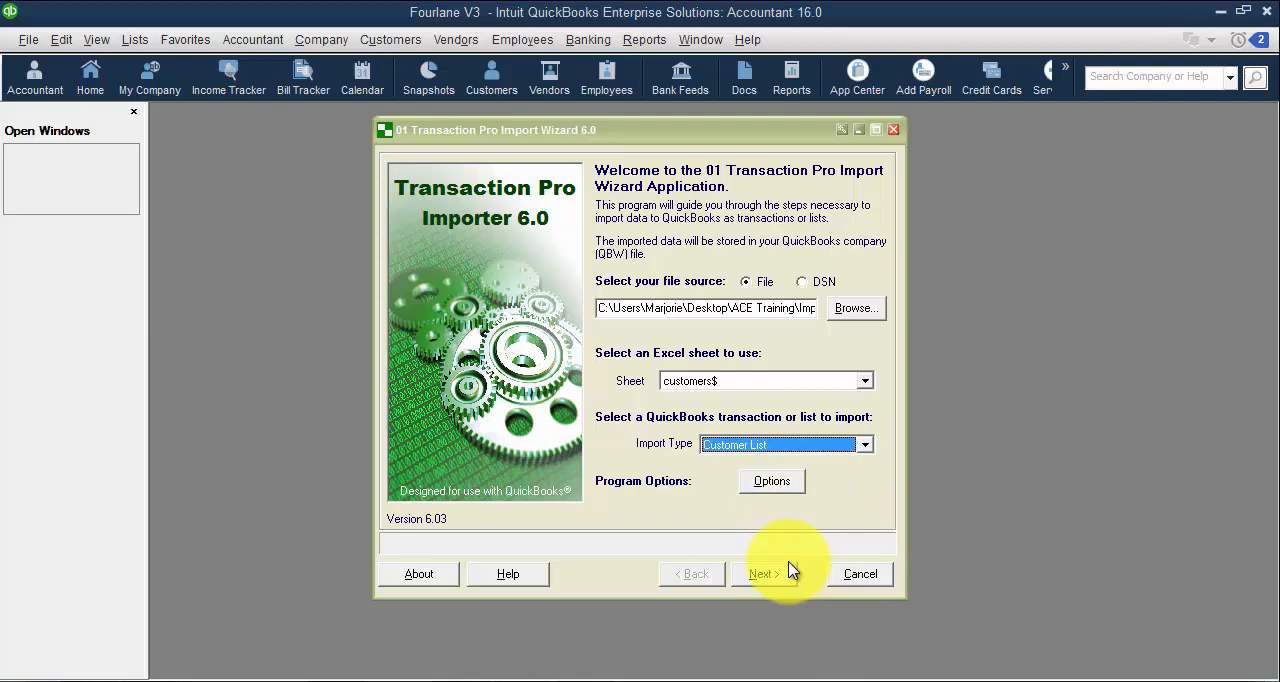
pyautogui.moveTo(772, 555)
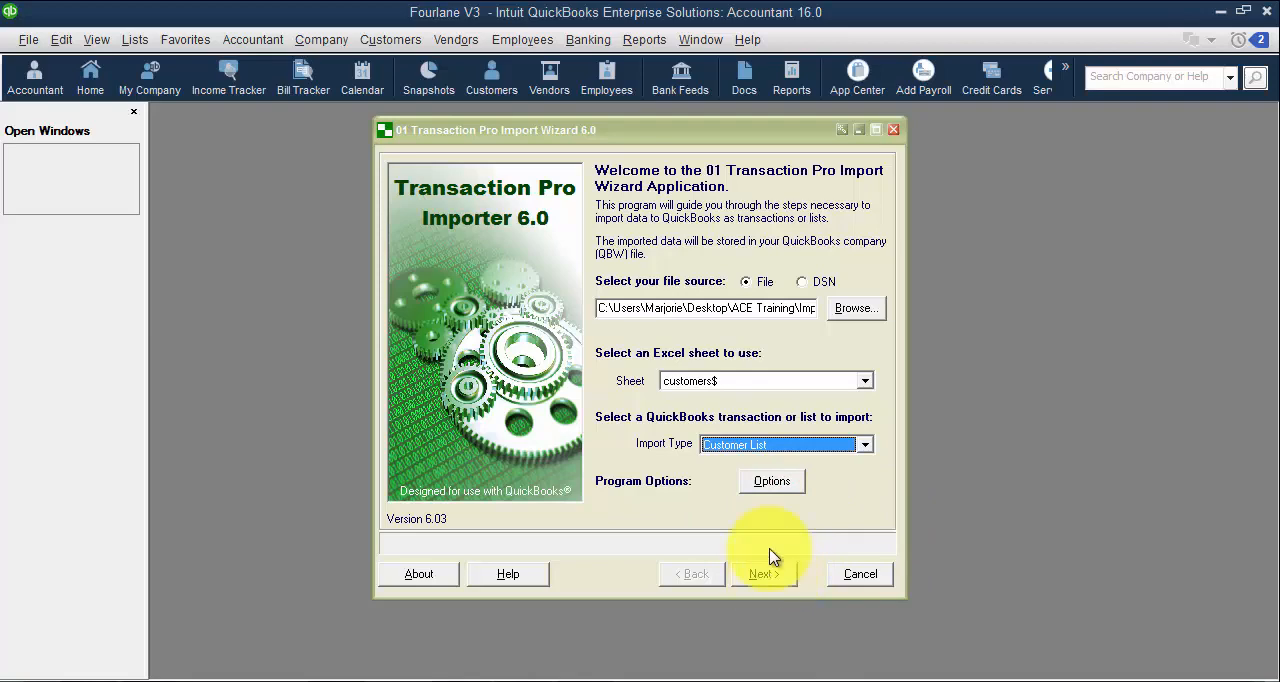
# - Review the Basic tab, then the Advanced tab, of the import Options dialog
pyautogui.click(771, 481)
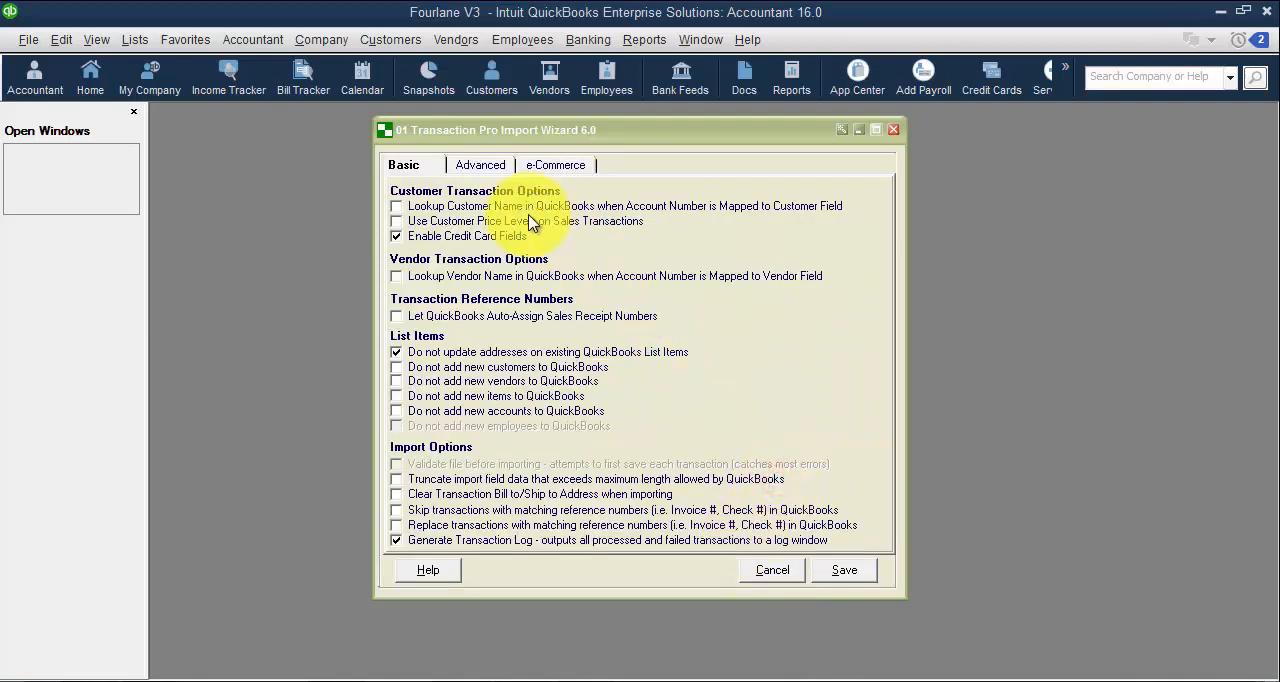
pyautogui.click(479, 165)
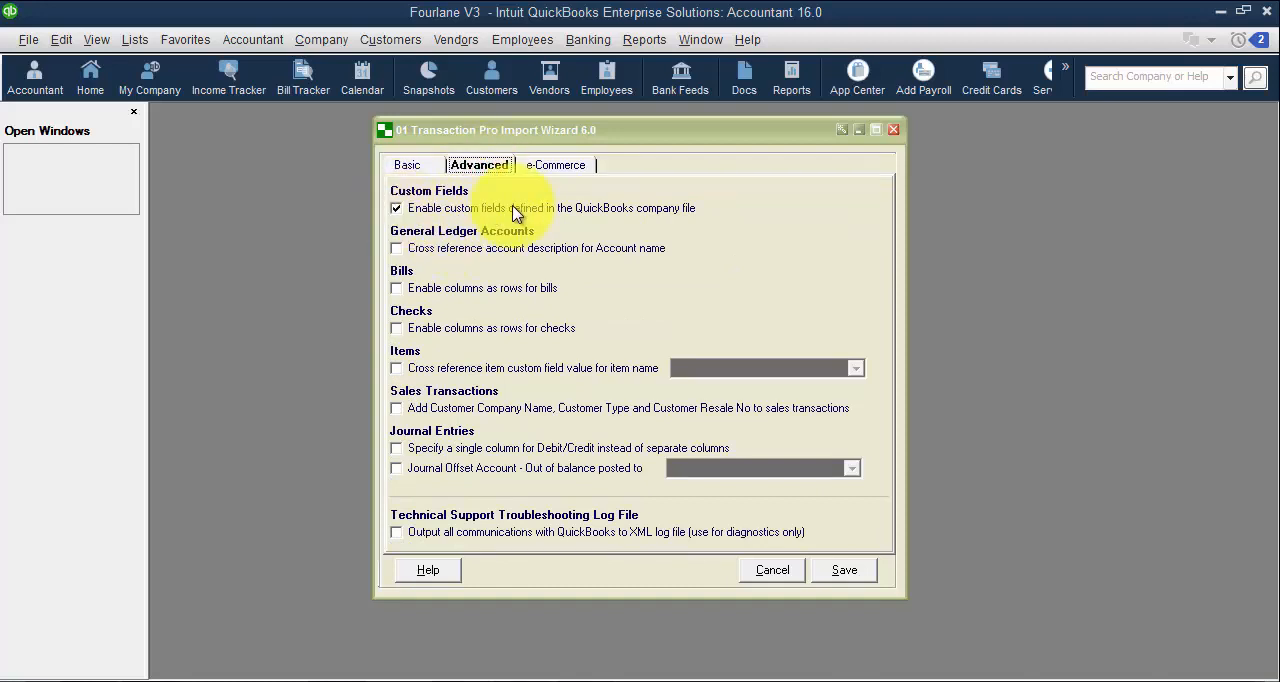
pyautogui.moveTo(500, 225)
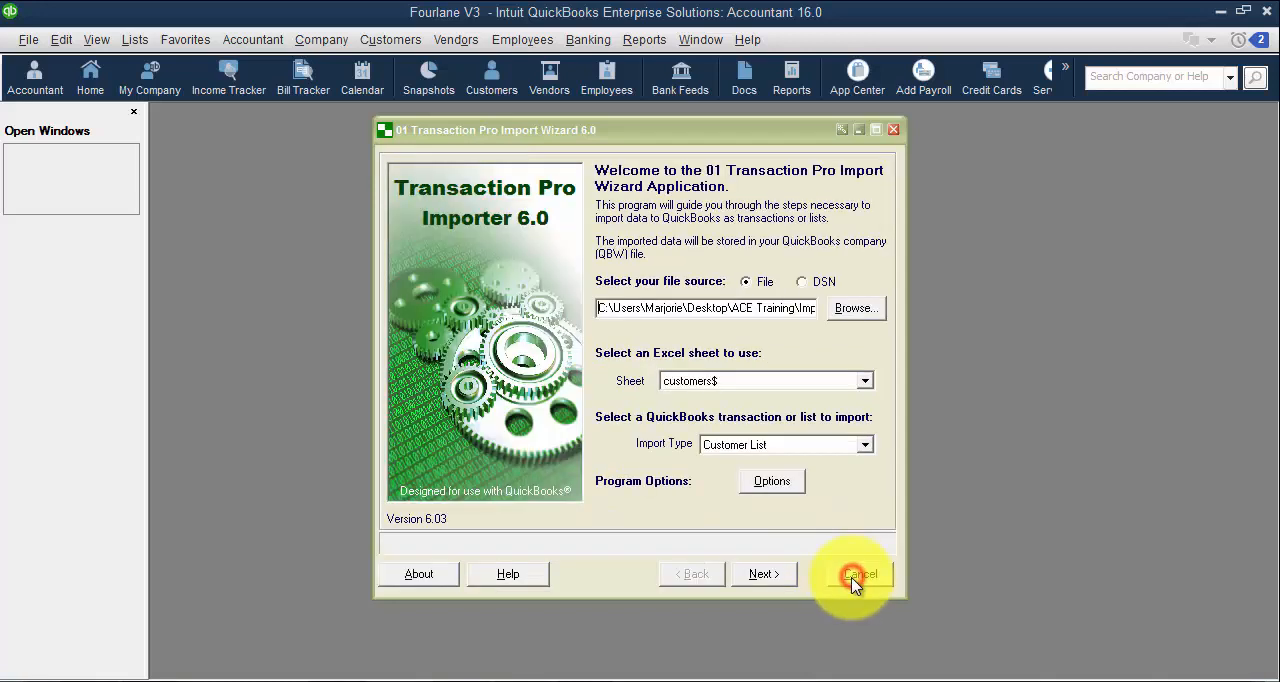
pyautogui.moveTo(725, 550)
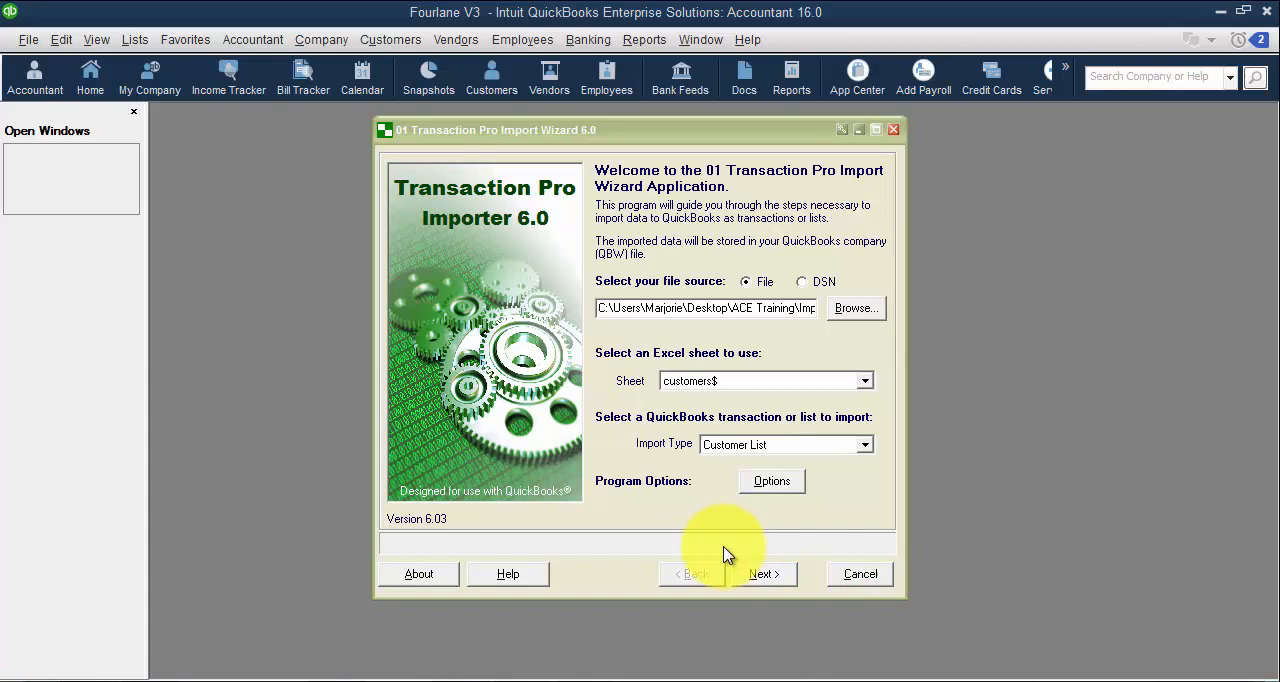
pyautogui.moveTo(725, 580)
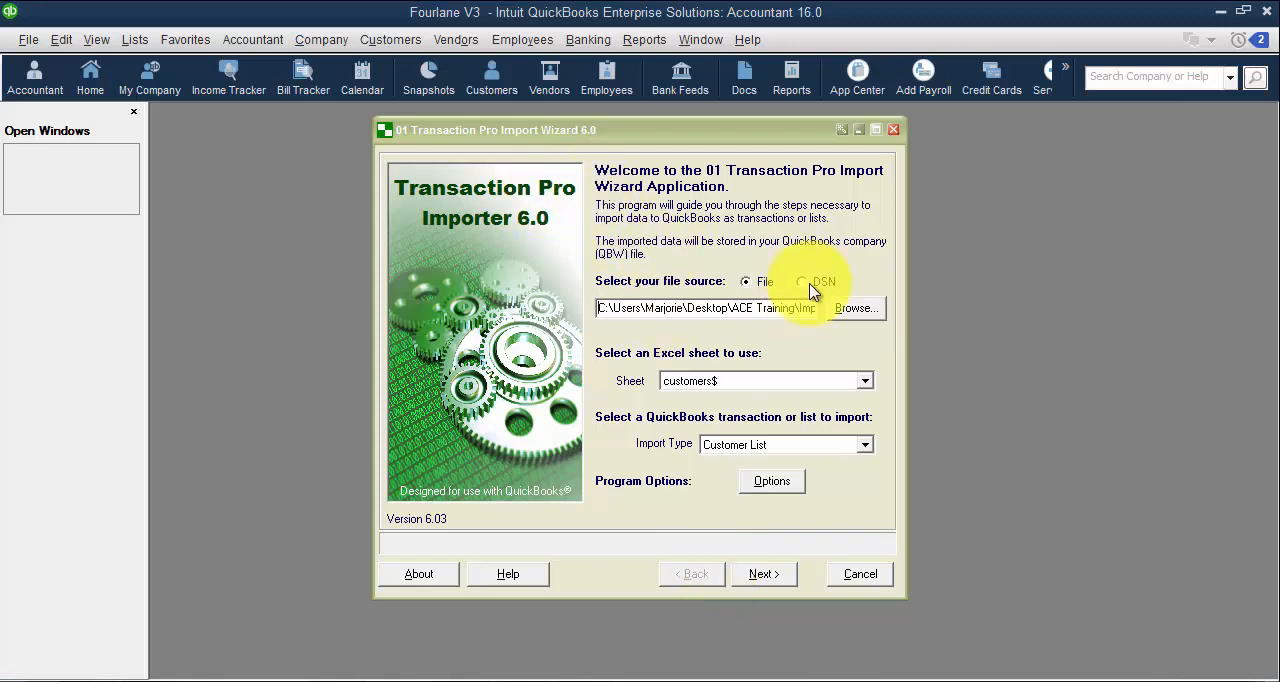
pyautogui.moveTo(787, 500)
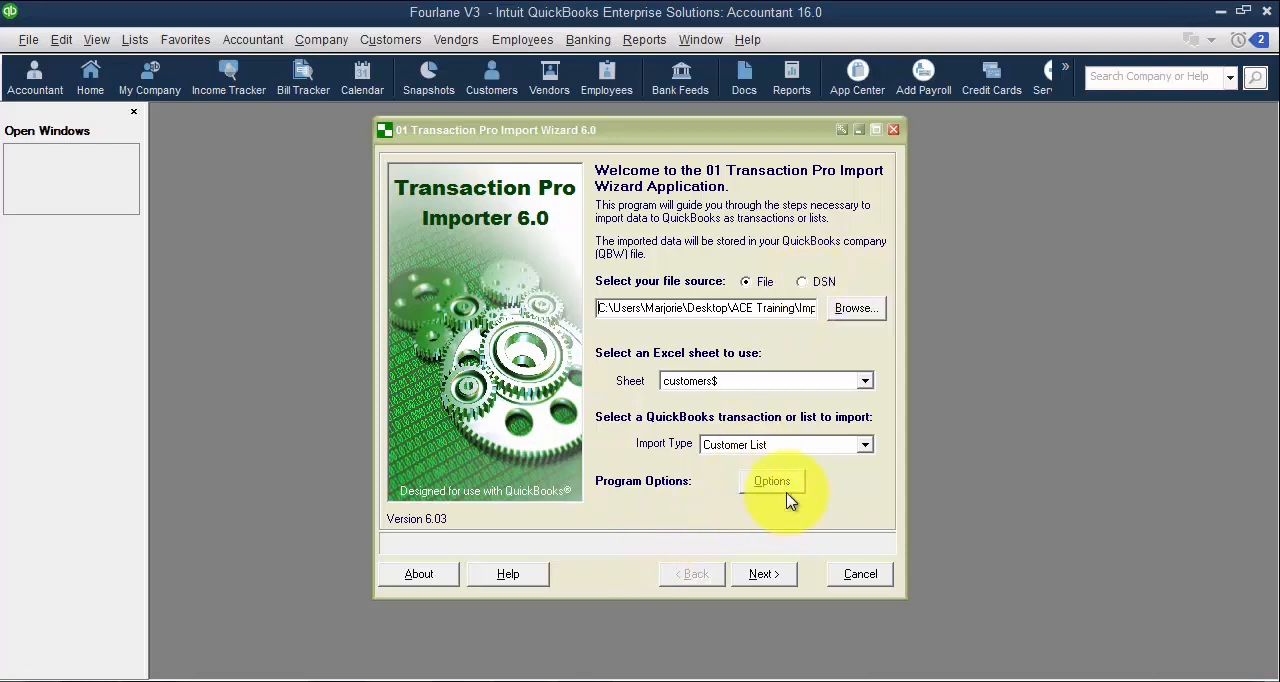
pyautogui.moveTo(832, 486)
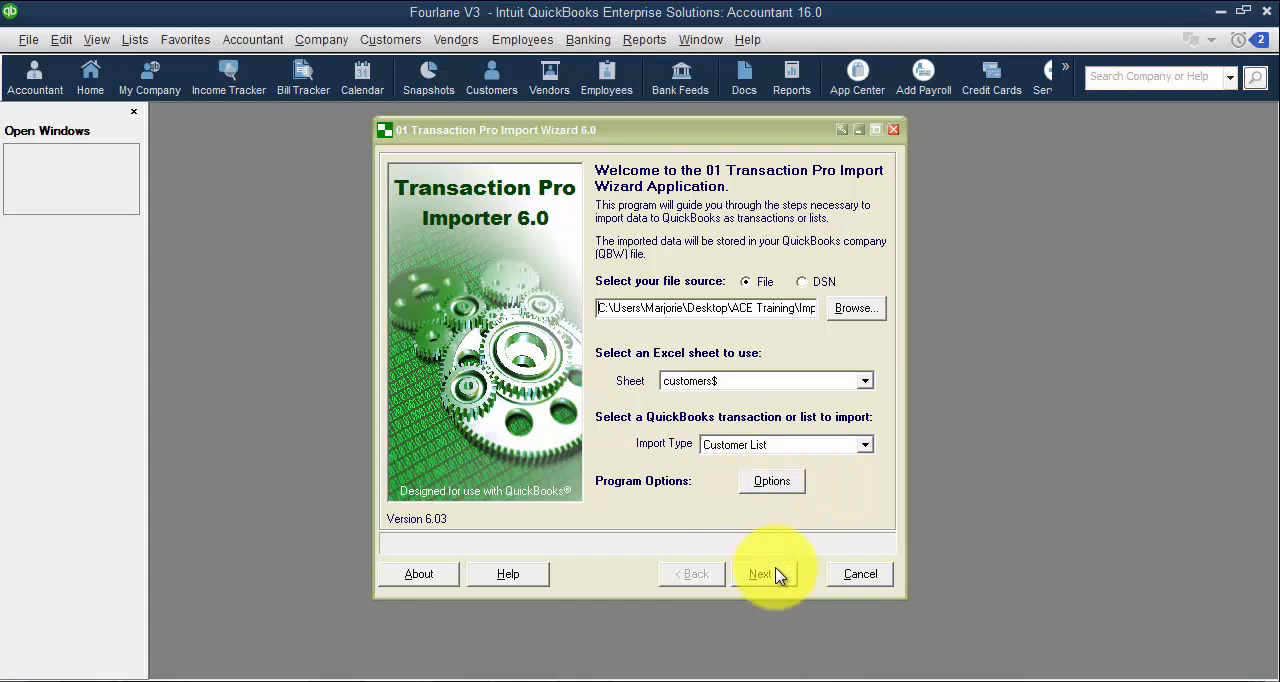
pyautogui.moveTo(780, 582)
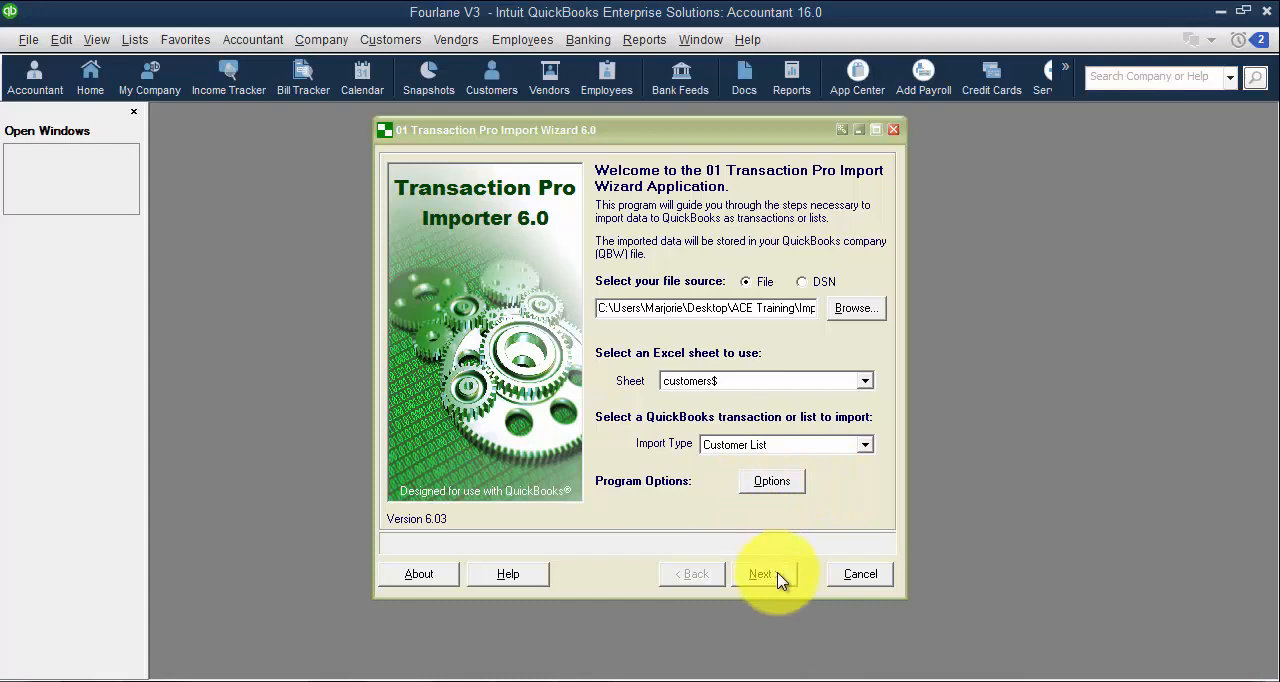
# - Advance to the File Contents grid showing the four customer records
pyautogui.click(761, 573)
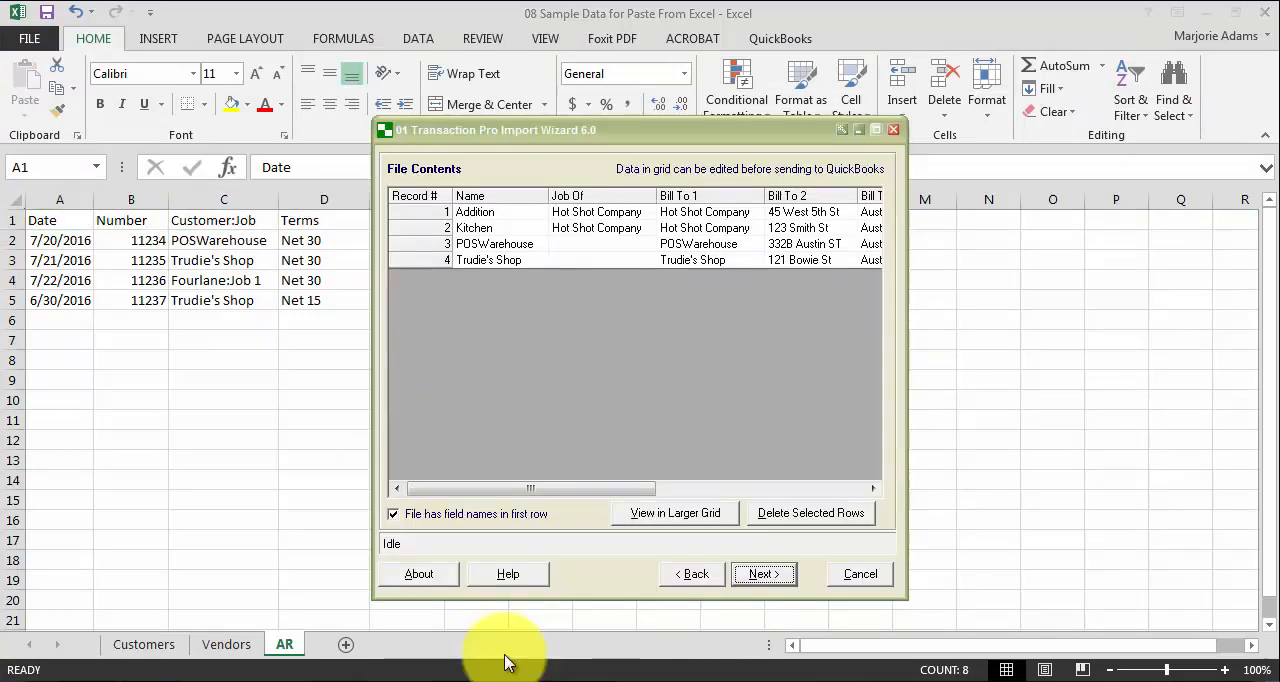
pyautogui.moveTo(443, 523)
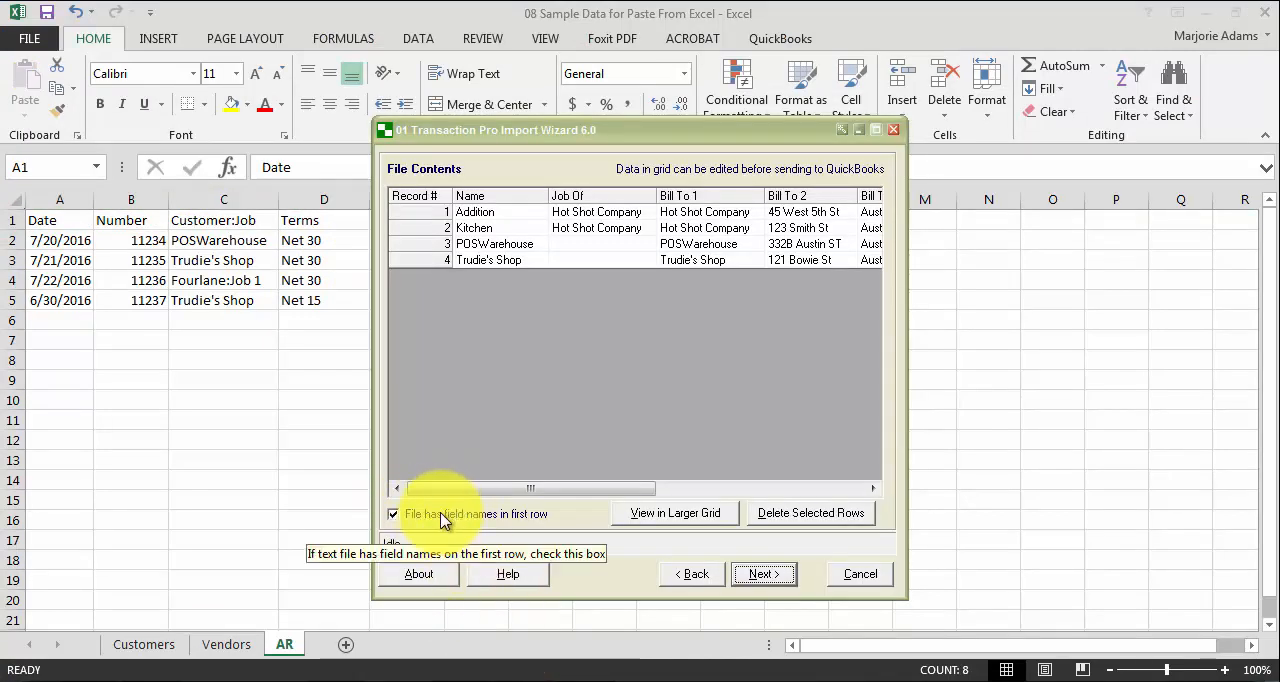
# - Move past the file preview and dismiss the saved map mismatch warning
pyautogui.click(764, 574)
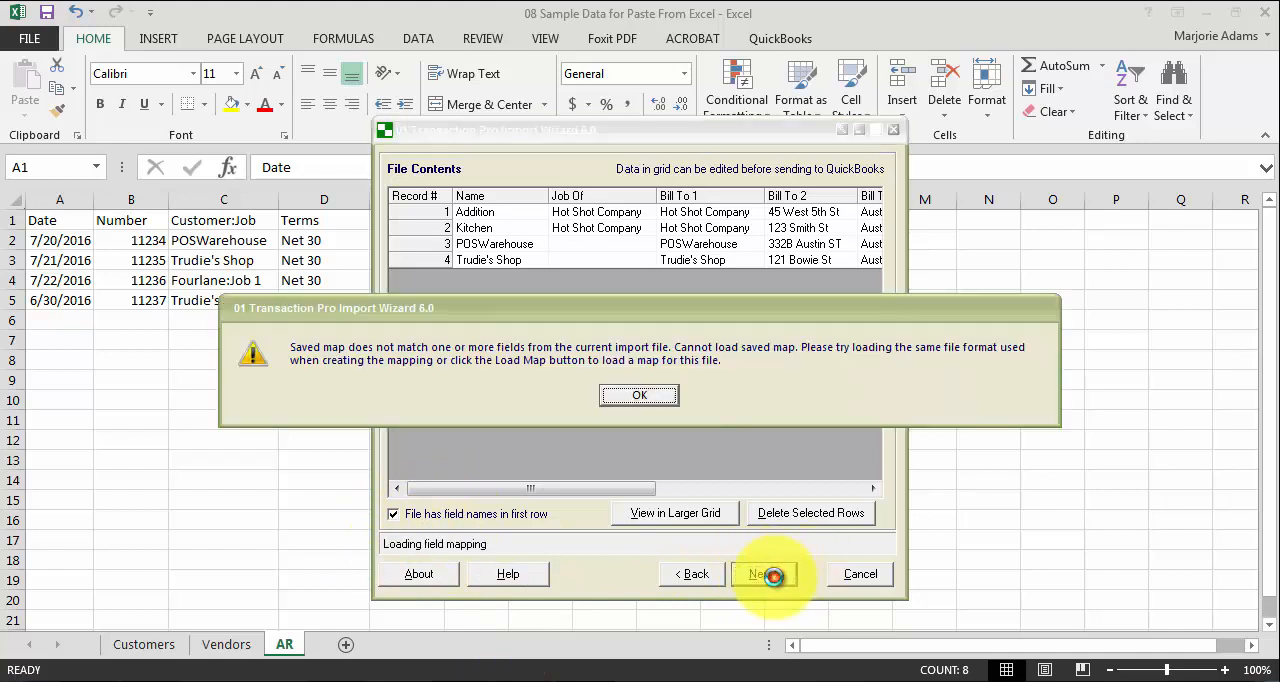
pyautogui.click(639, 395)
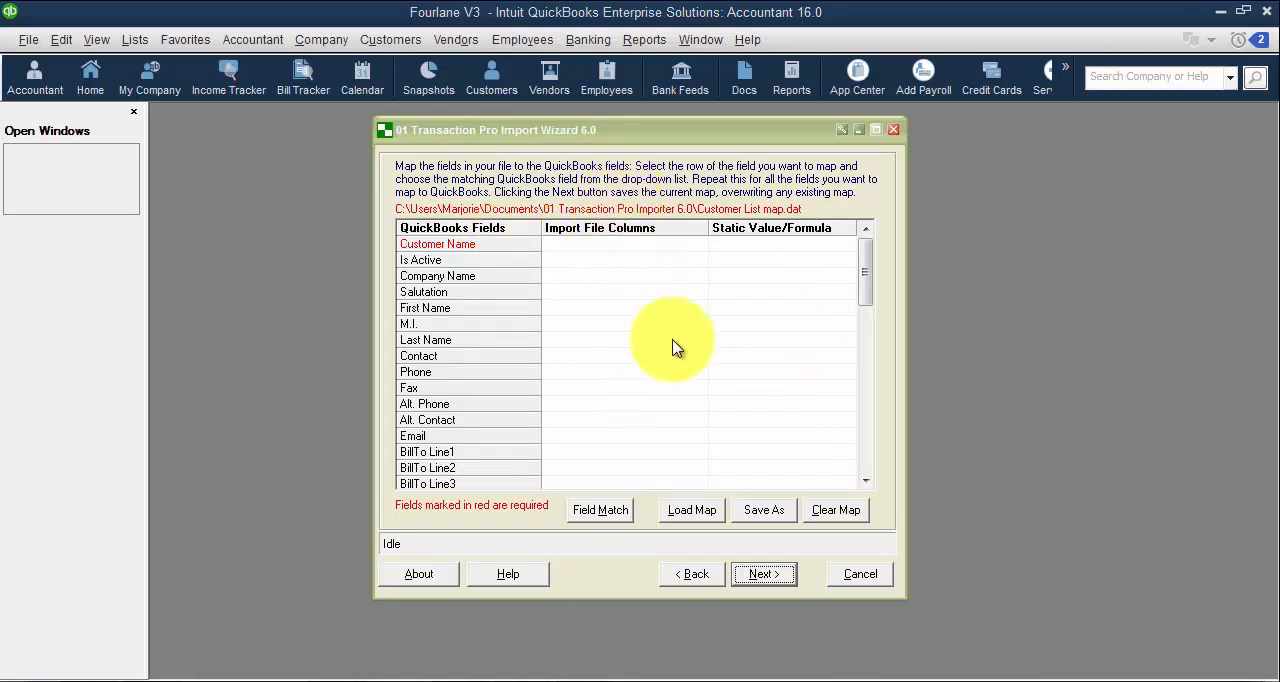
pyautogui.click(698, 244)
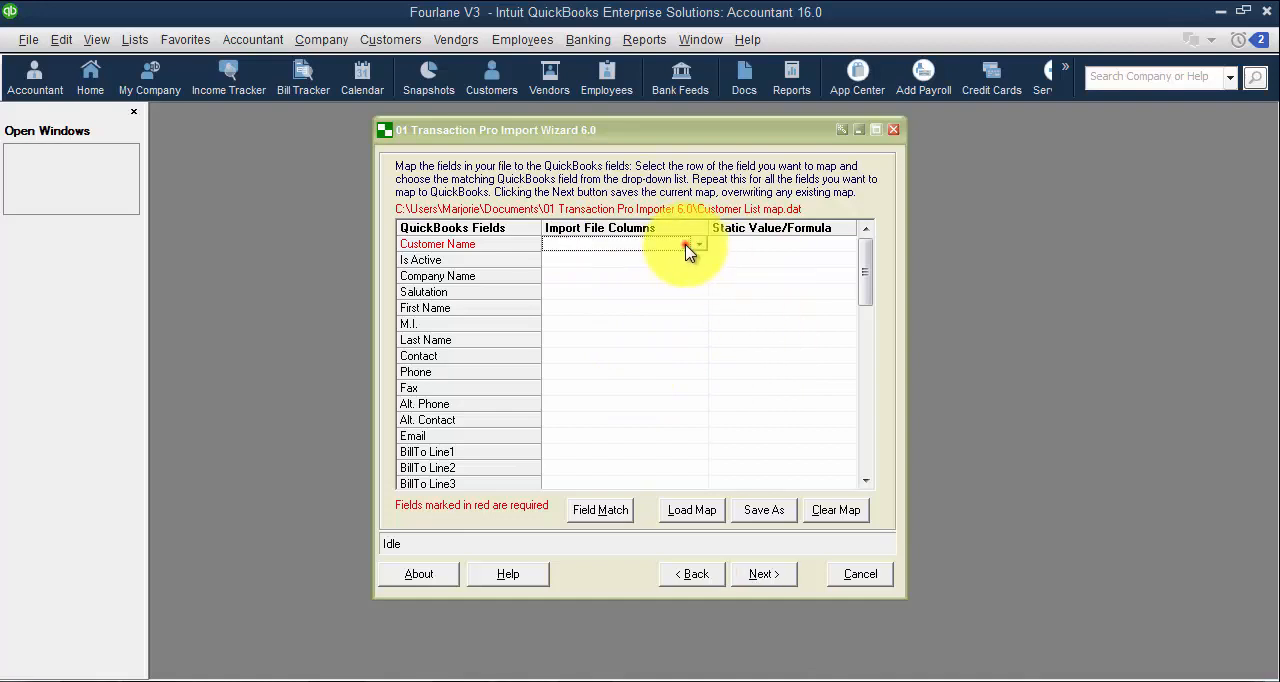
pyautogui.click(694, 244)
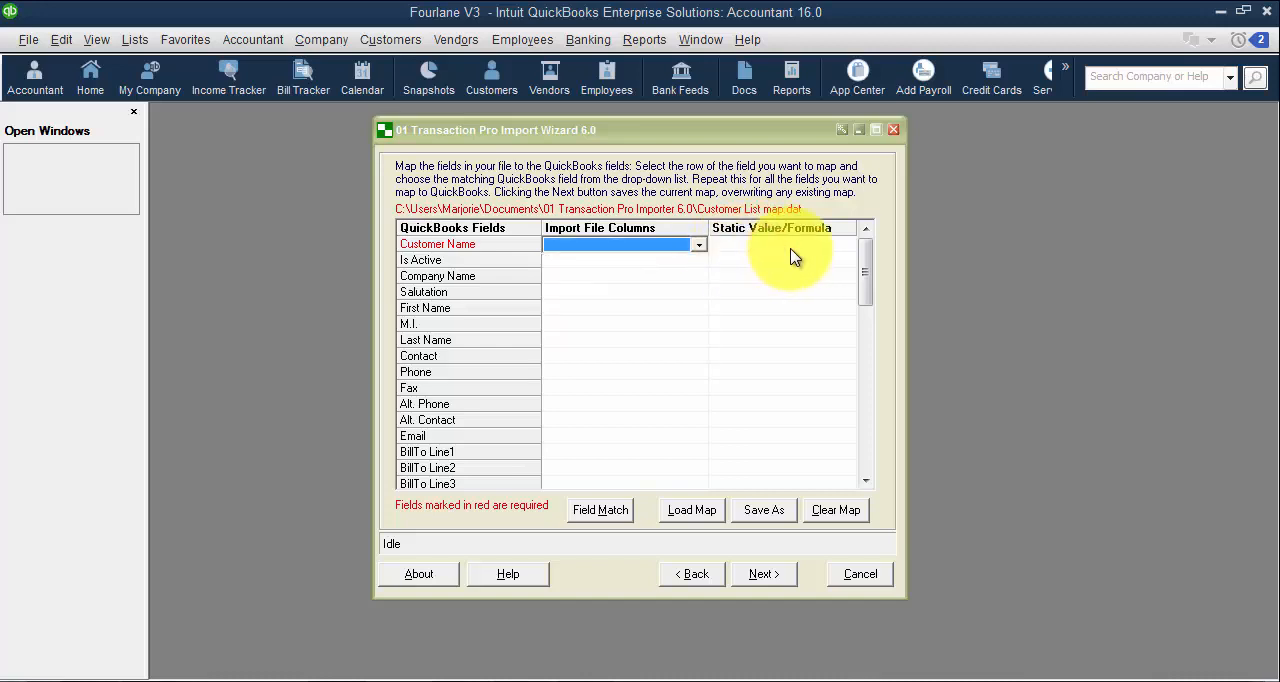
pyautogui.click(801, 276)
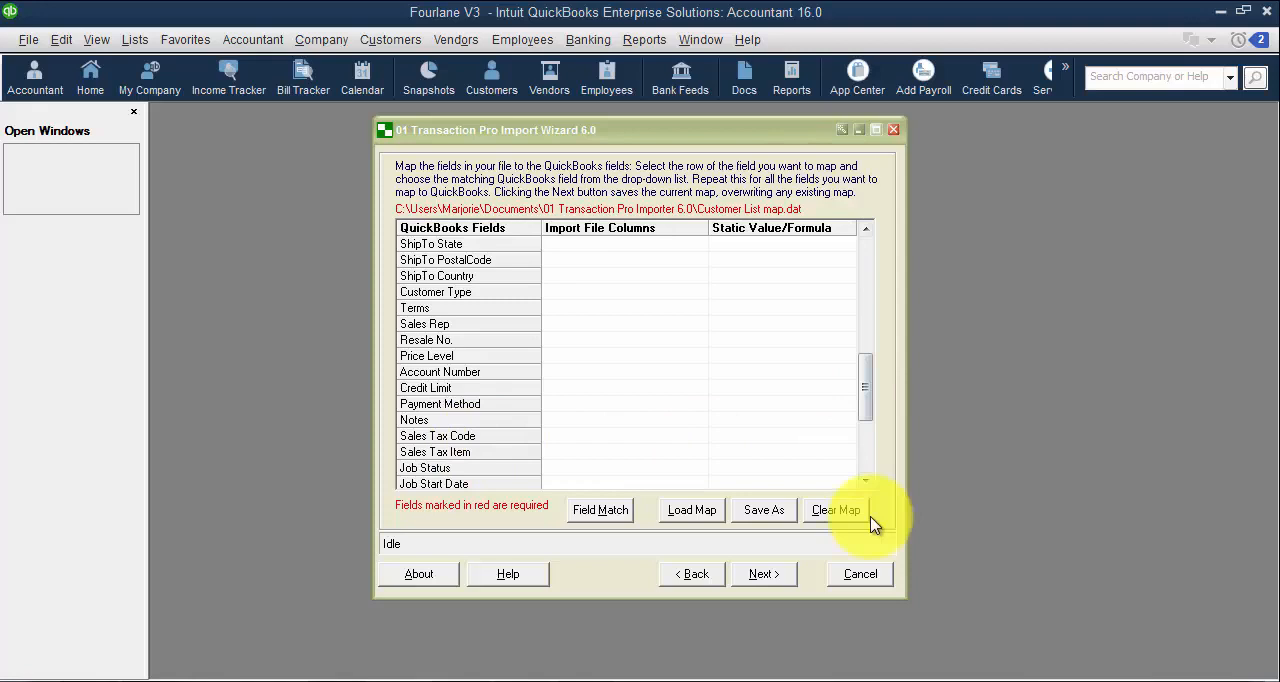
pyautogui.moveTo(866, 390)
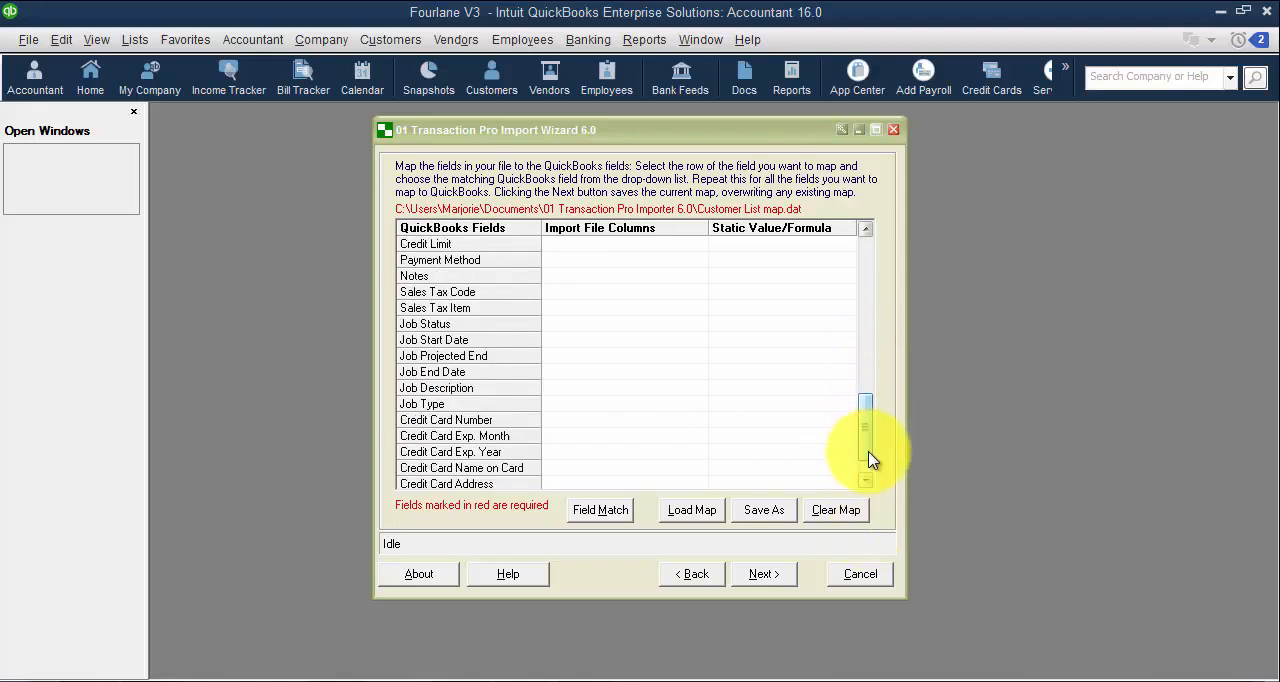
pyautogui.scroll(-3)
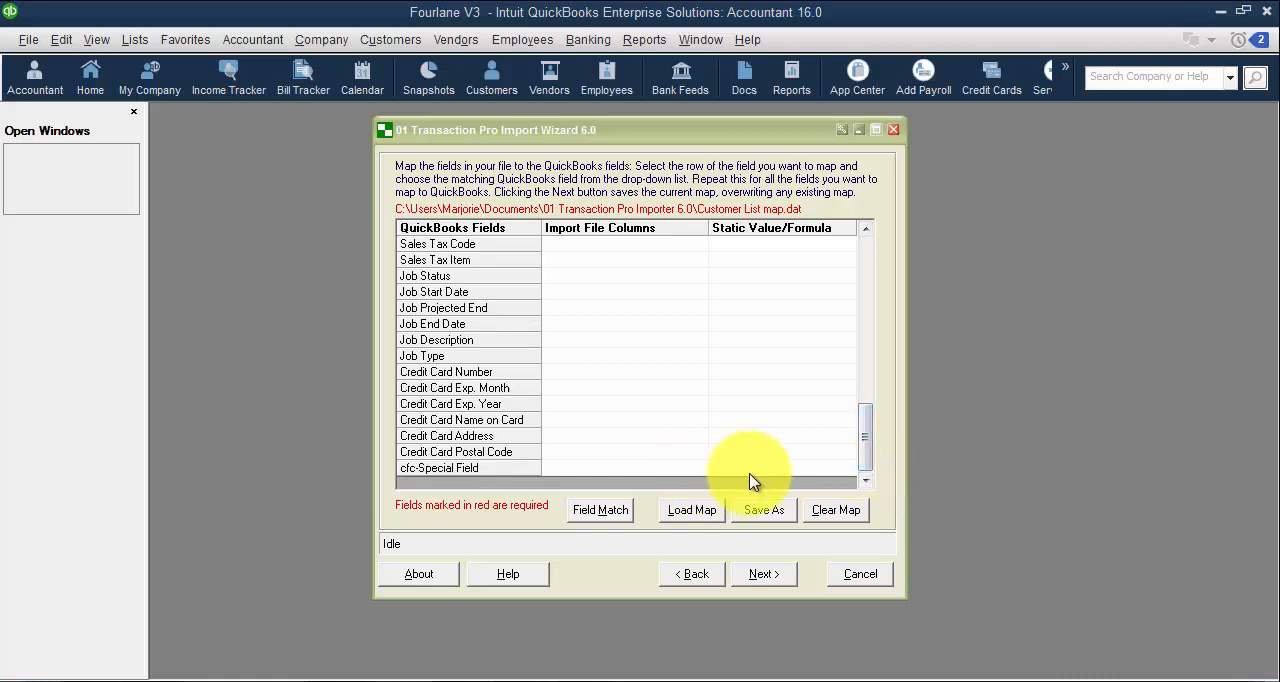
pyautogui.moveTo(808, 458)
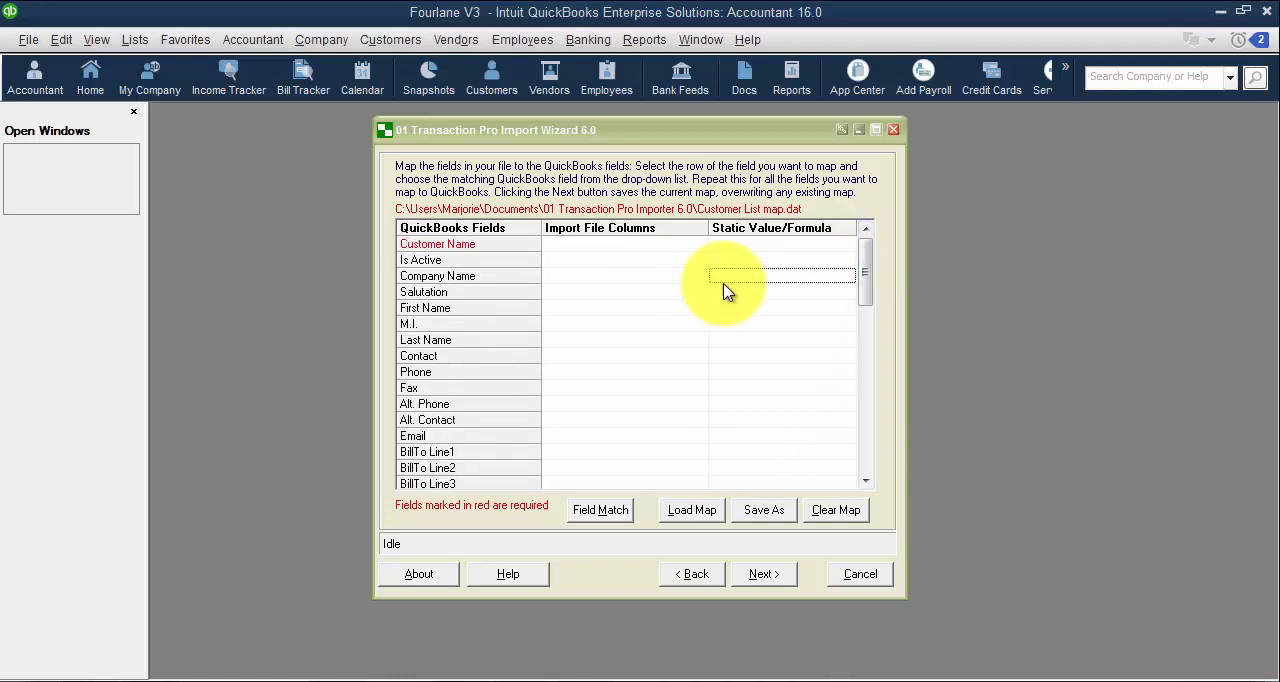
pyautogui.moveTo(808, 315)
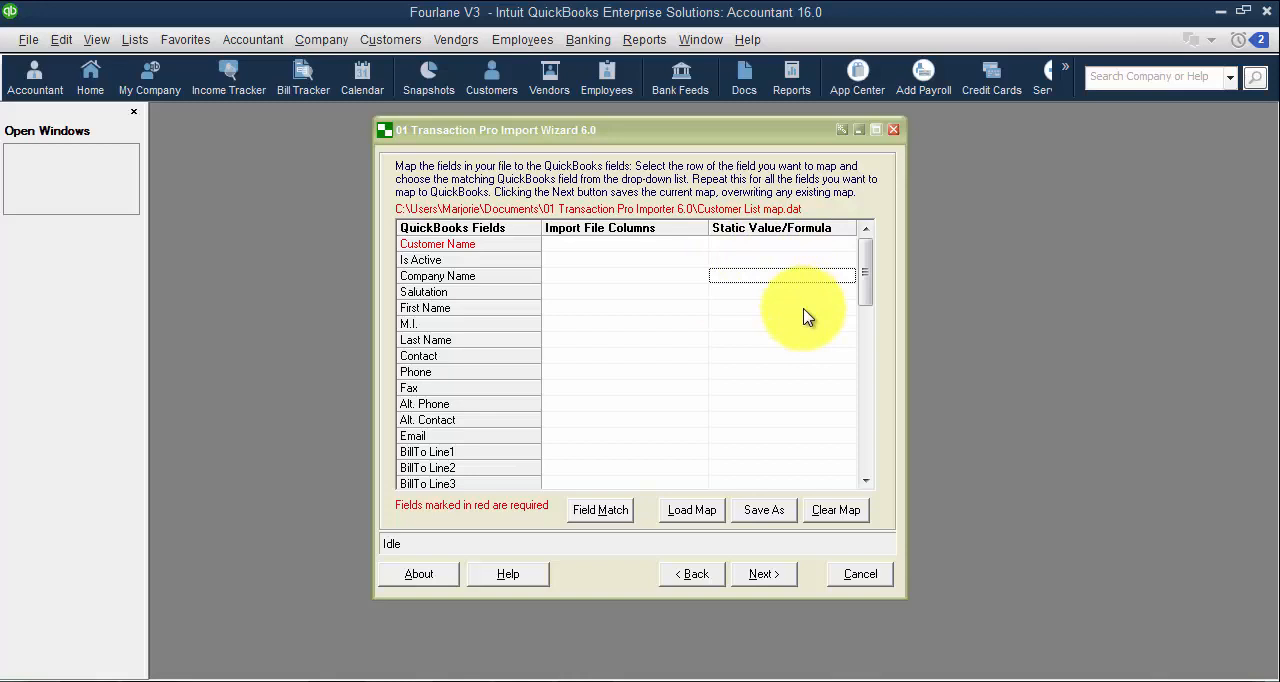
pyautogui.moveTo(753, 322)
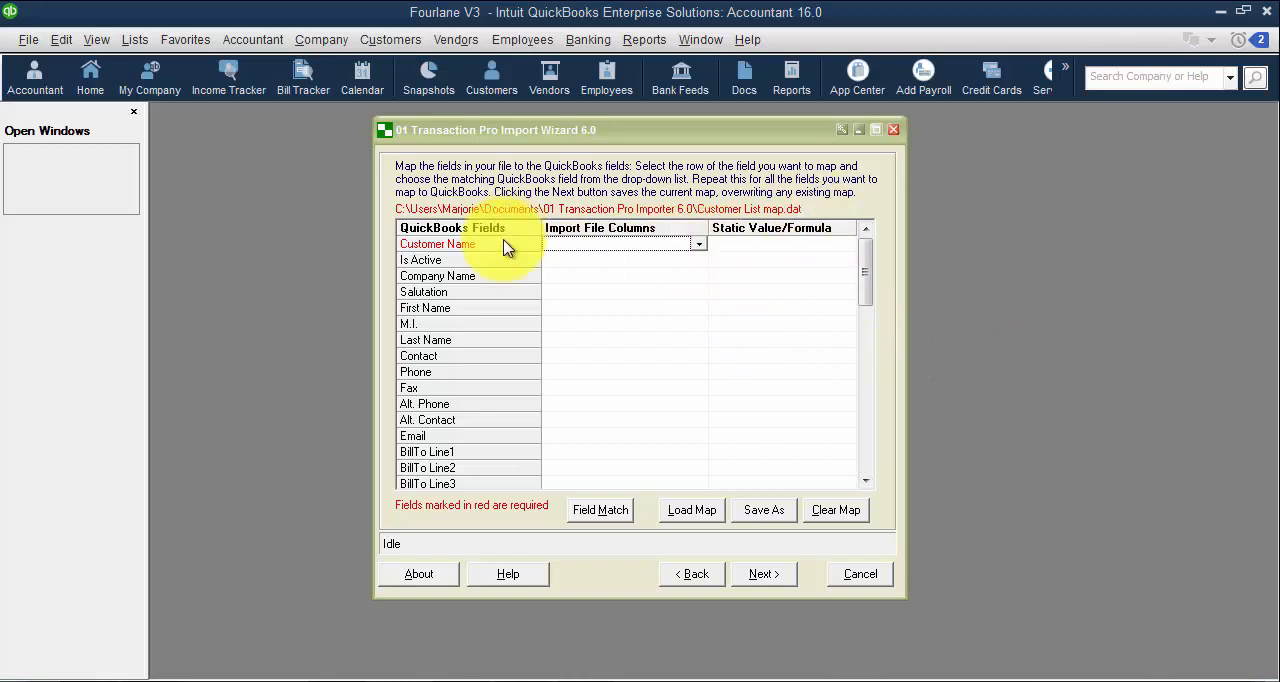
pyautogui.moveTo(533, 505)
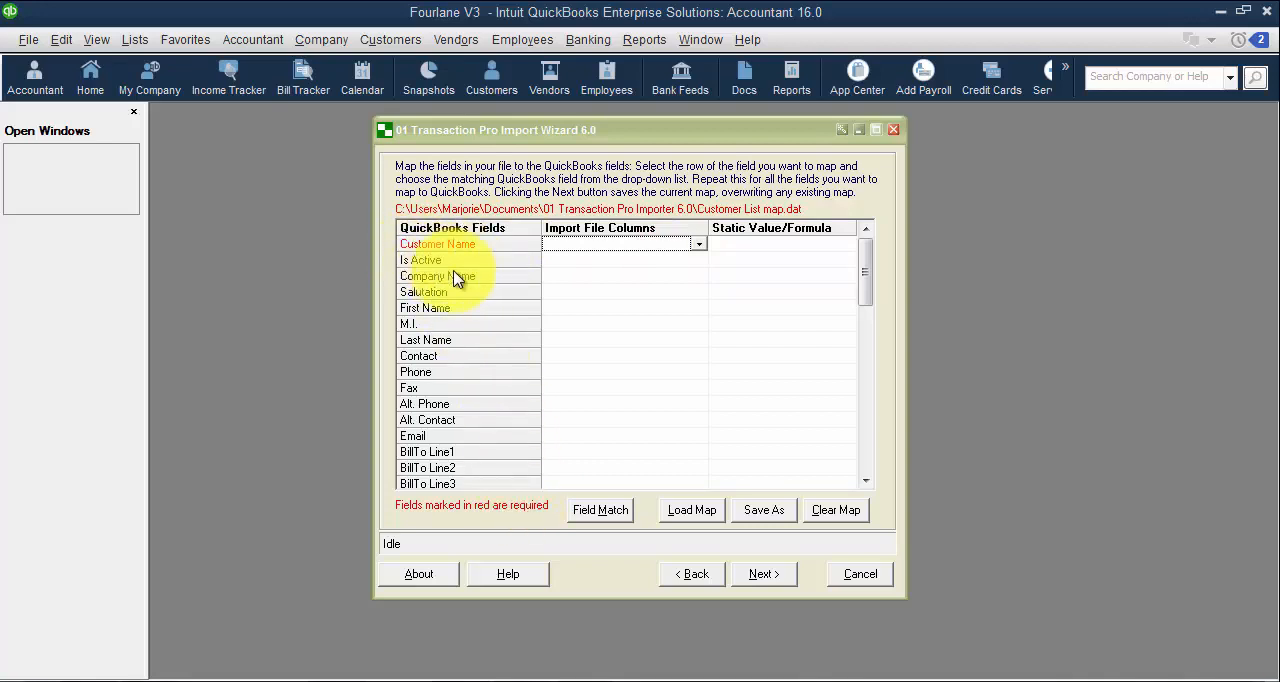
pyautogui.moveTo(443, 322)
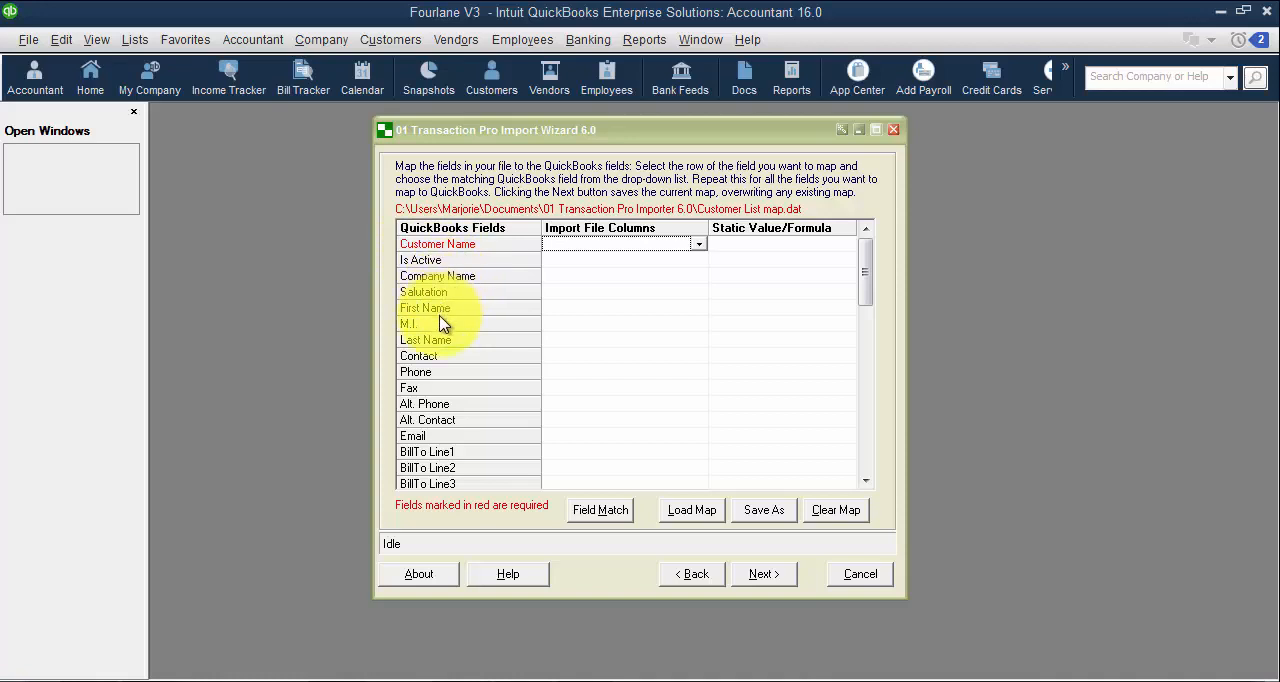
pyautogui.moveTo(480, 378)
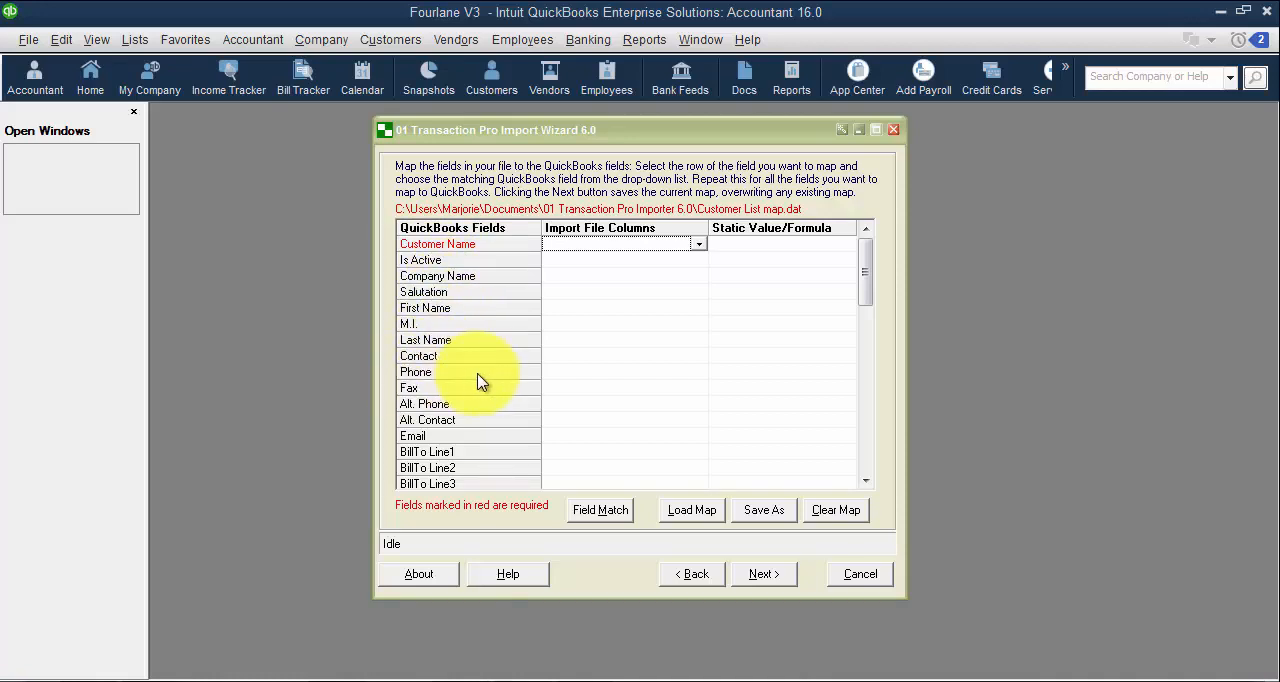
pyautogui.moveTo(495, 430)
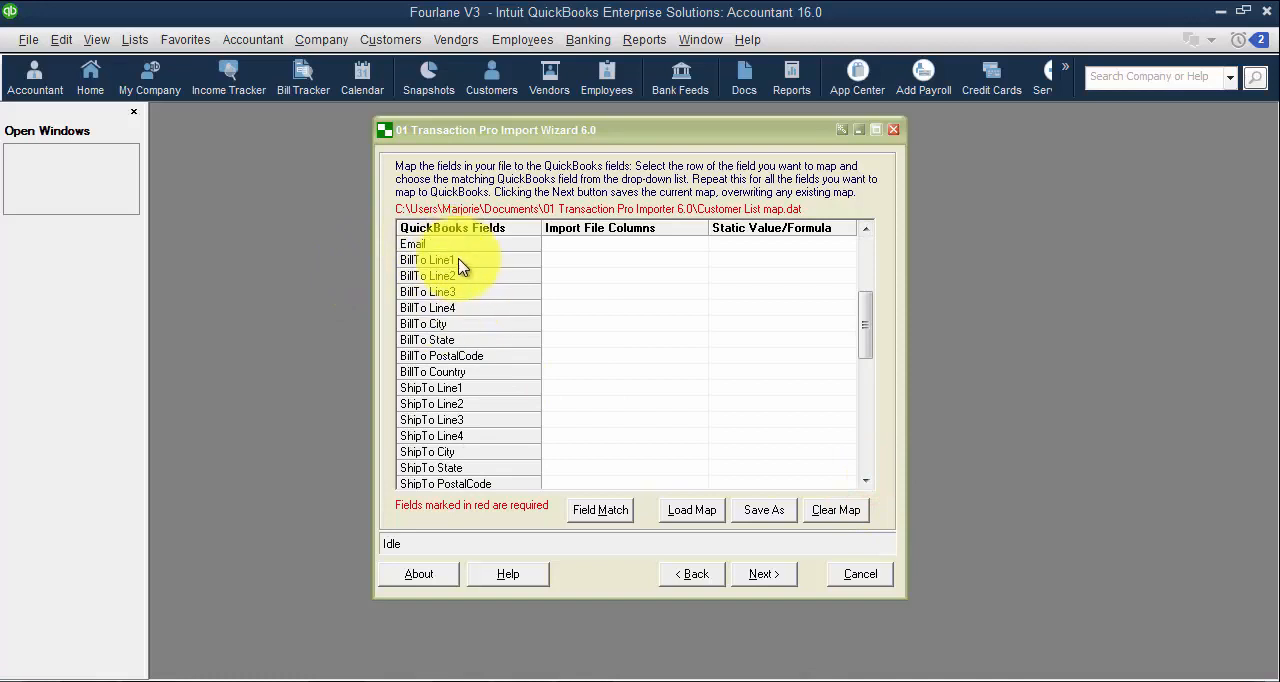
pyautogui.moveTo(573, 260)
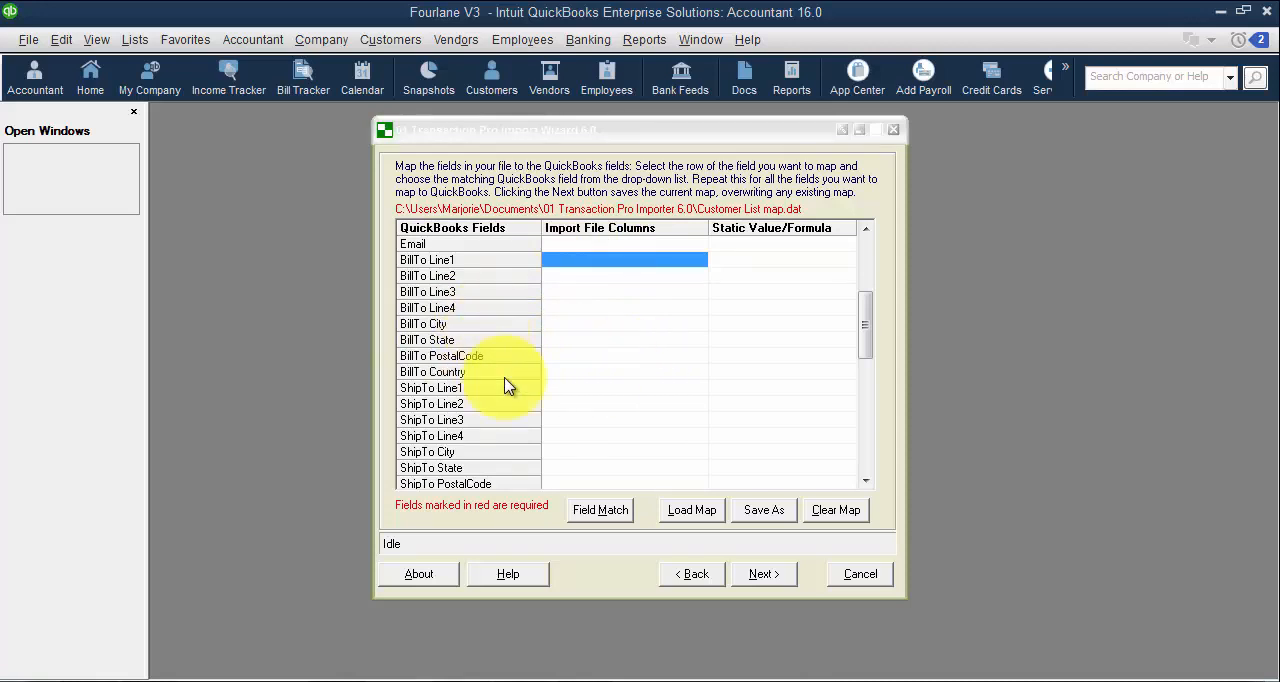
pyautogui.moveTo(857, 470)
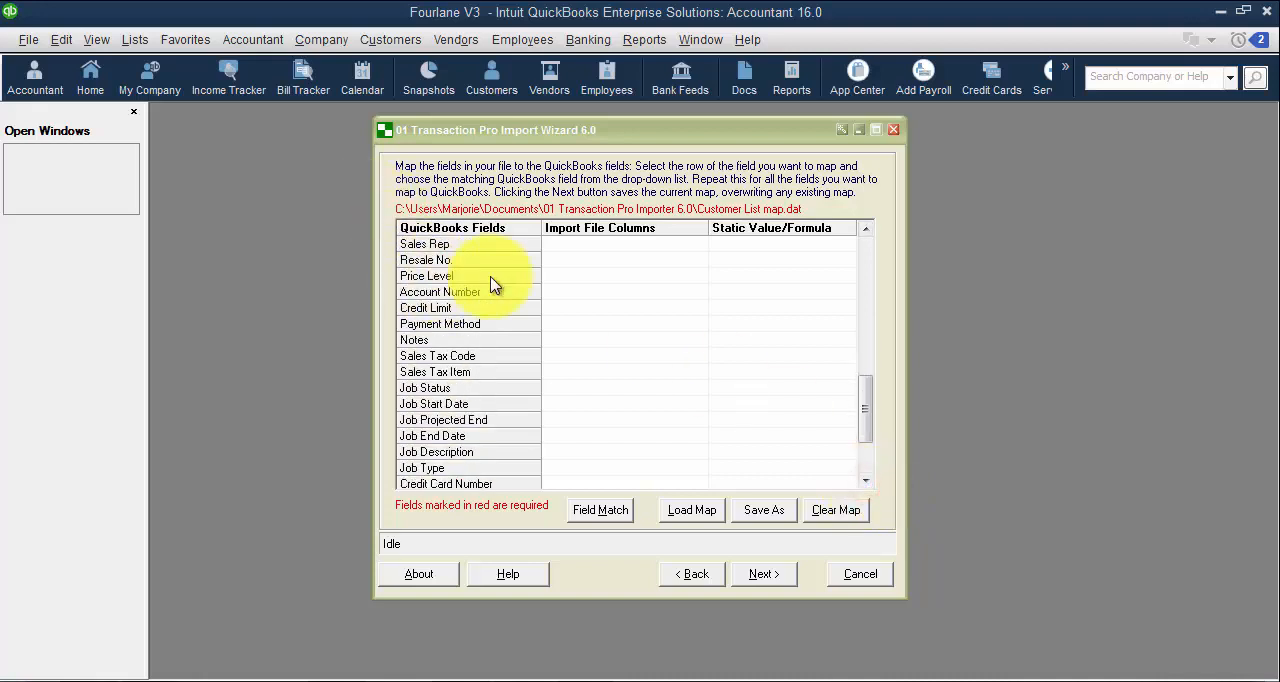
pyautogui.moveTo(471, 320)
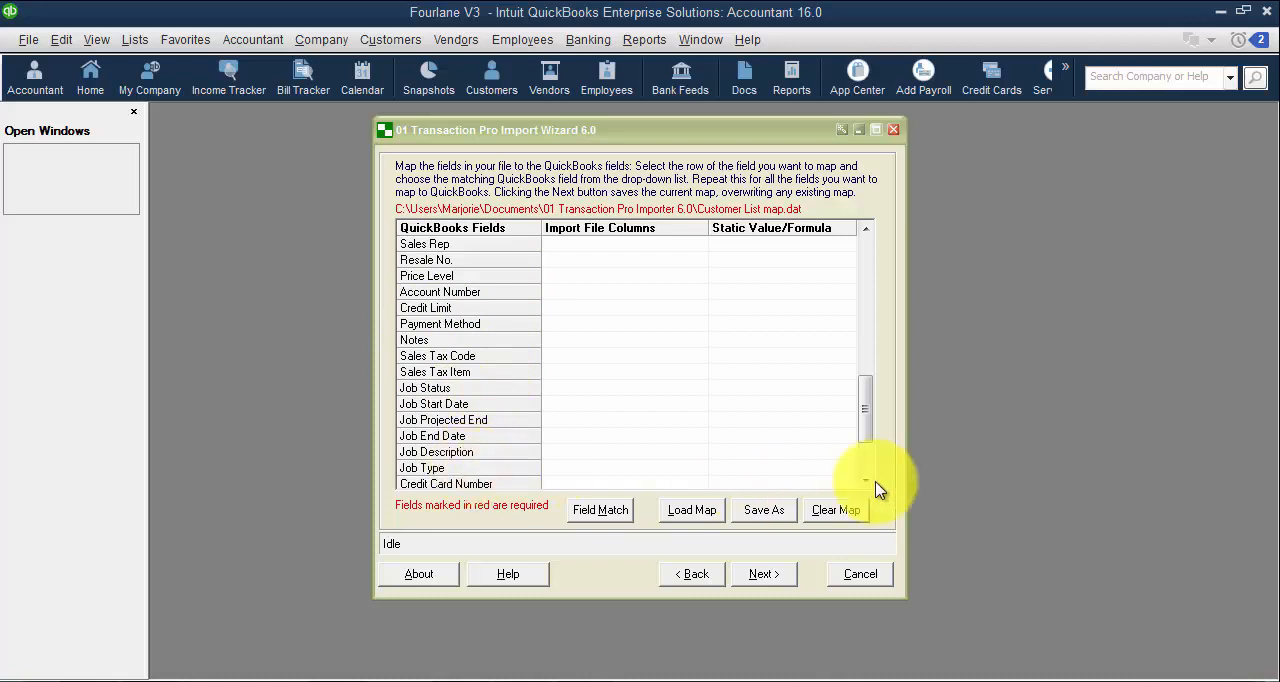
# - Scroll through the Customer List QuickBooks fields, then go back to File Contents
pyautogui.scroll(-3)
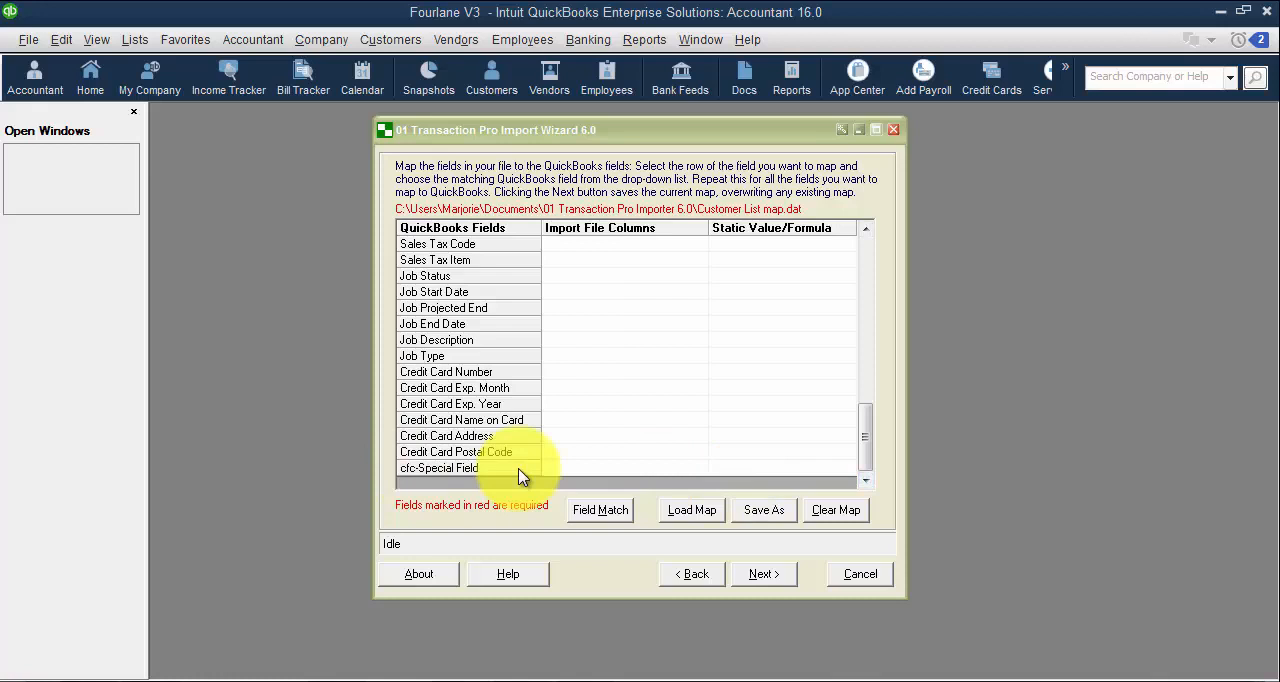
pyautogui.moveTo(1250, 277)
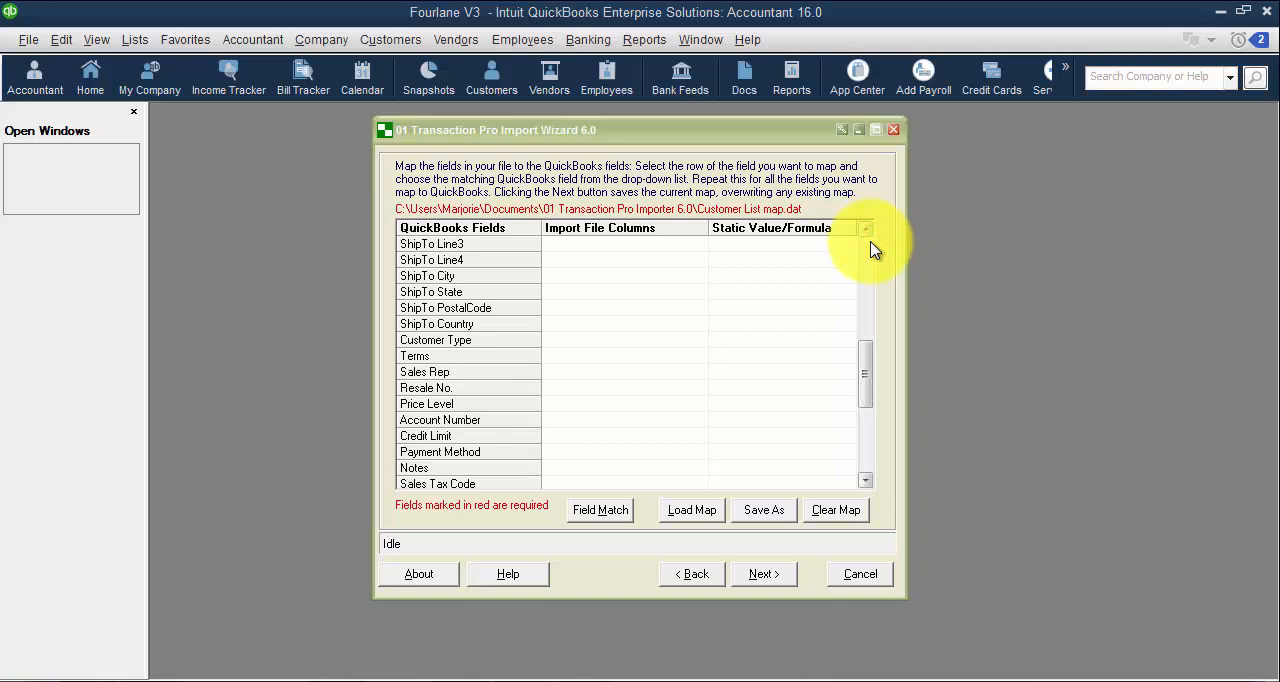
pyautogui.click(866, 243)
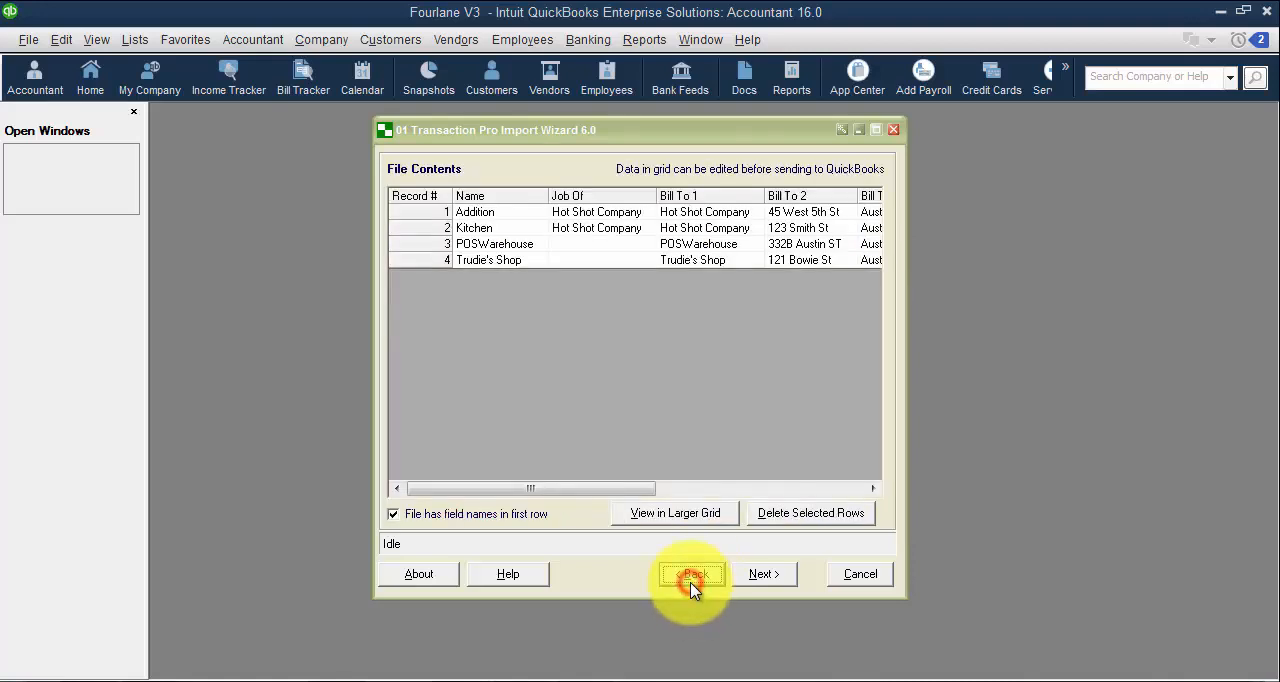
# - Return to the welcome page, advance to Vendor List mapping, and dismiss the saved-map warning
pyautogui.click(692, 573)
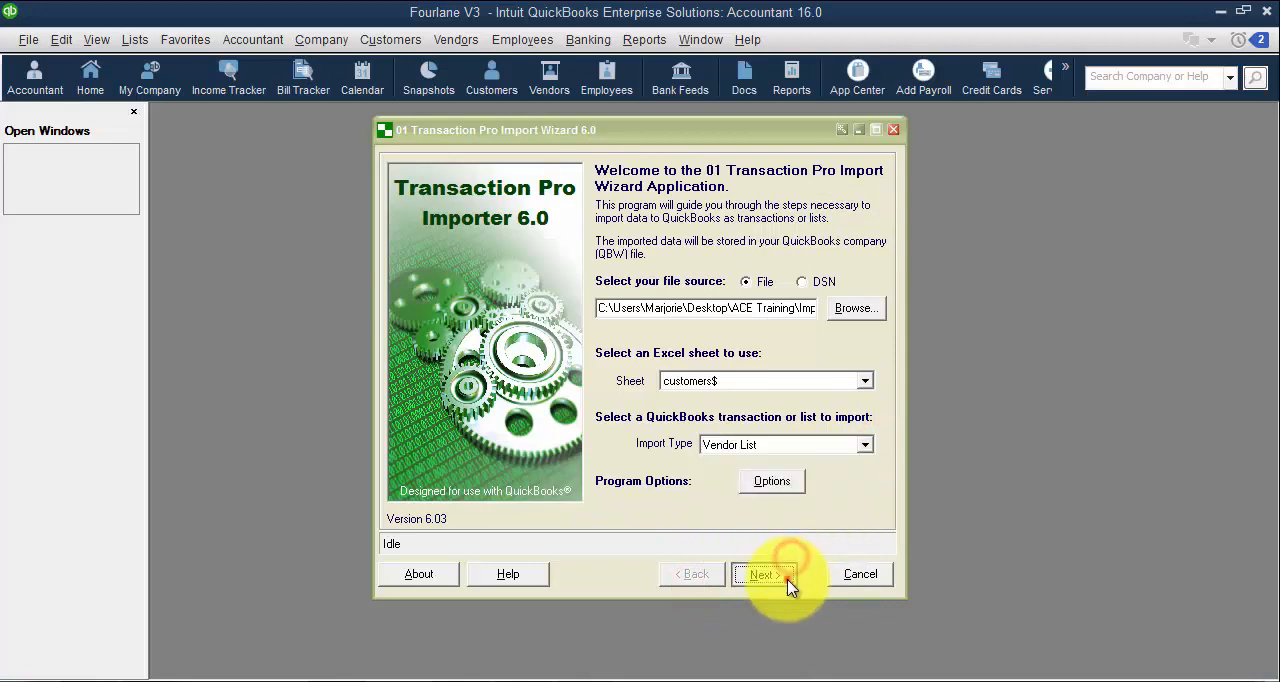
pyautogui.click(764, 574)
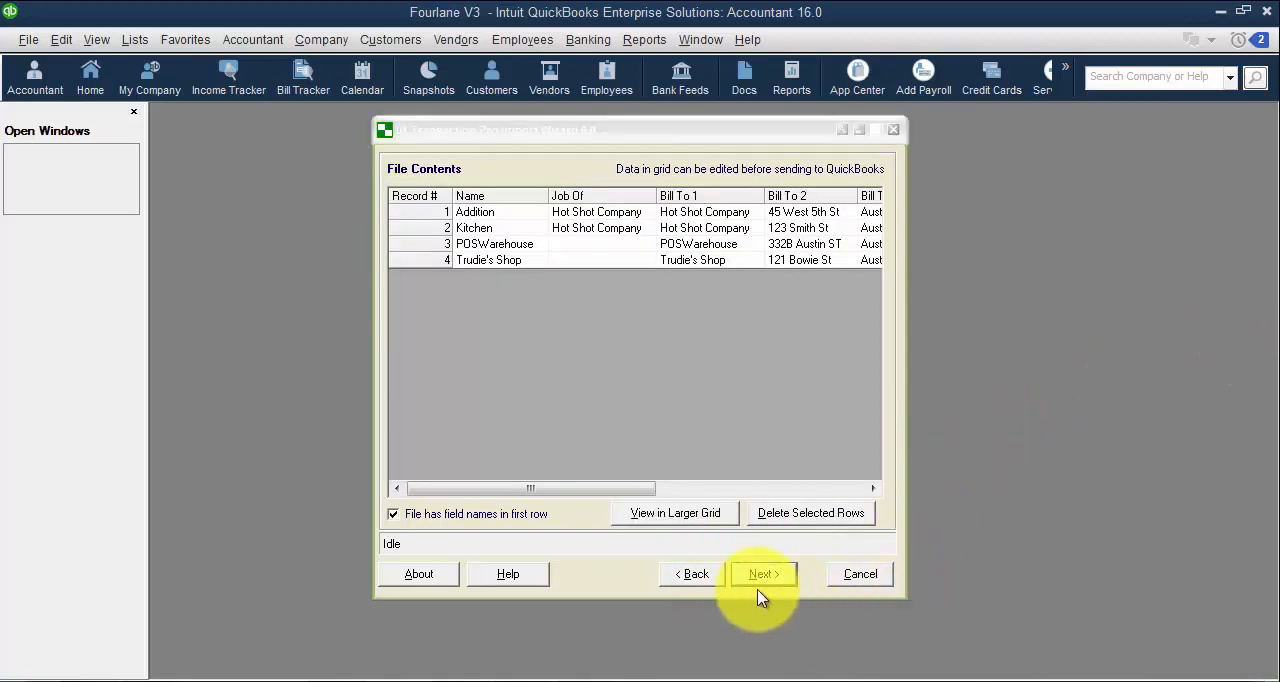
pyautogui.click(763, 574)
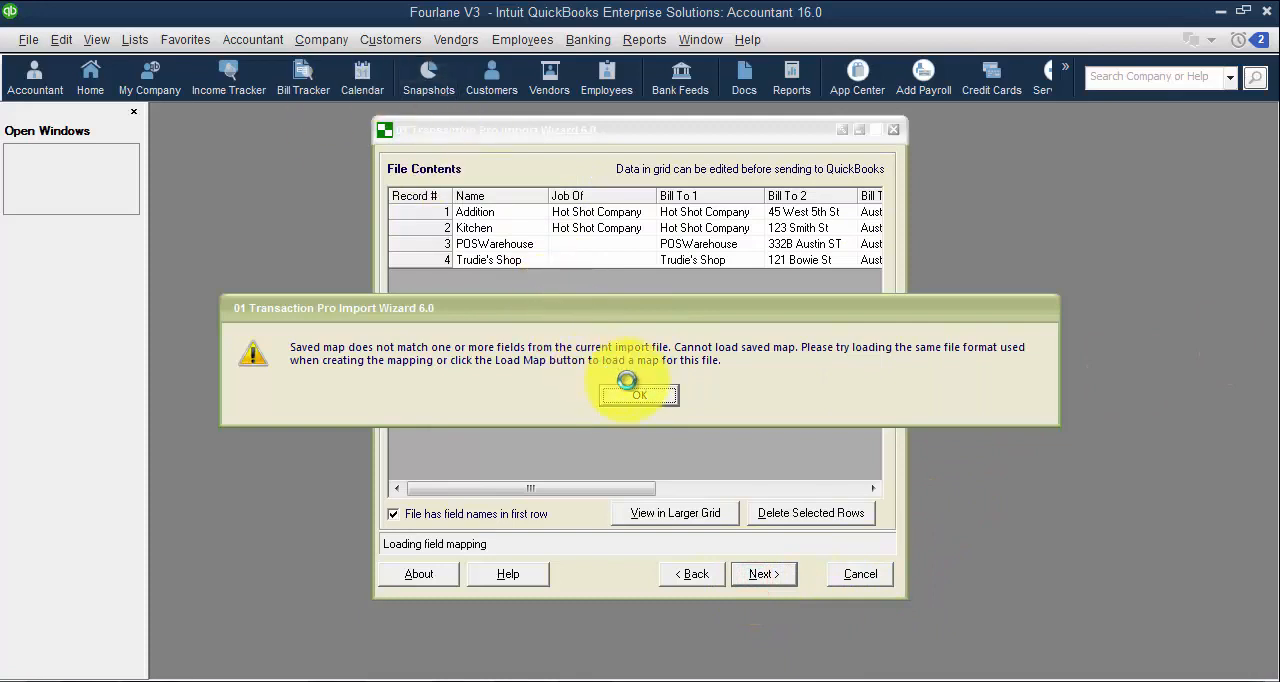
pyautogui.click(638, 394)
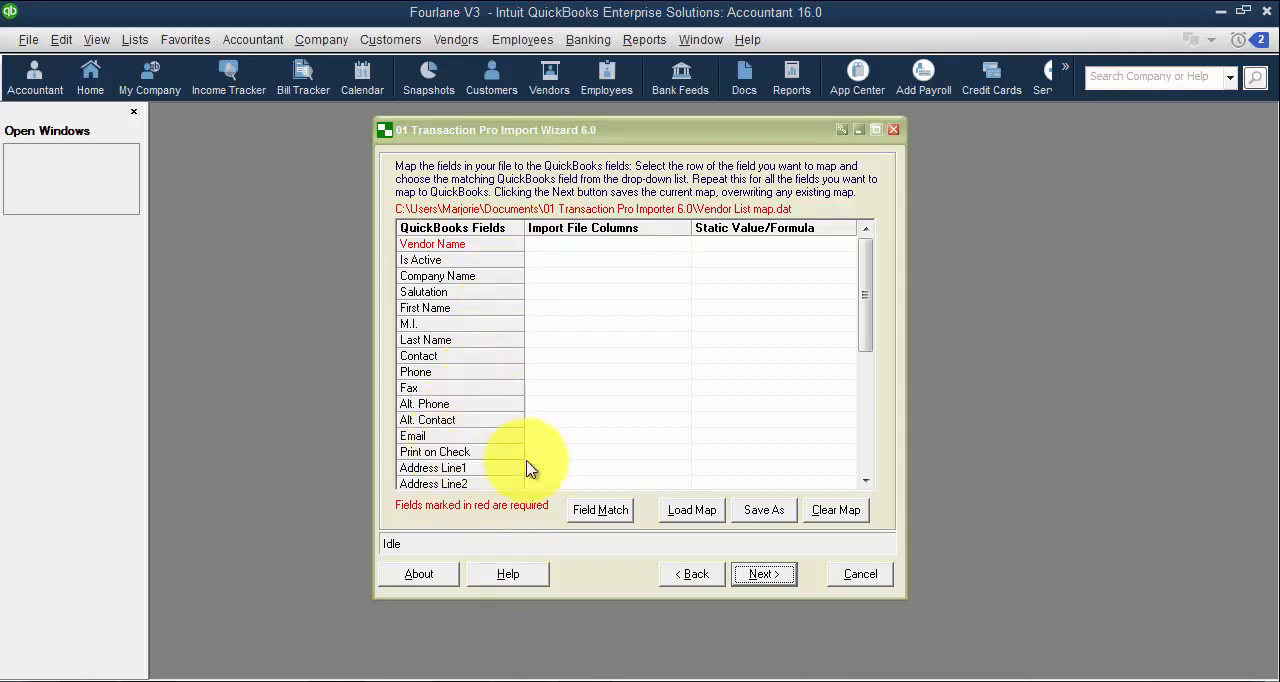
pyautogui.moveTo(868, 482)
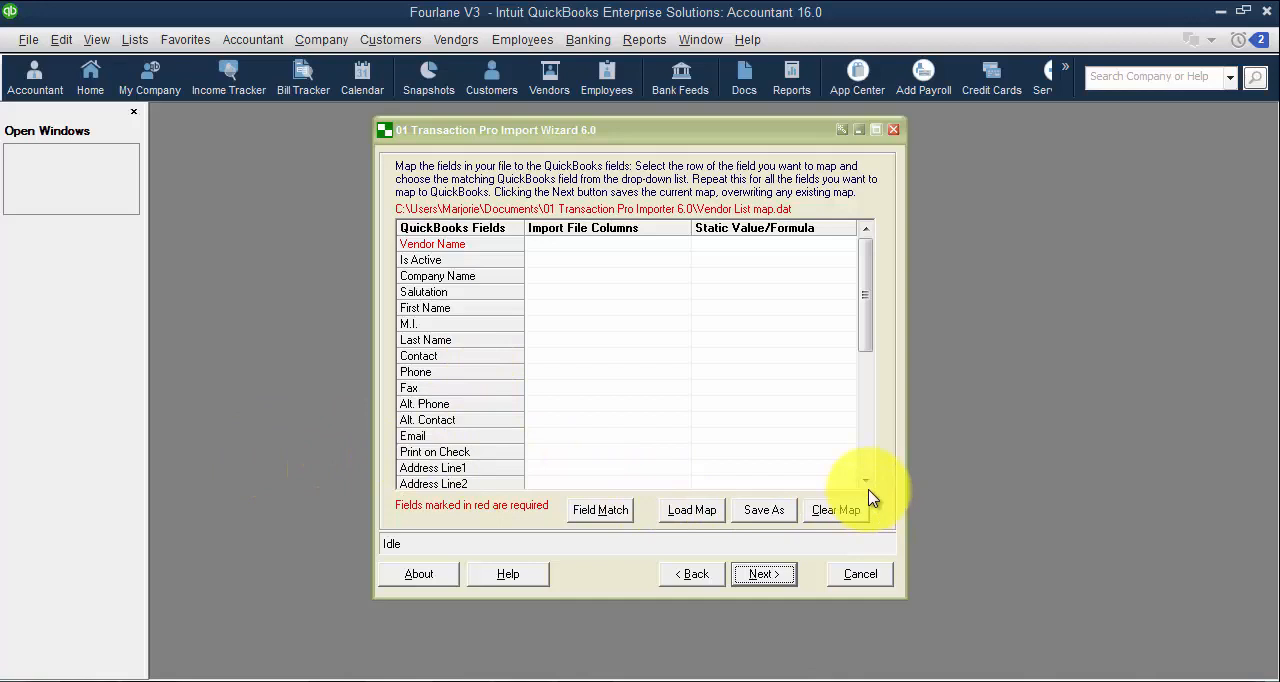
# - Scroll the unmapped vendor fields down to cfv-Special Field, then go back to the welcome page
pyautogui.click(866, 480)
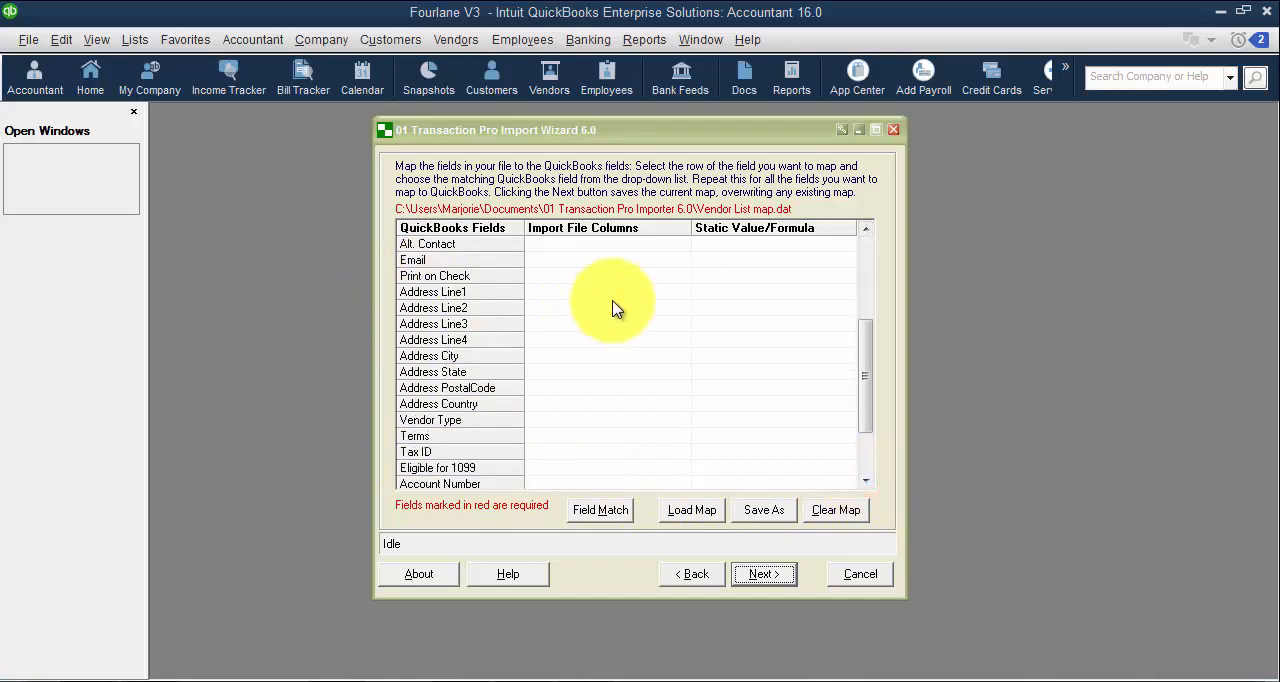
pyautogui.moveTo(548, 410)
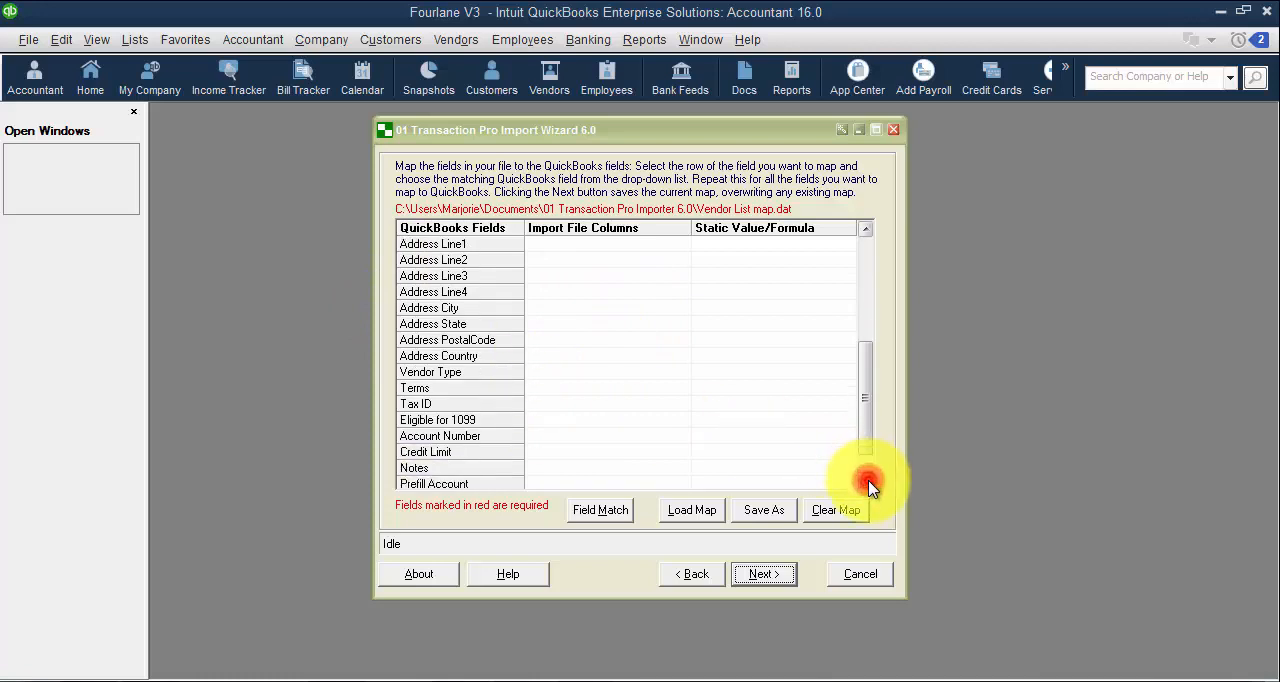
pyautogui.scroll(-3)
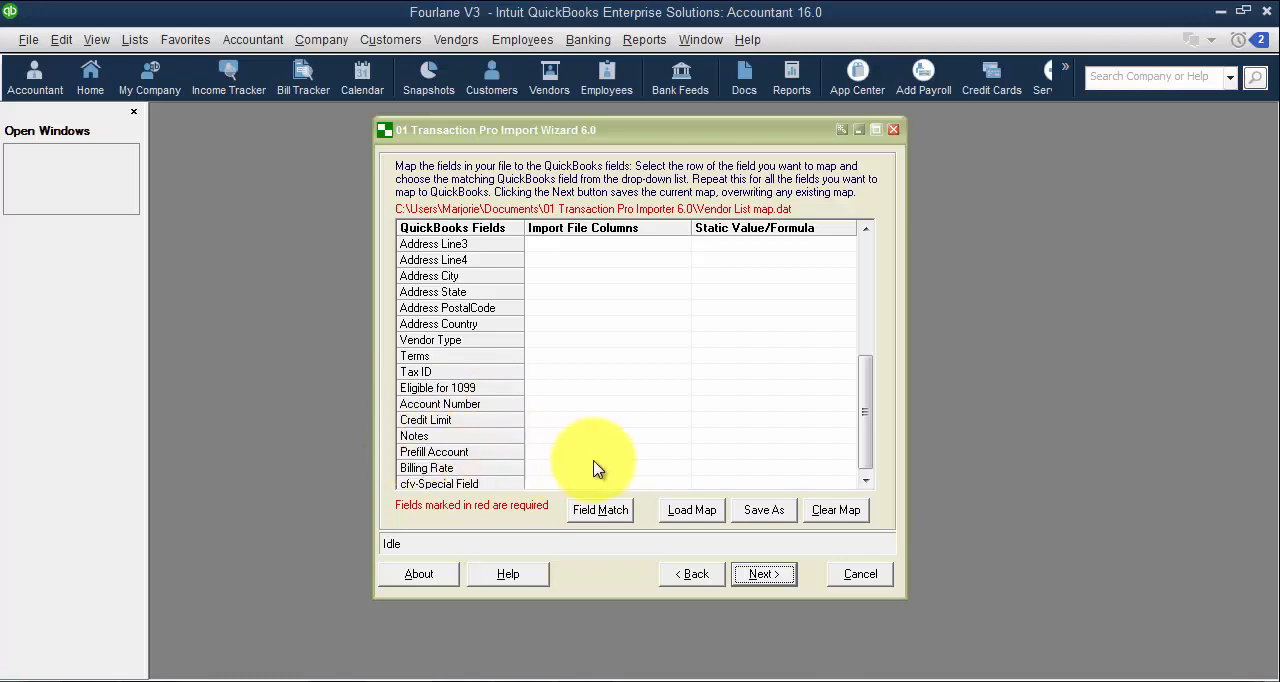
pyautogui.moveTo(535, 463)
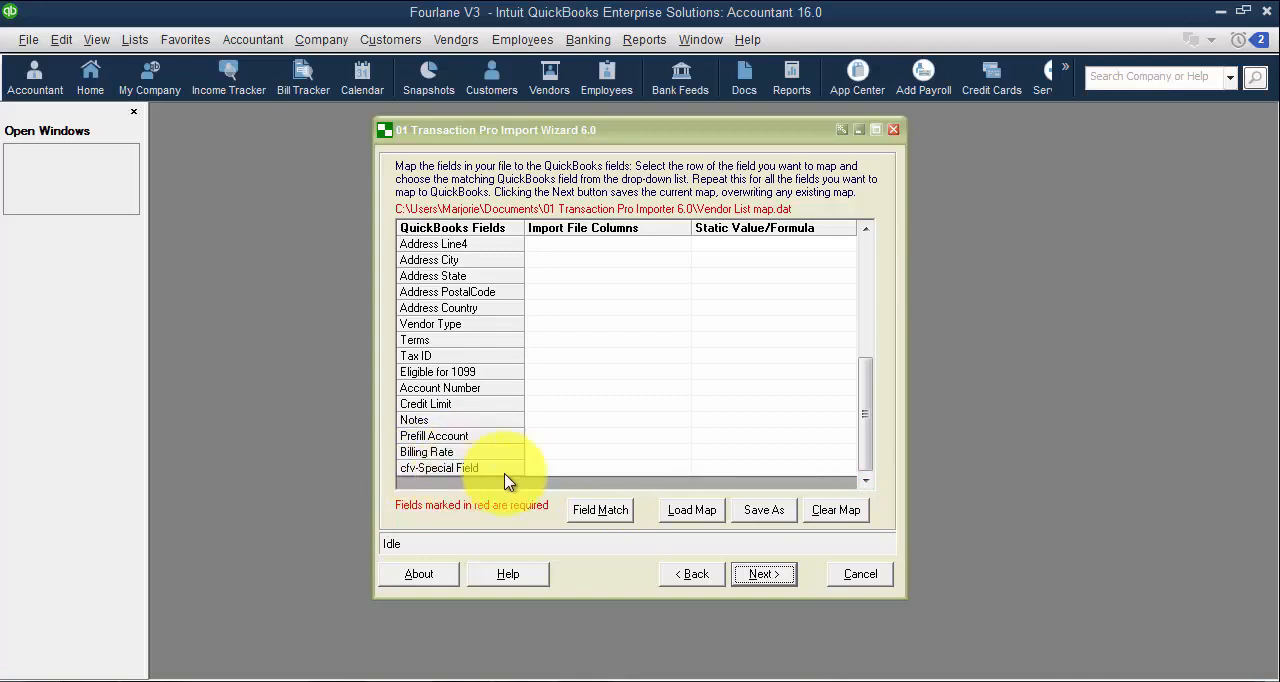
pyautogui.click(690, 574)
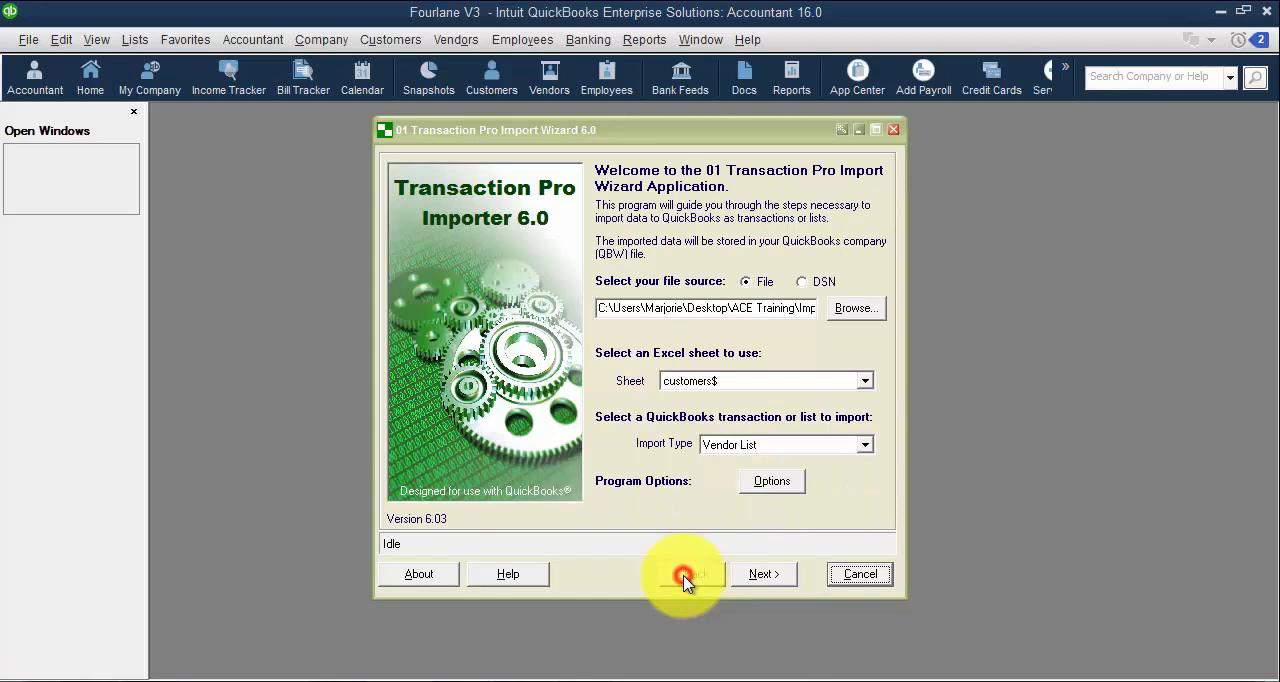
# - Switch the import type to Invoice, advance to mapping, and dismiss the saved-map warning
pyautogui.click(866, 444)
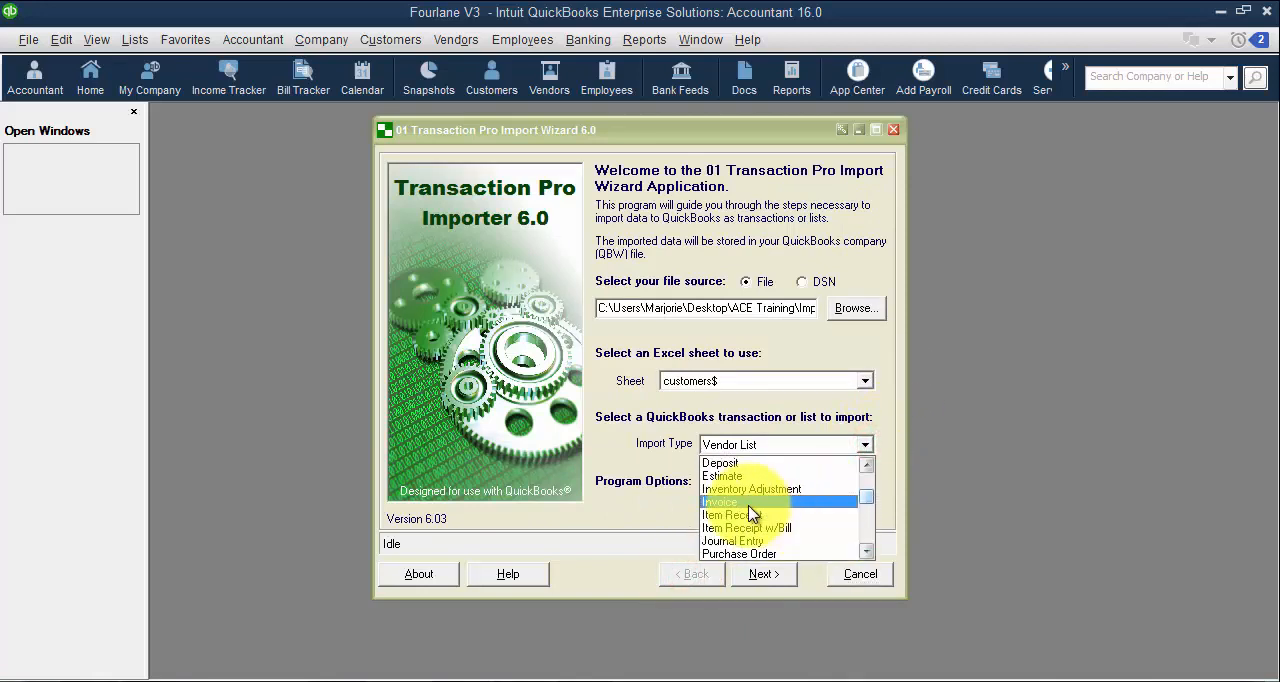
pyautogui.click(763, 574)
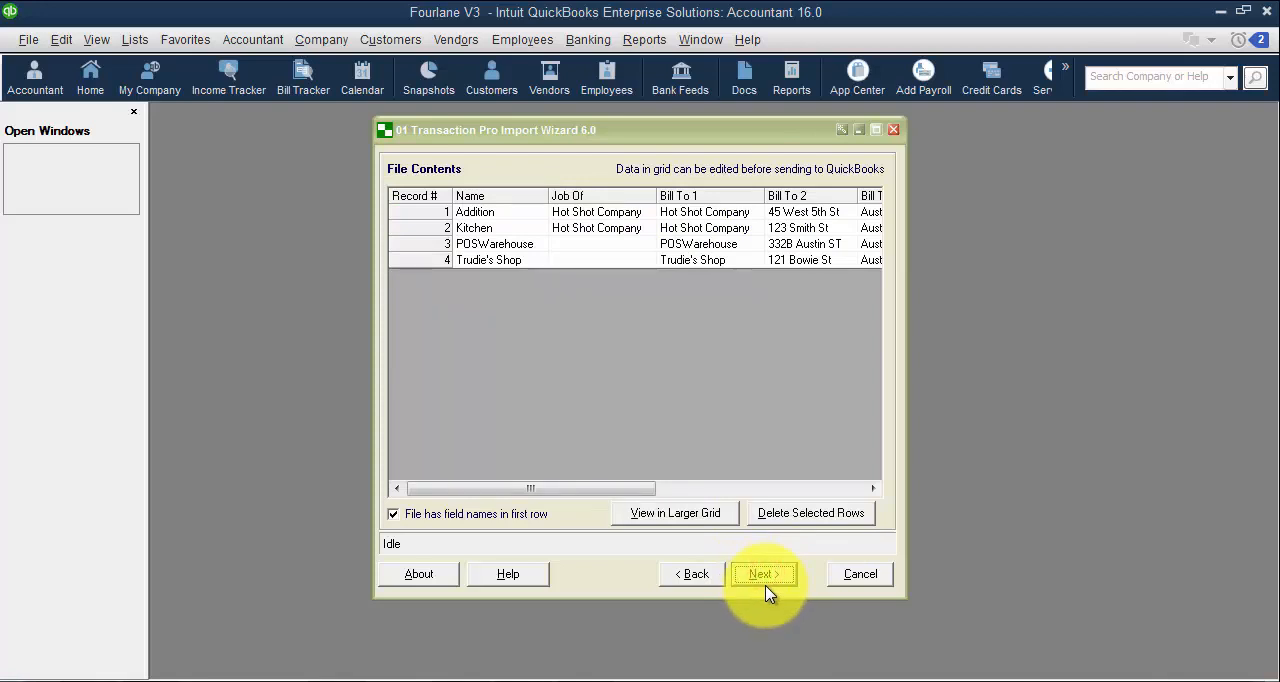
pyautogui.click(764, 574)
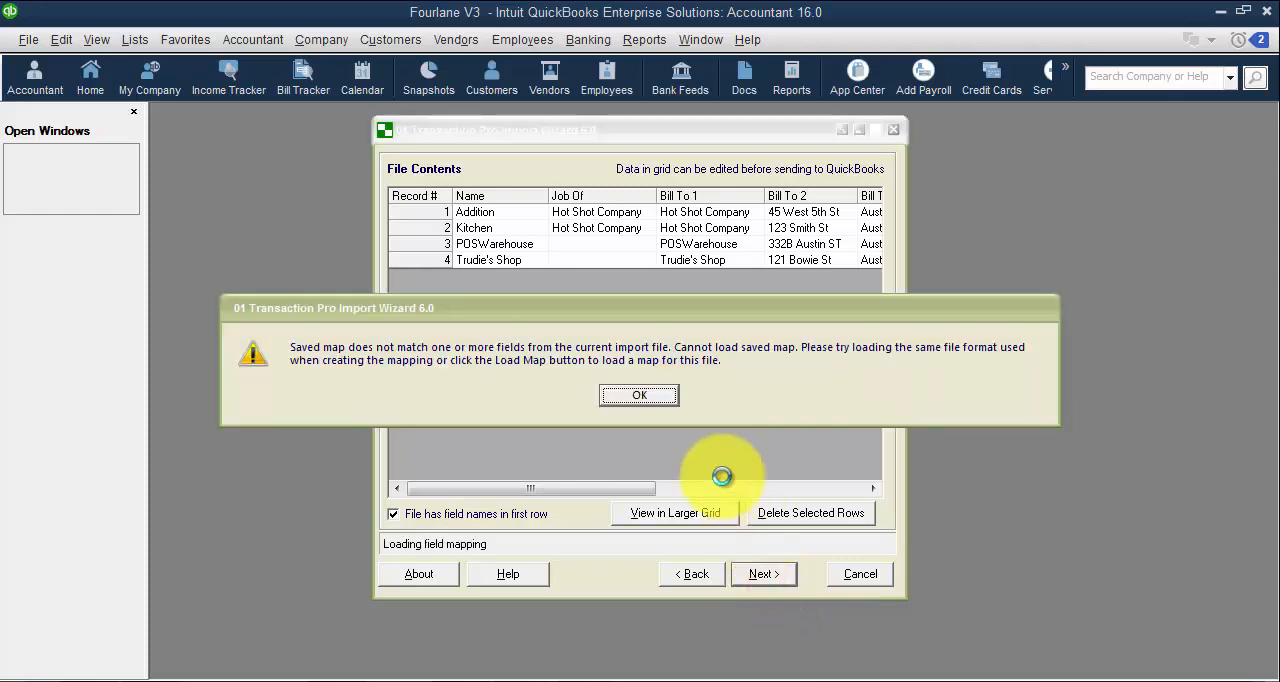
pyautogui.click(638, 395)
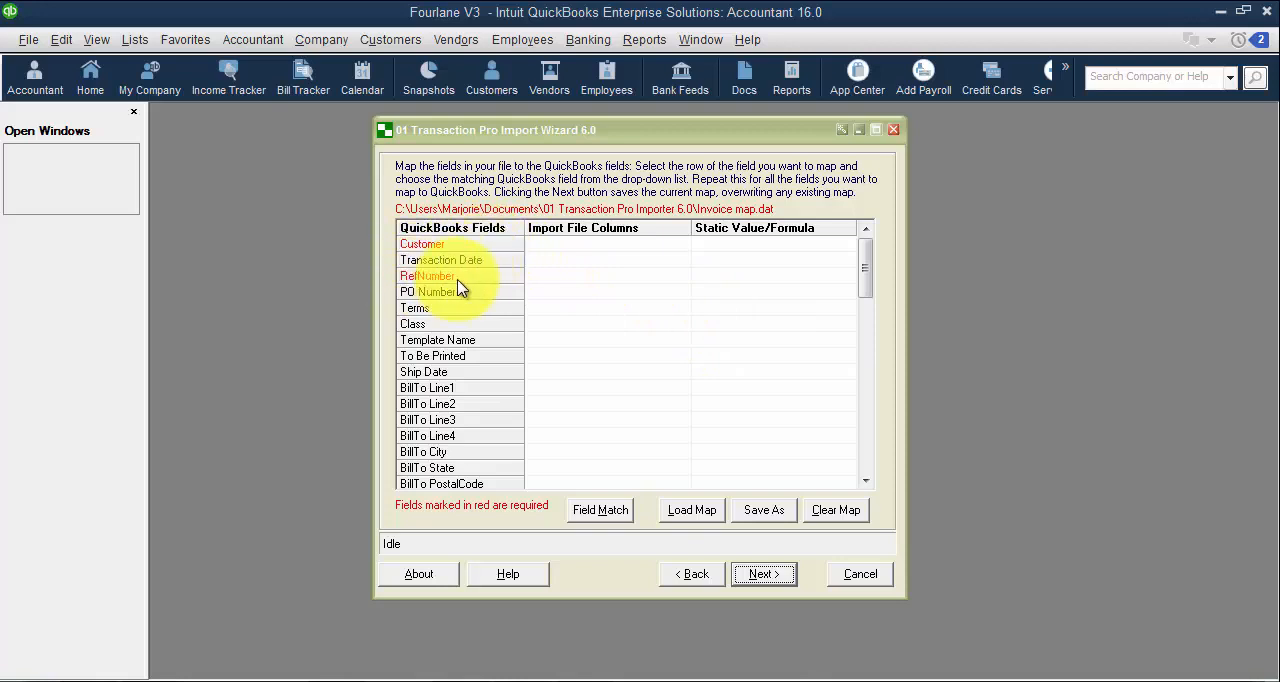
pyautogui.moveTo(479, 293)
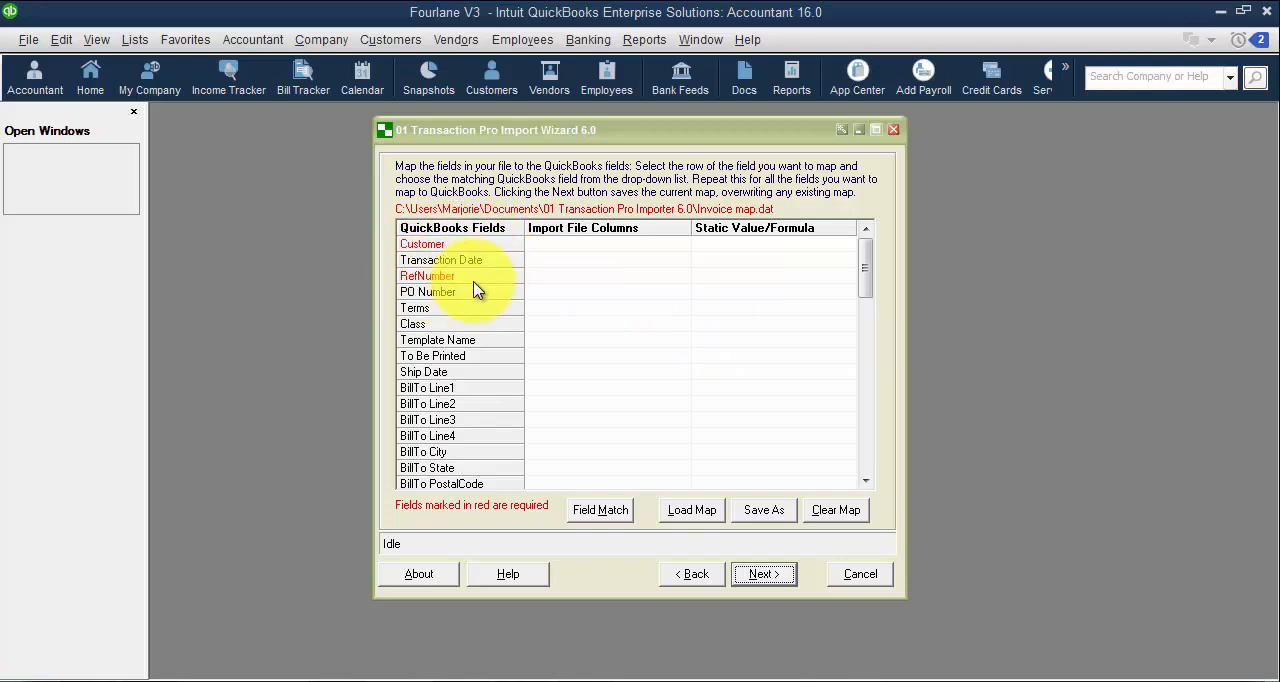
pyautogui.moveTo(522, 290)
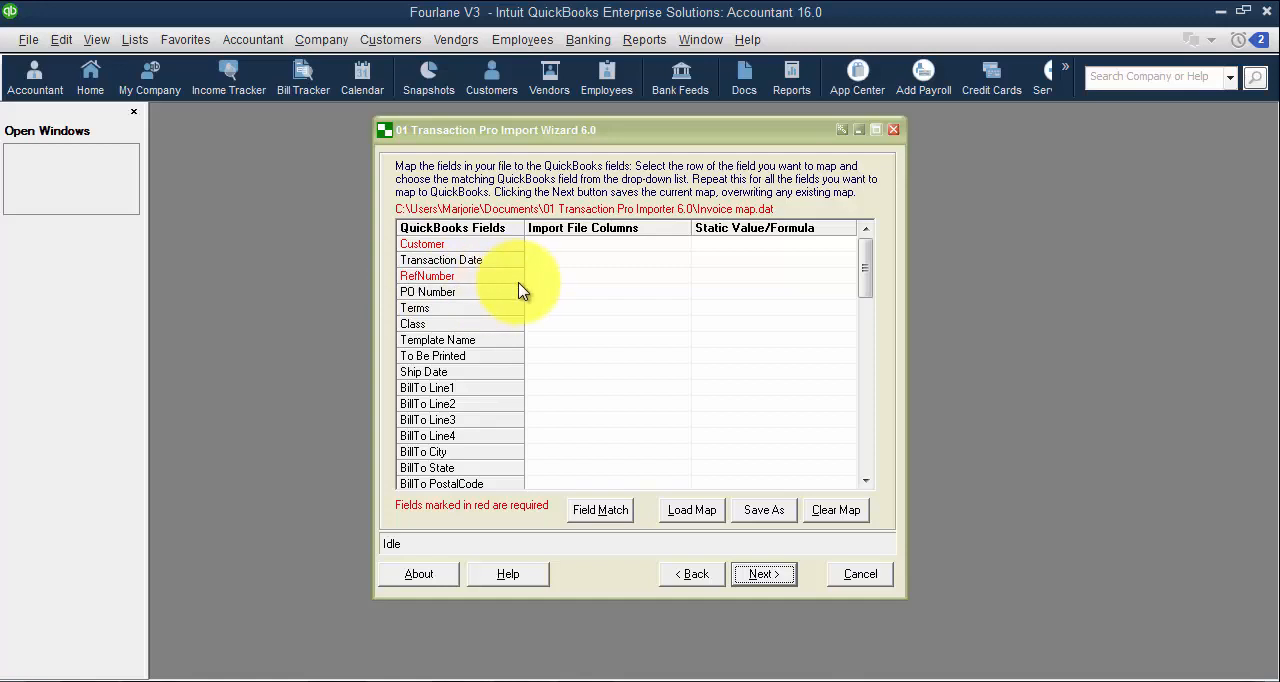
pyautogui.moveTo(470, 350)
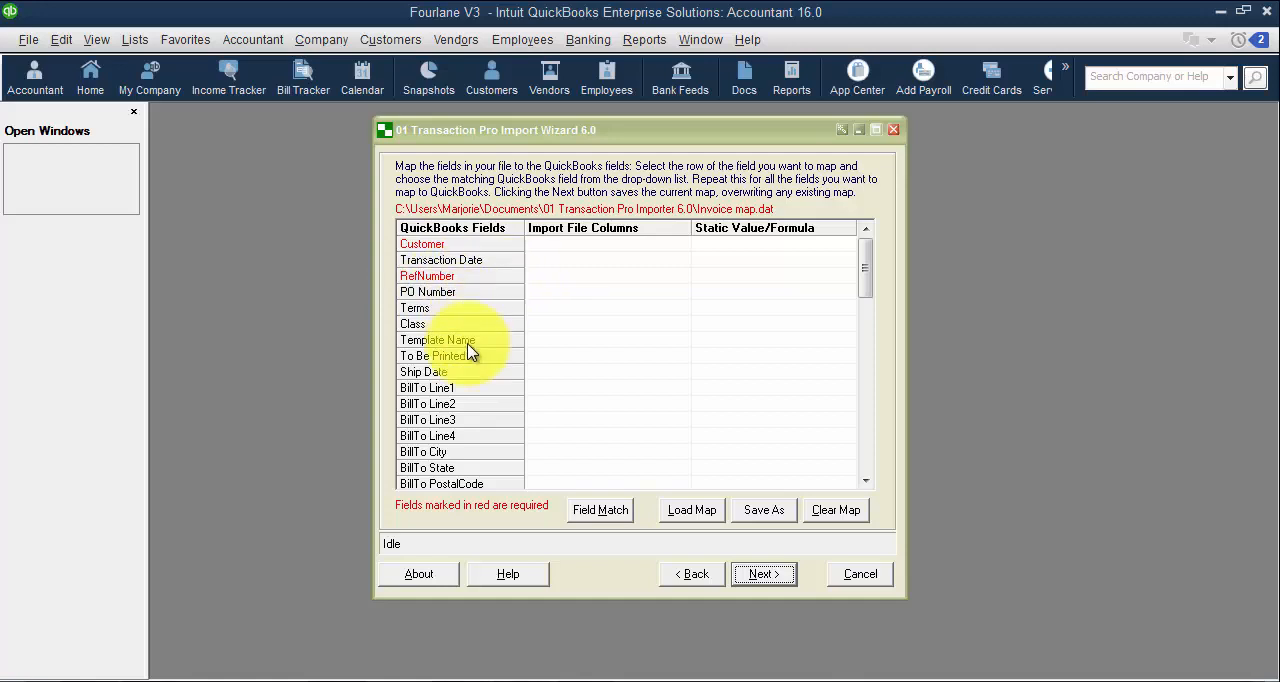
pyautogui.moveTo(503, 362)
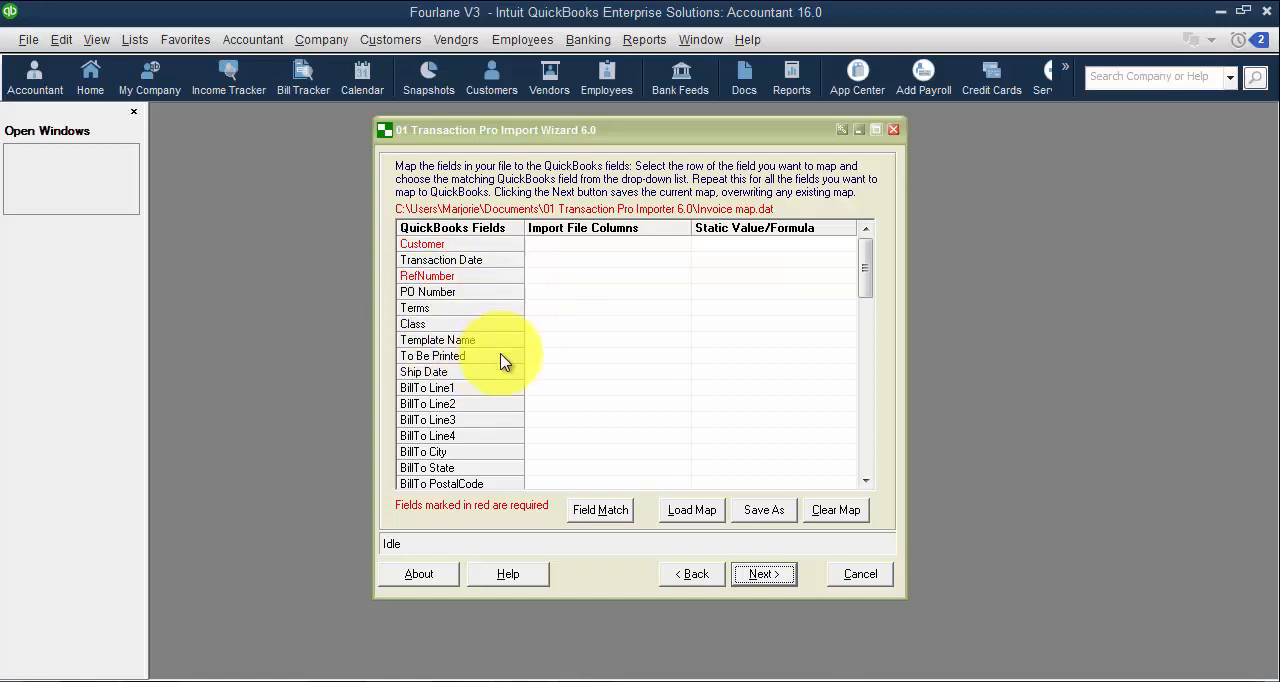
pyautogui.moveTo(565, 395)
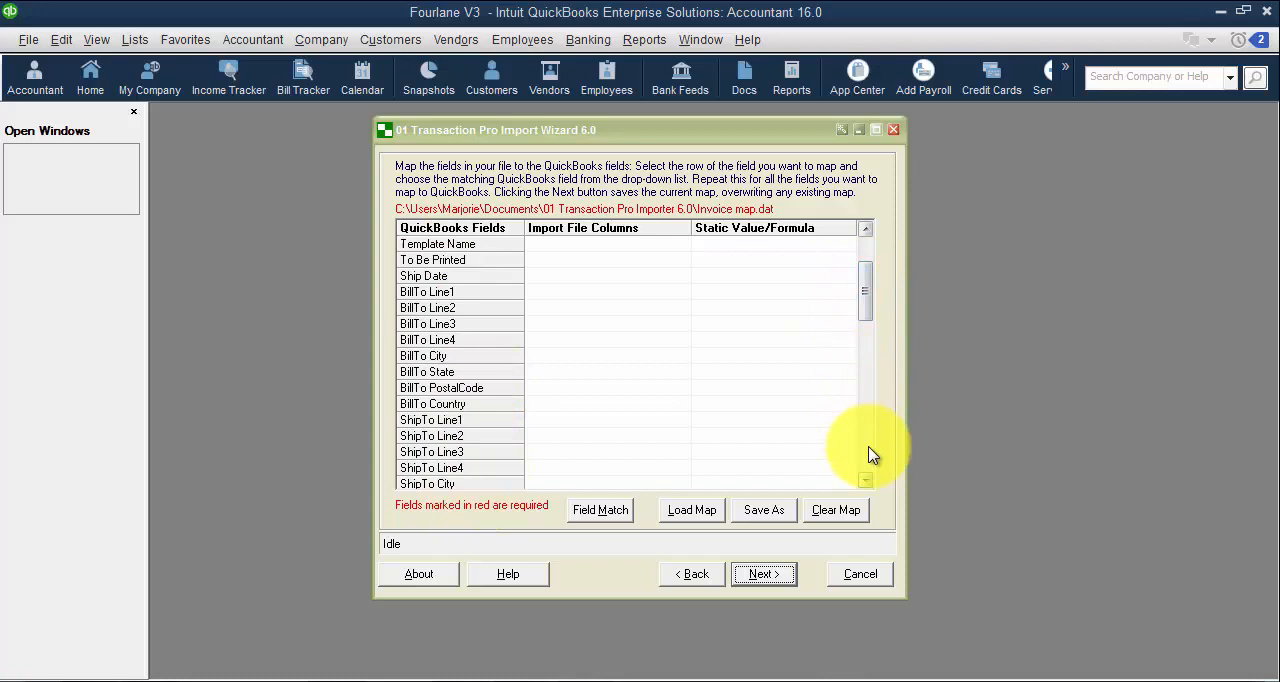
# - Scroll the invoice field mapping grid past the credit card and item line fields to Other
pyautogui.scroll(-3)
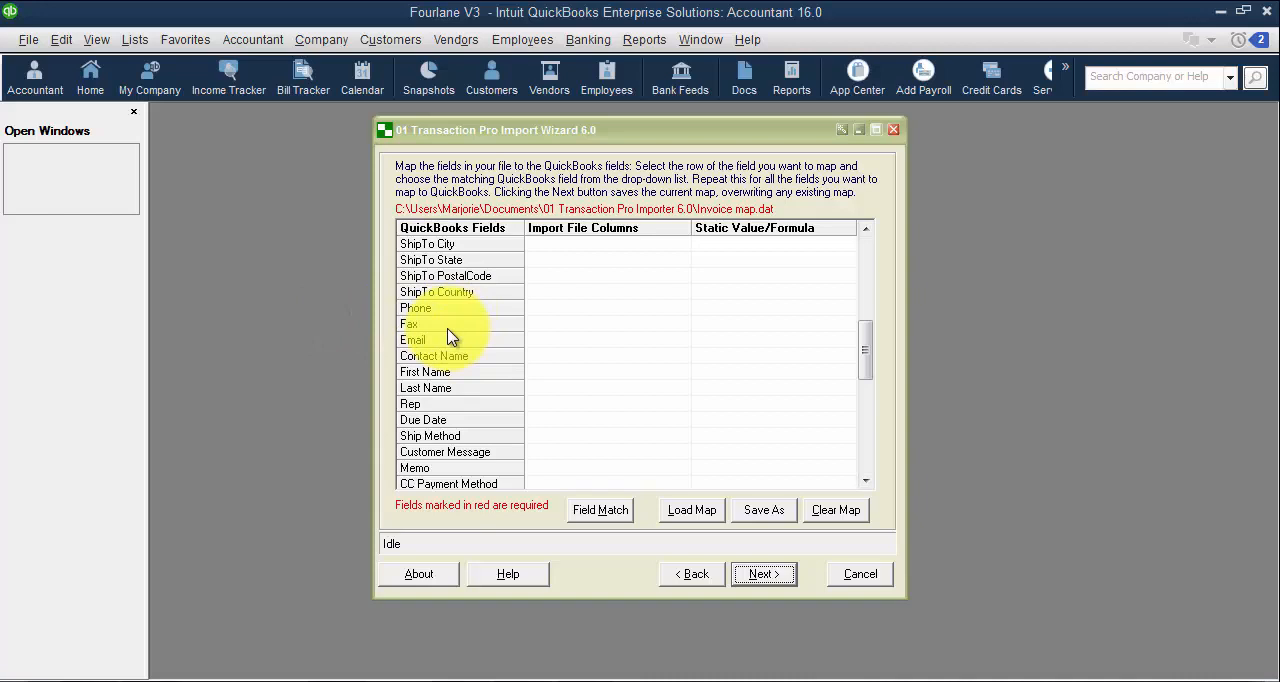
pyautogui.moveTo(457, 339)
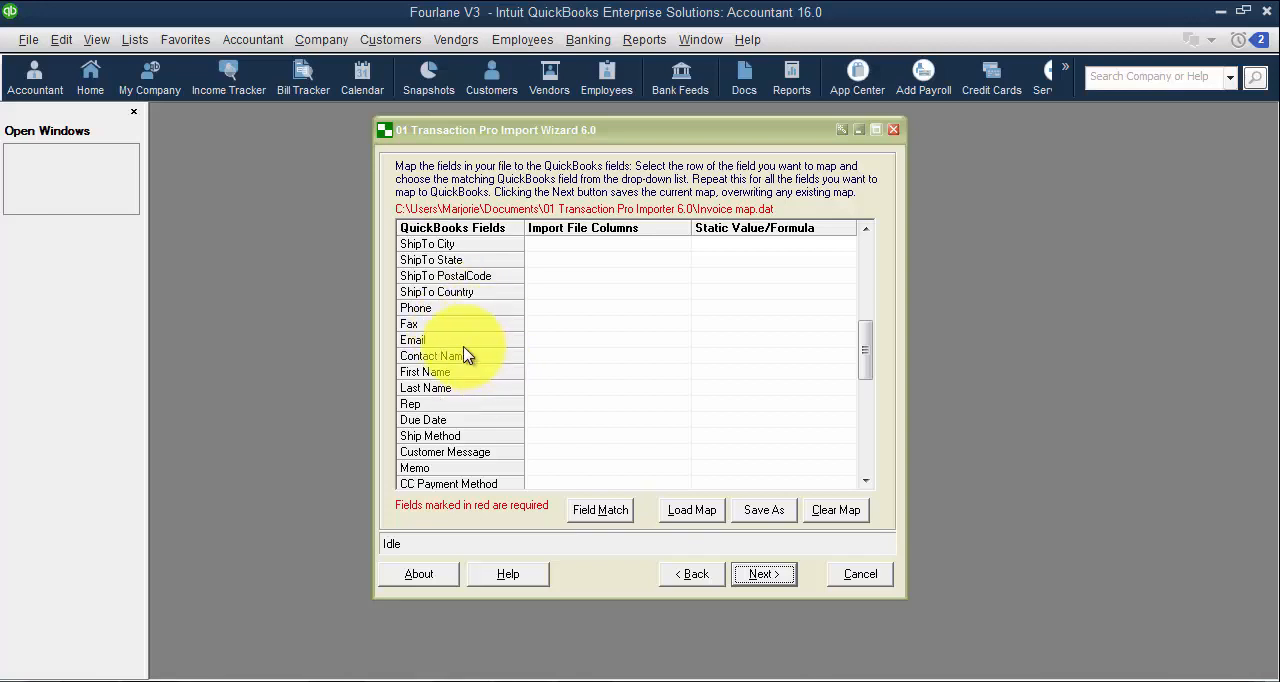
pyautogui.moveTo(450, 415)
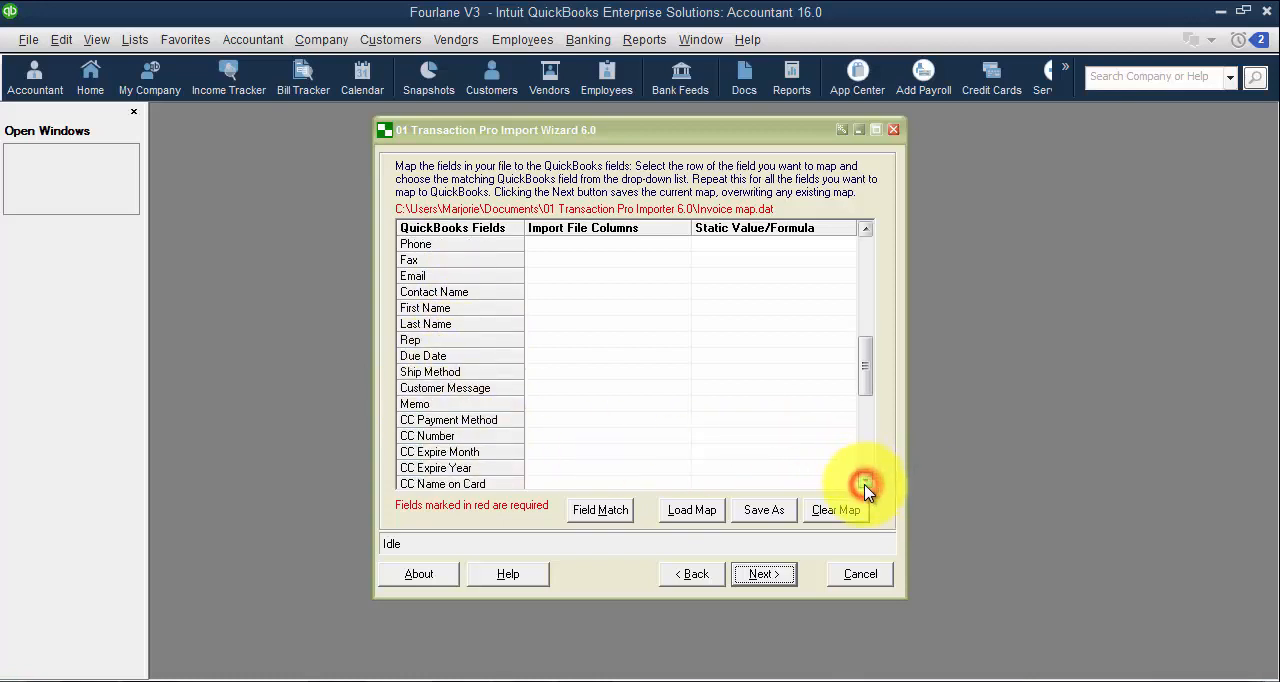
pyautogui.scroll(-3)
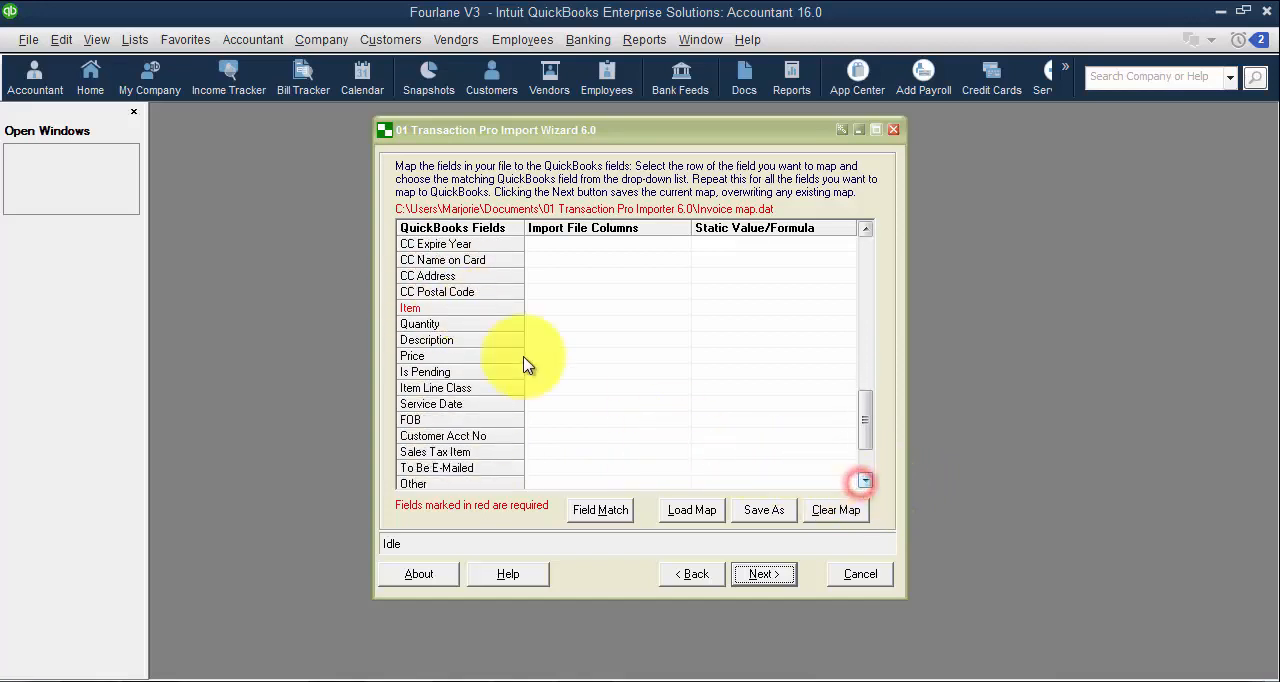
pyautogui.moveTo(590, 318)
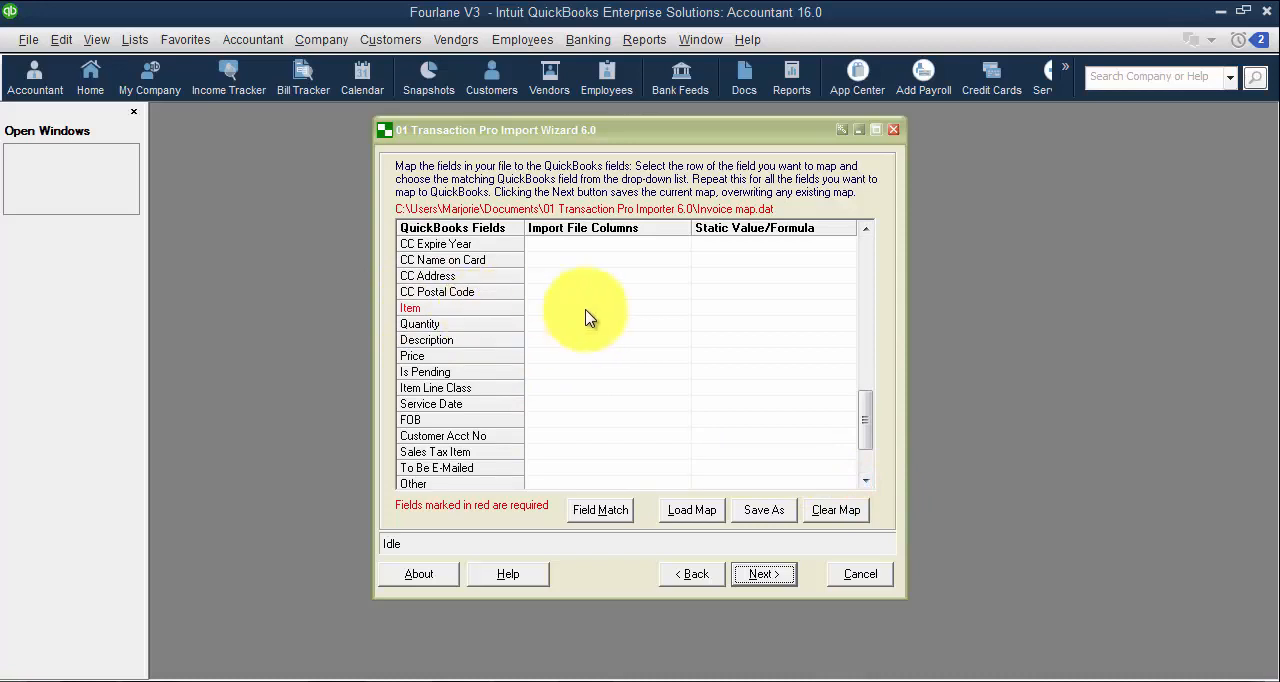
pyautogui.moveTo(753, 320)
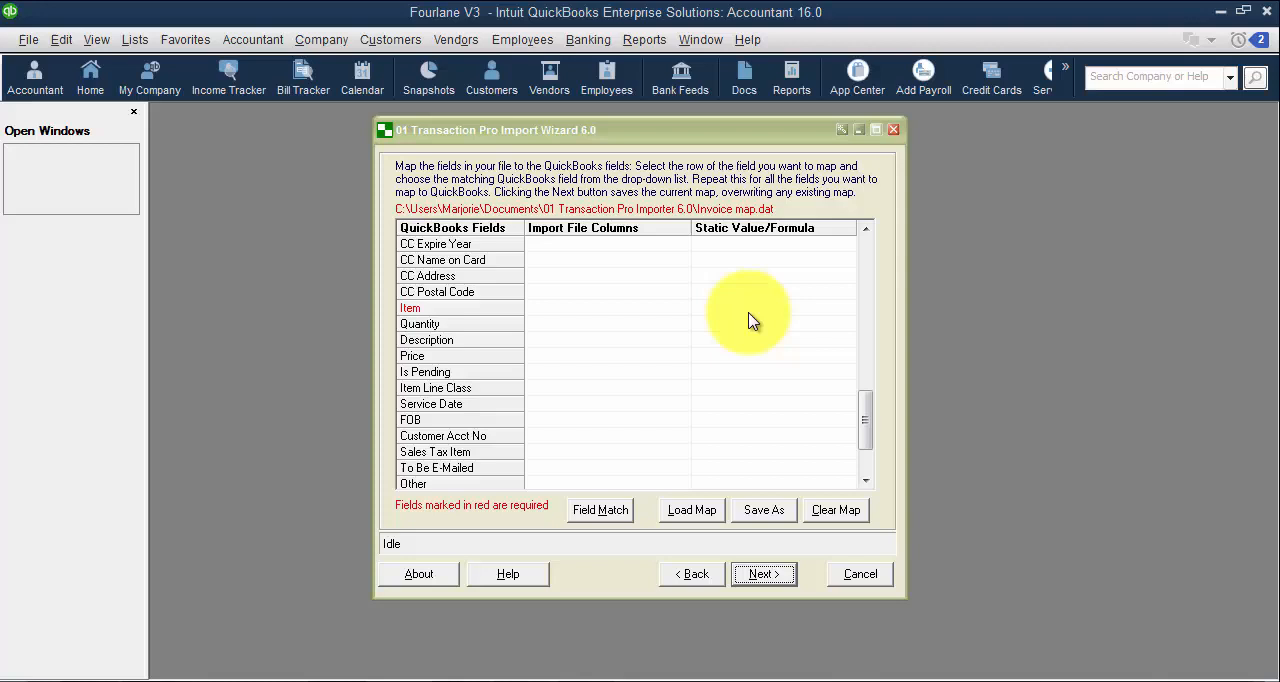
pyautogui.moveTo(648, 474)
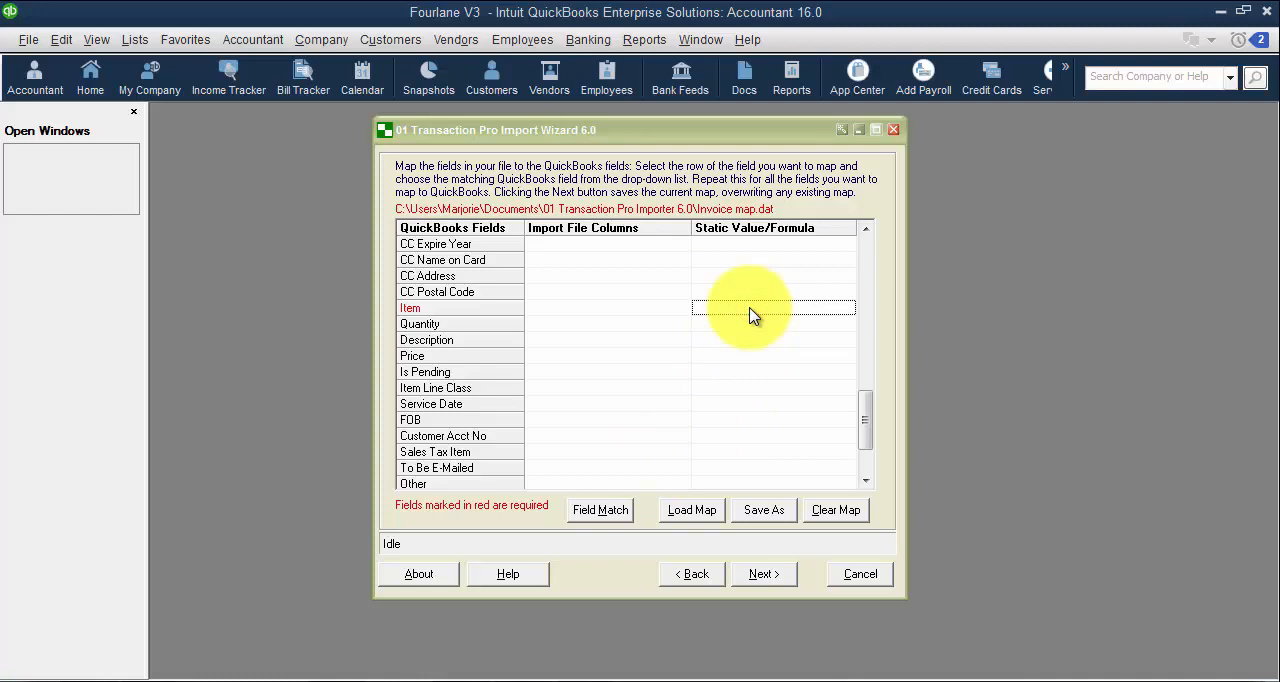
pyautogui.moveTo(776, 332)
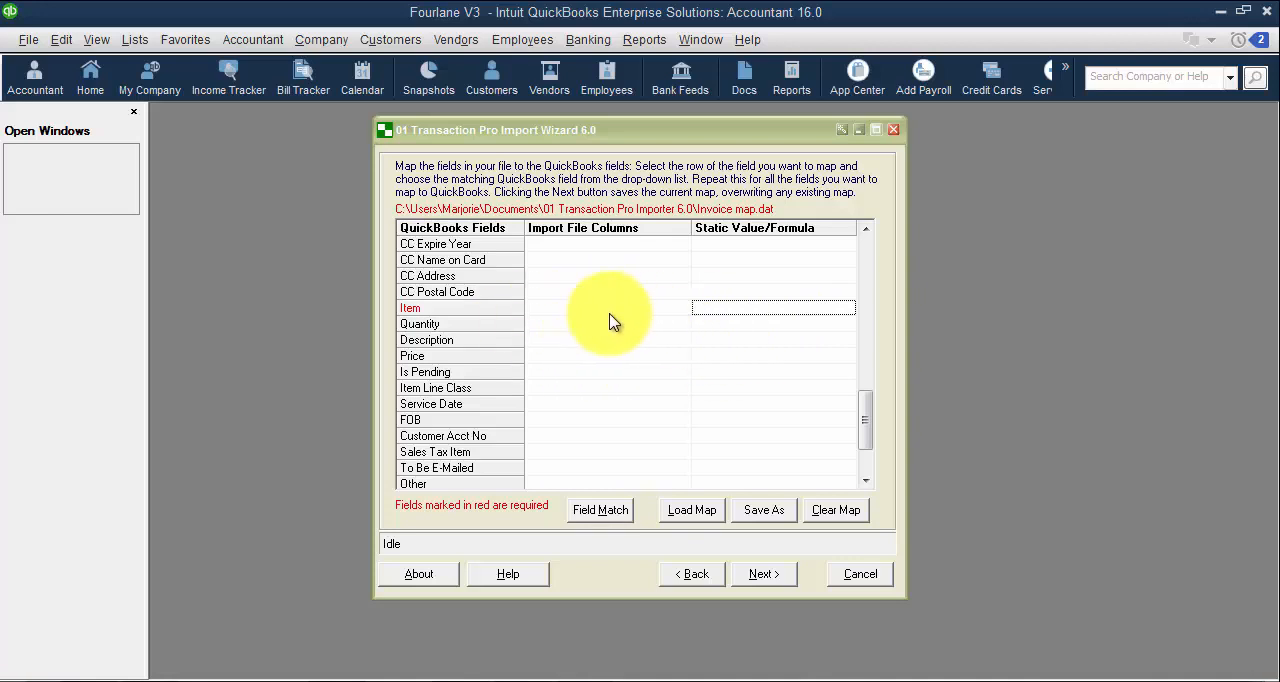
pyautogui.moveTo(620, 330)
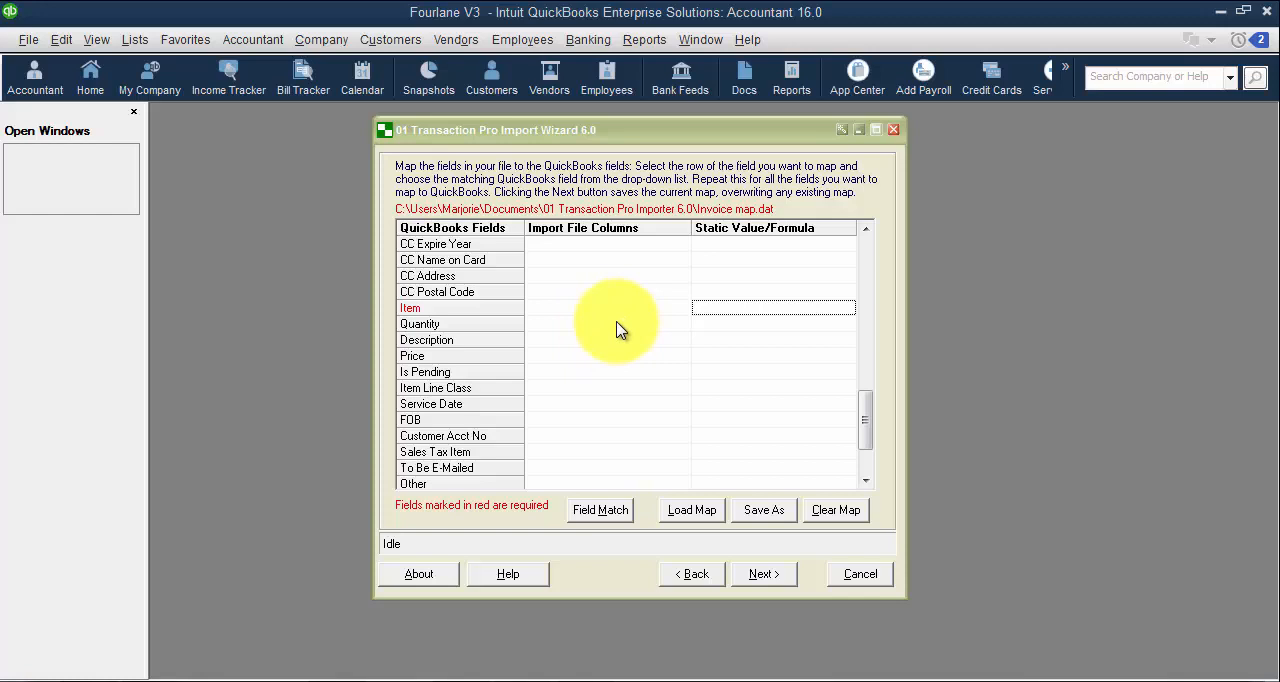
pyautogui.moveTo(474, 371)
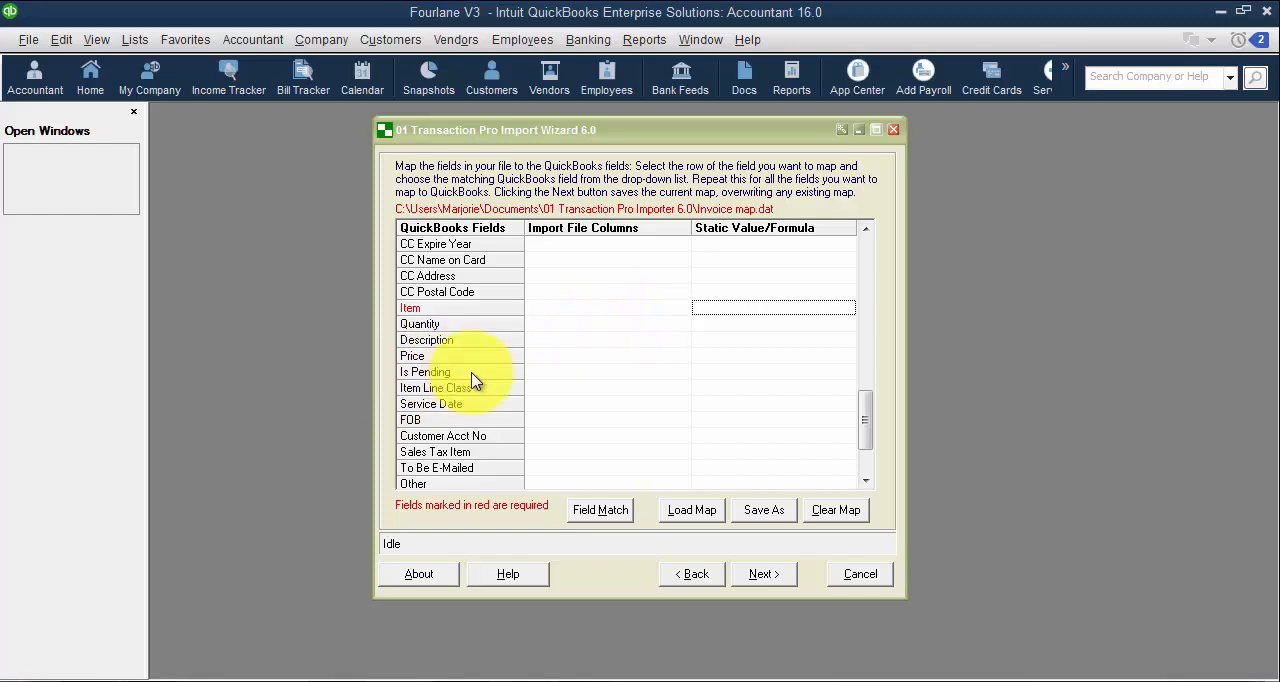
pyautogui.moveTo(680, 470)
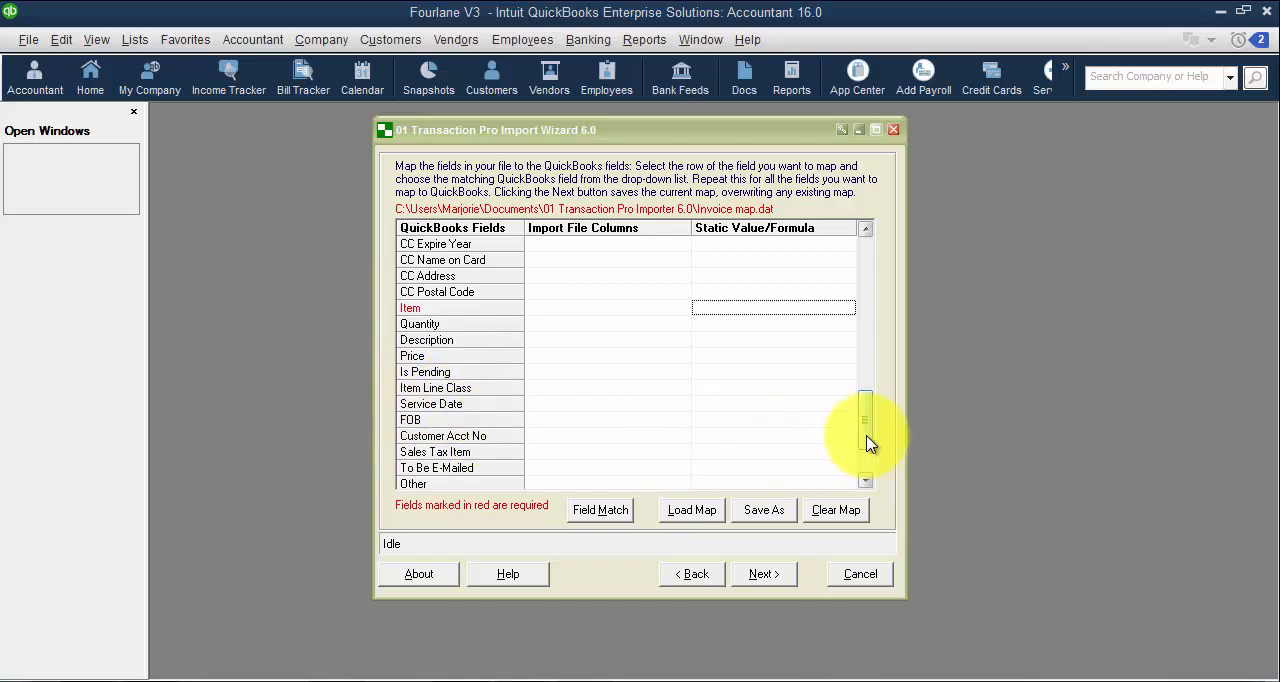
pyautogui.scroll(-3)
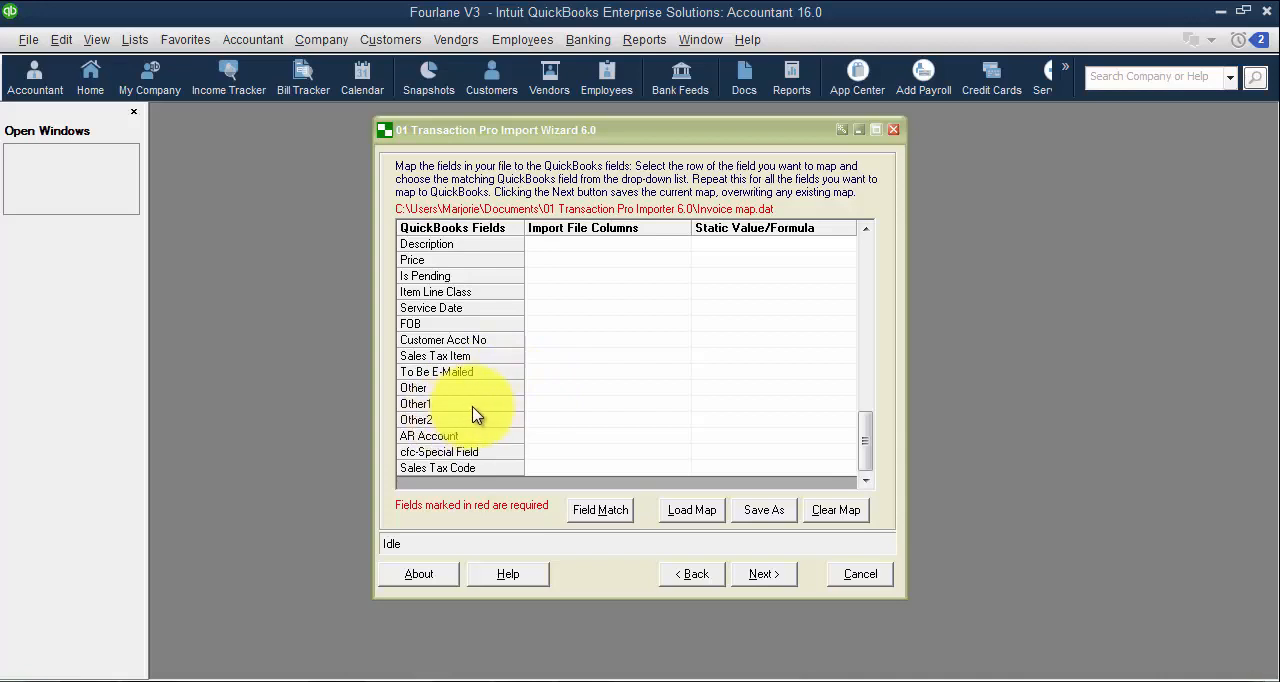
pyautogui.moveTo(479, 428)
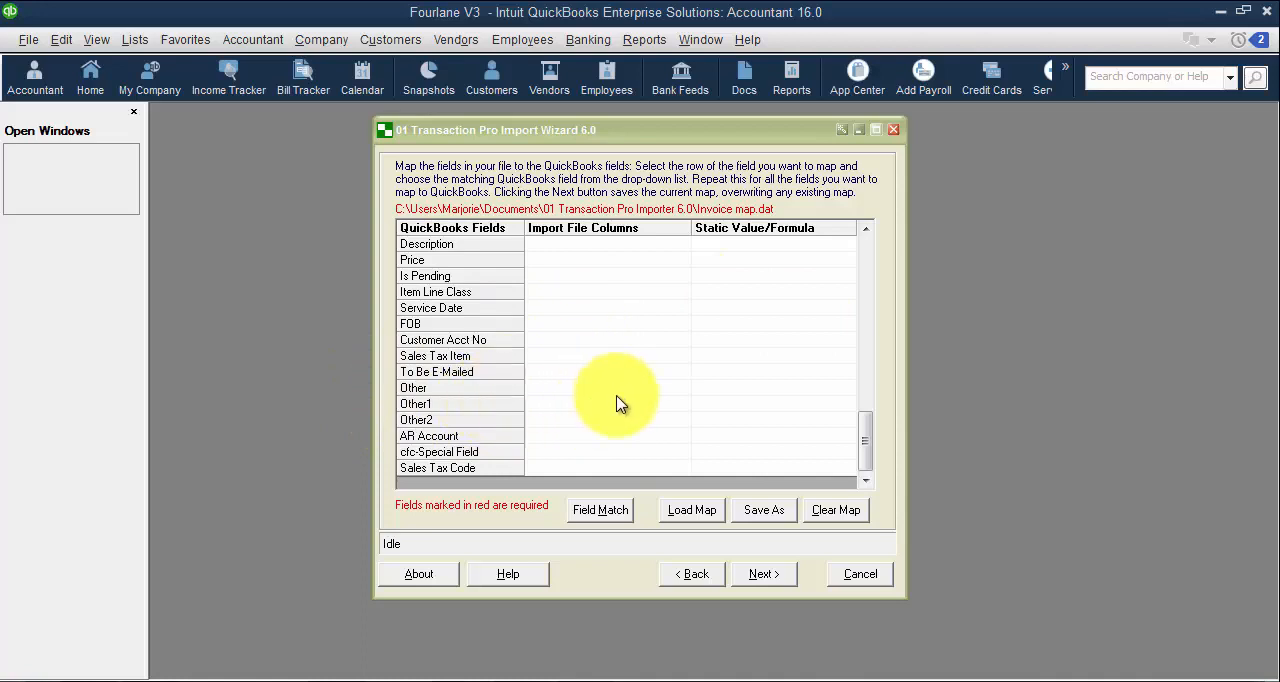
pyautogui.moveTo(548, 447)
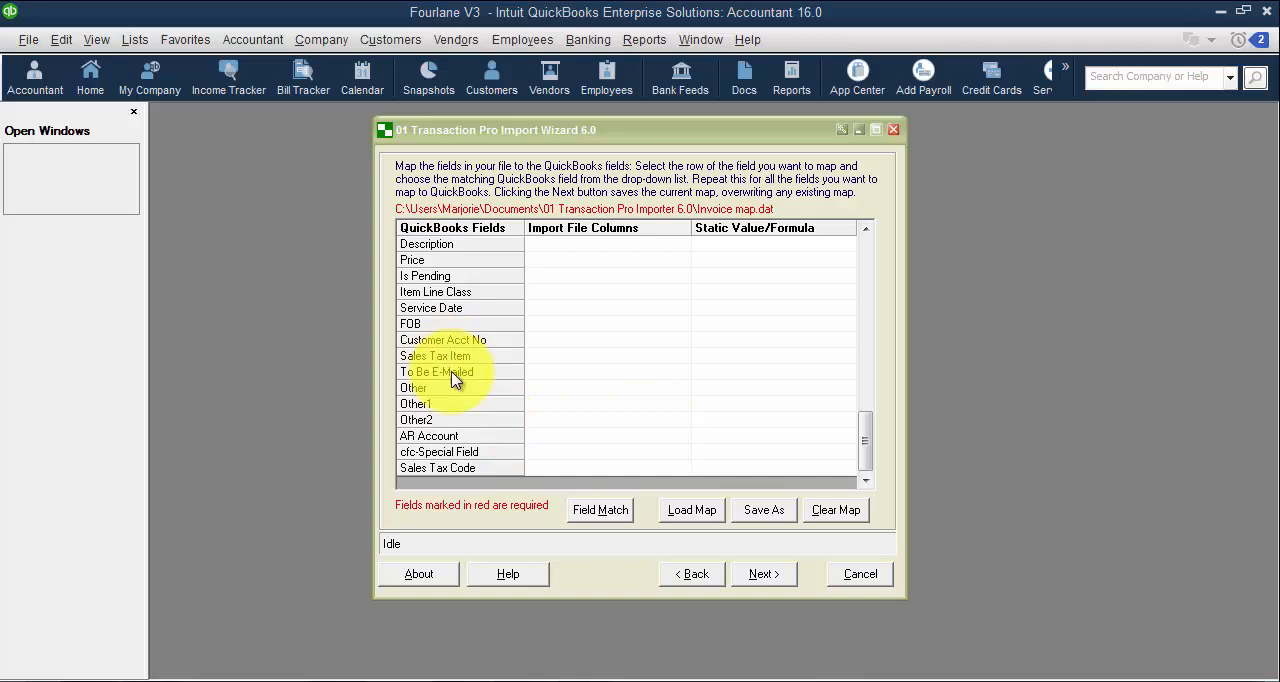
pyautogui.moveTo(462, 424)
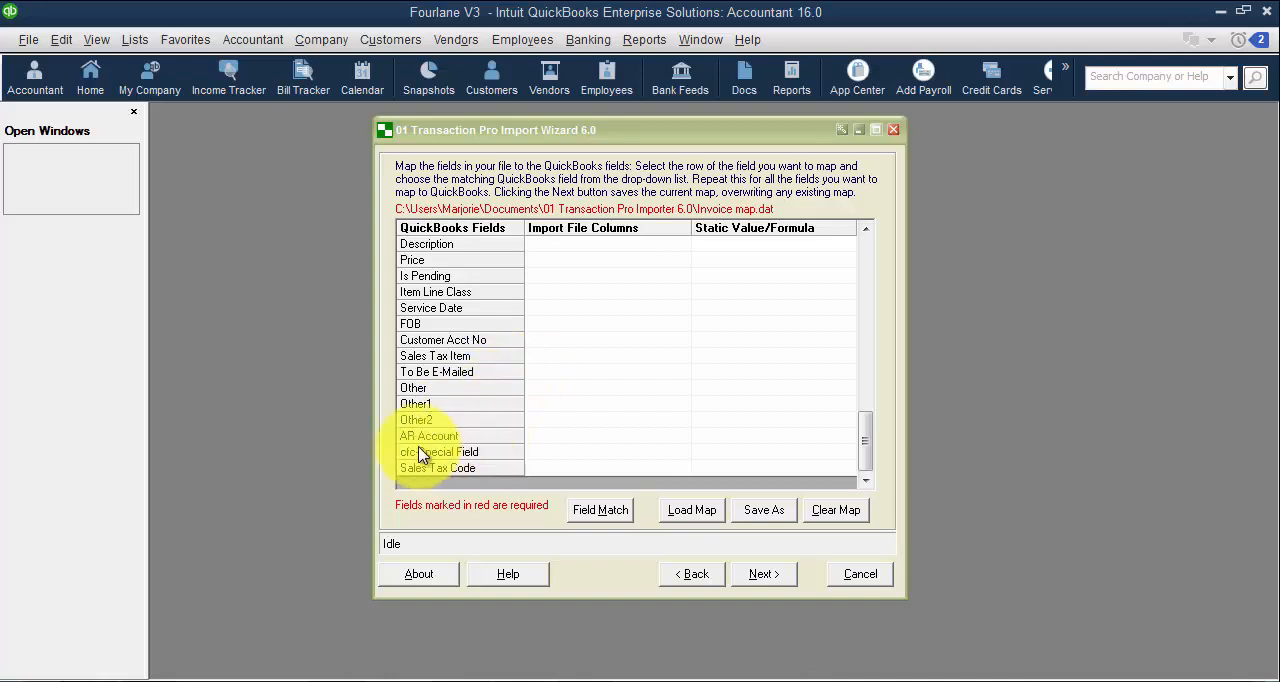
pyautogui.moveTo(630, 430)
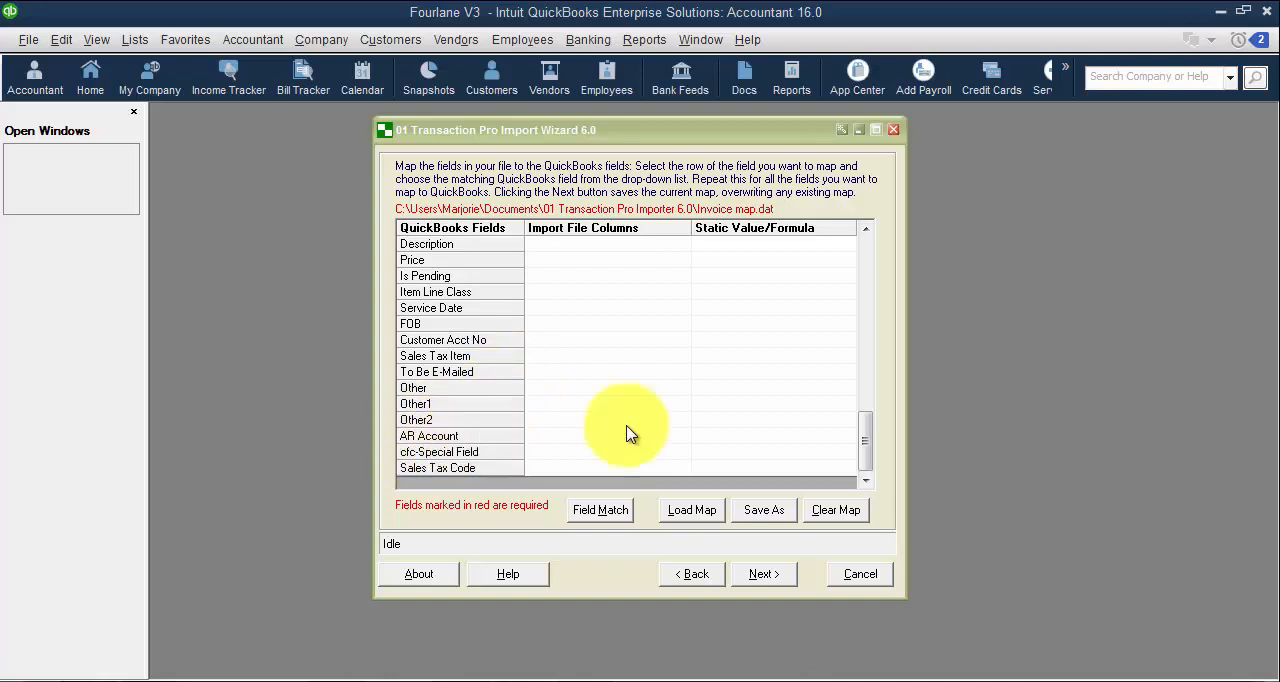
pyautogui.moveTo(639, 445)
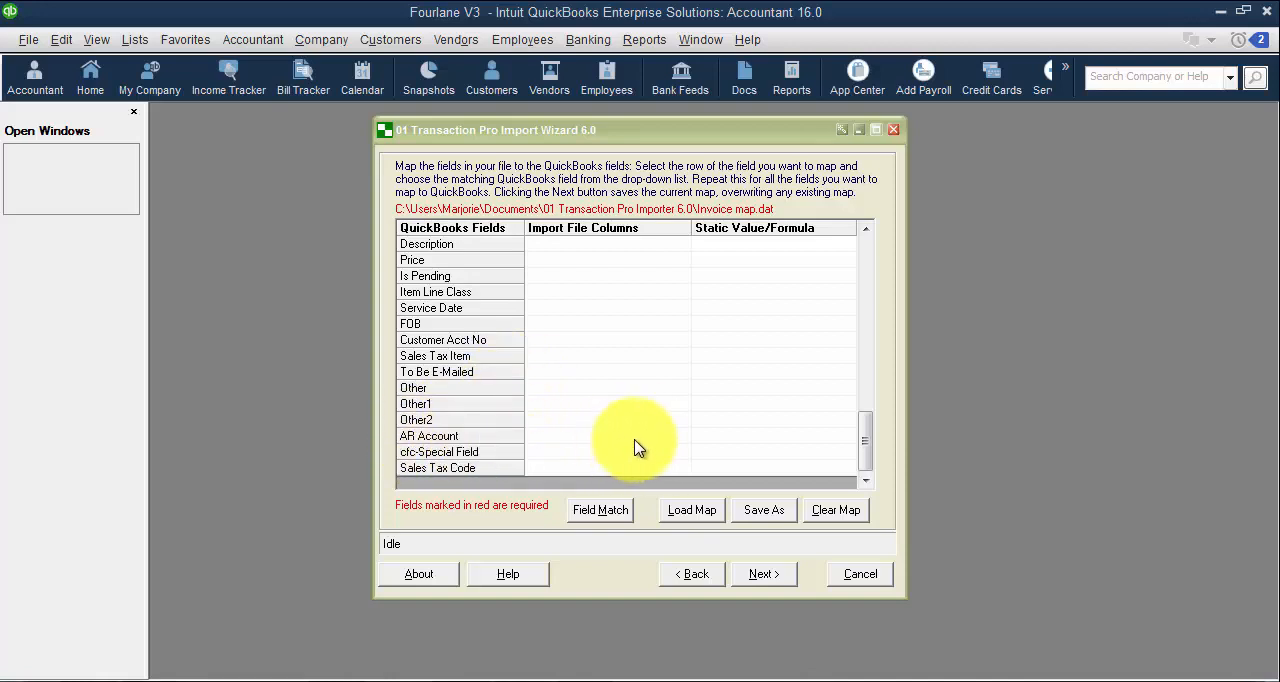
pyautogui.moveTo(644, 450)
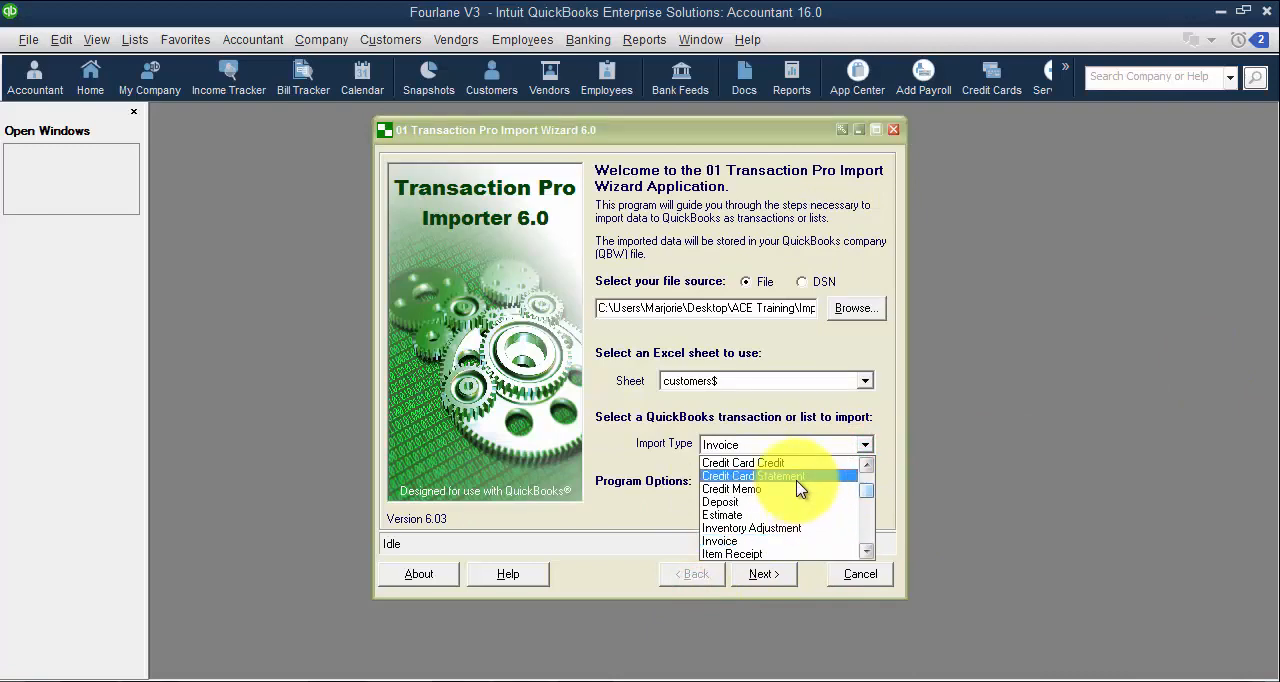
# - Reach the Credit Memo mapping grid, scroll through its unmapped fields, then return to the preview
pyautogui.click(763, 574)
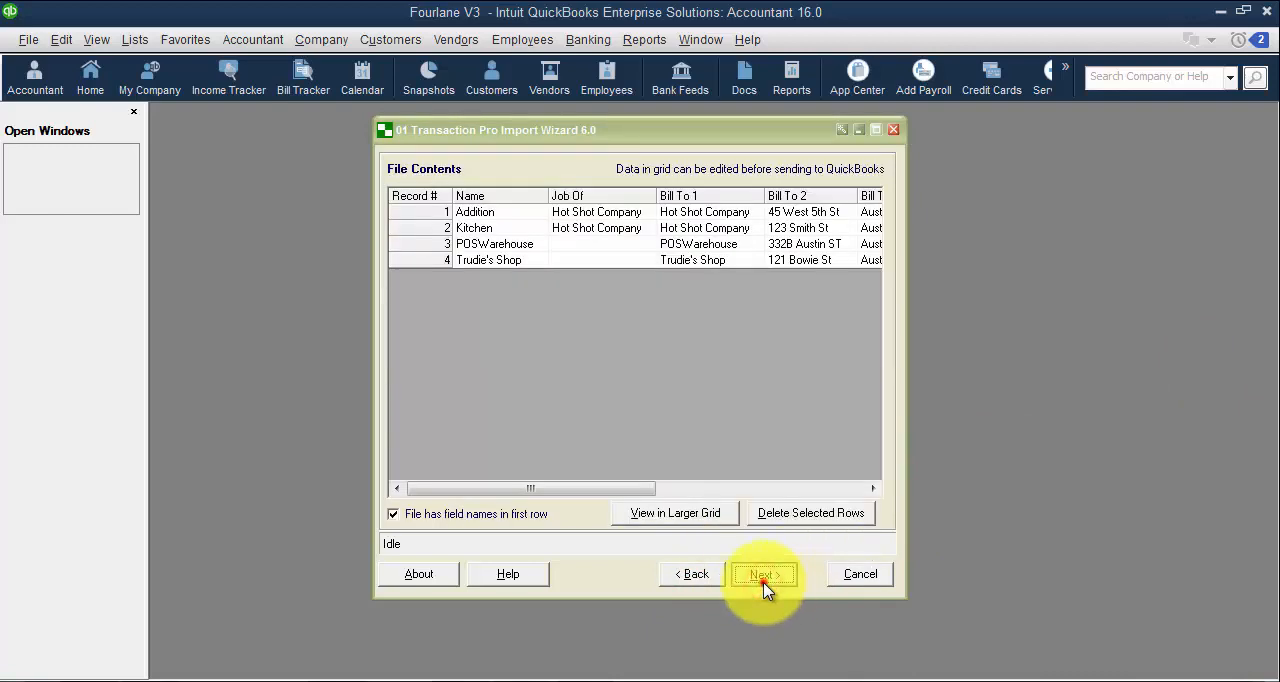
pyautogui.click(763, 573)
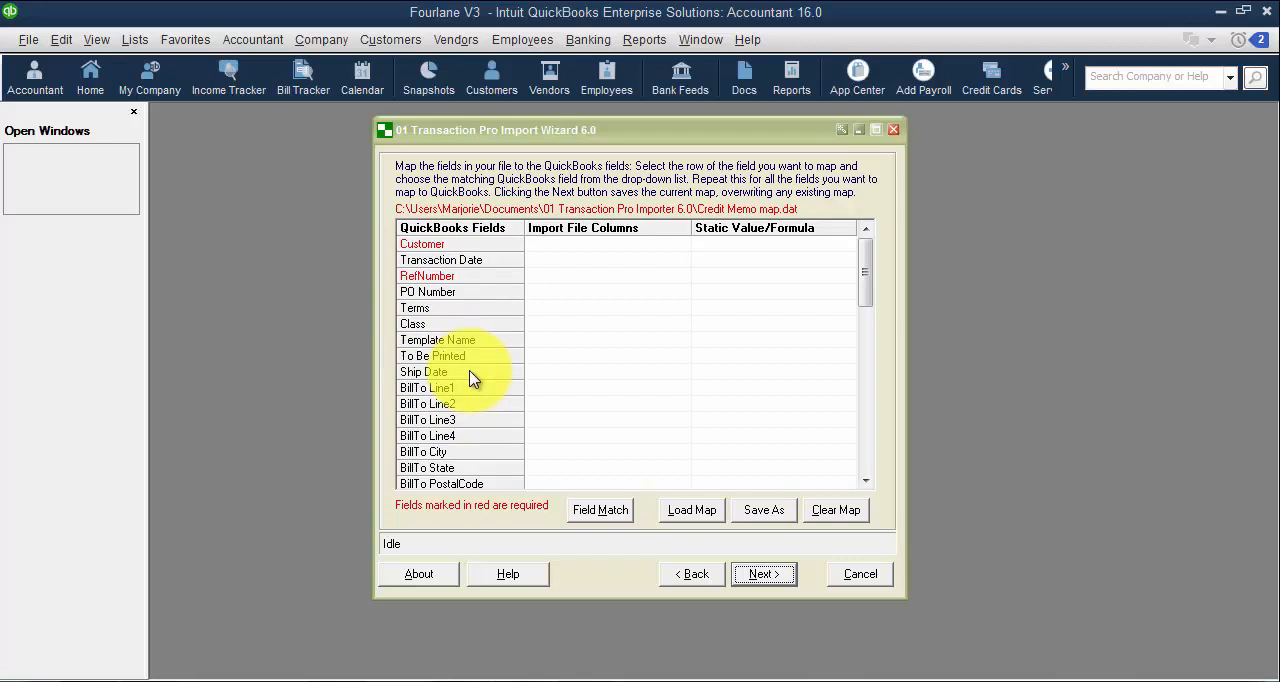
pyautogui.moveTo(881, 473)
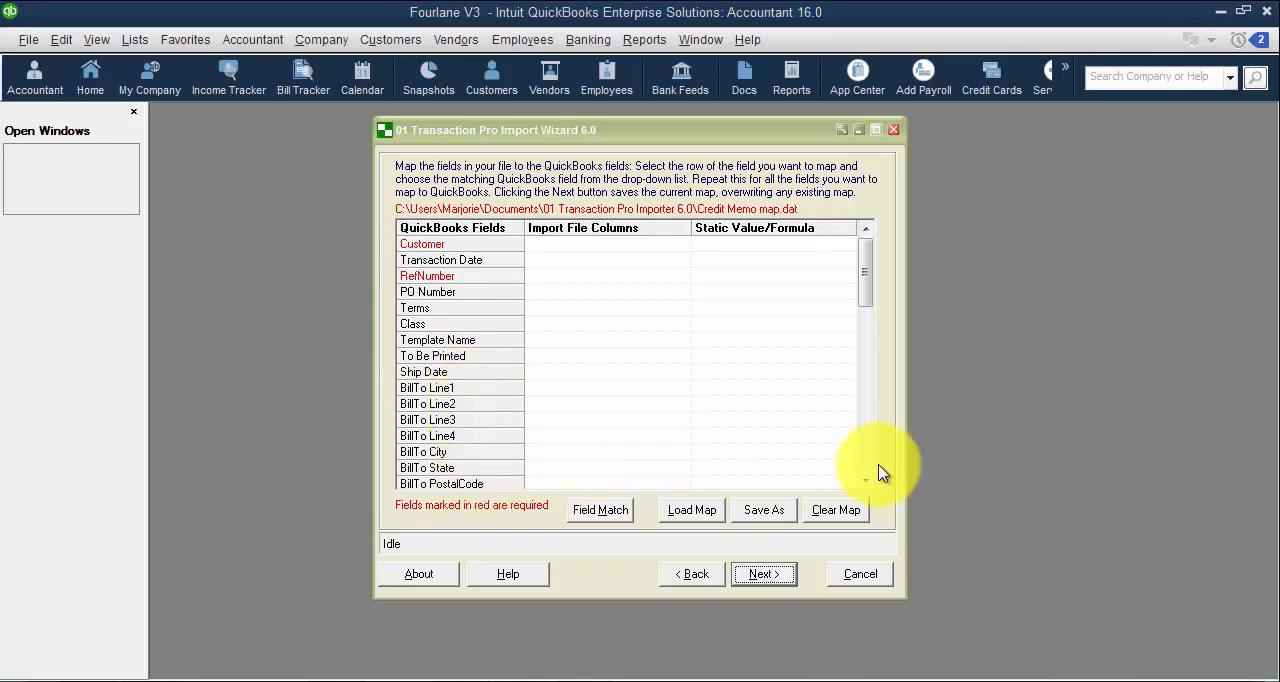
pyautogui.scroll(-3)
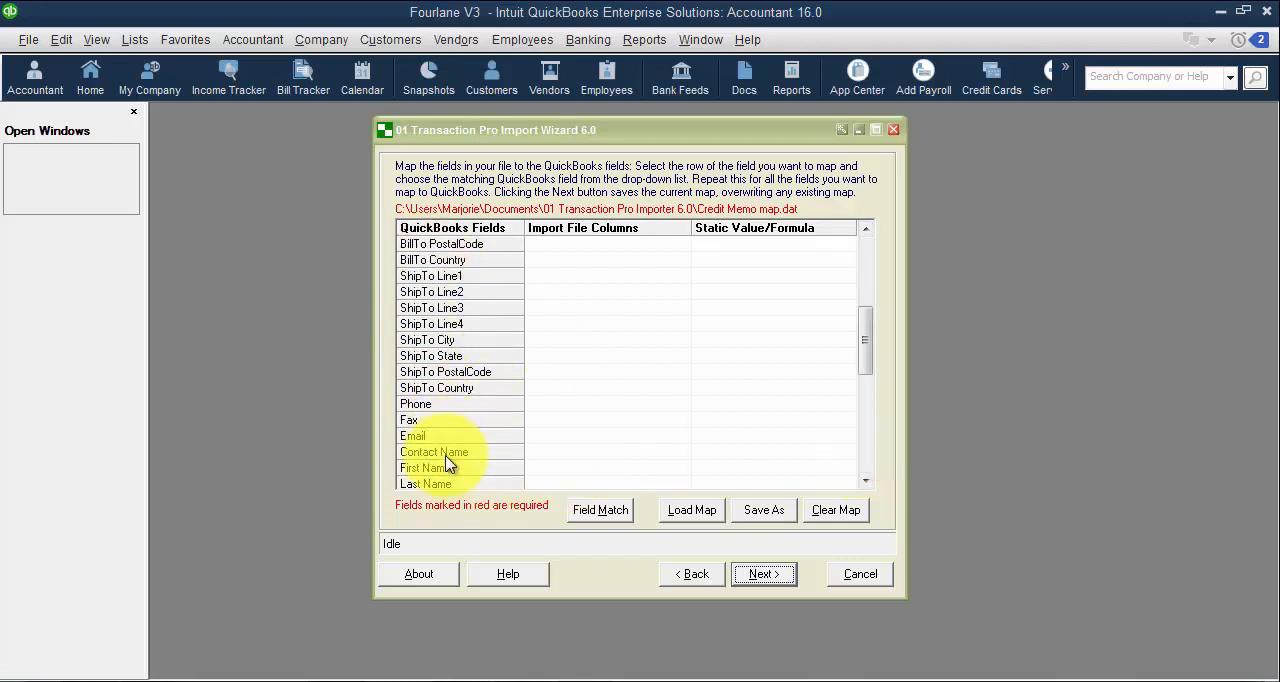
pyautogui.scroll(-3)
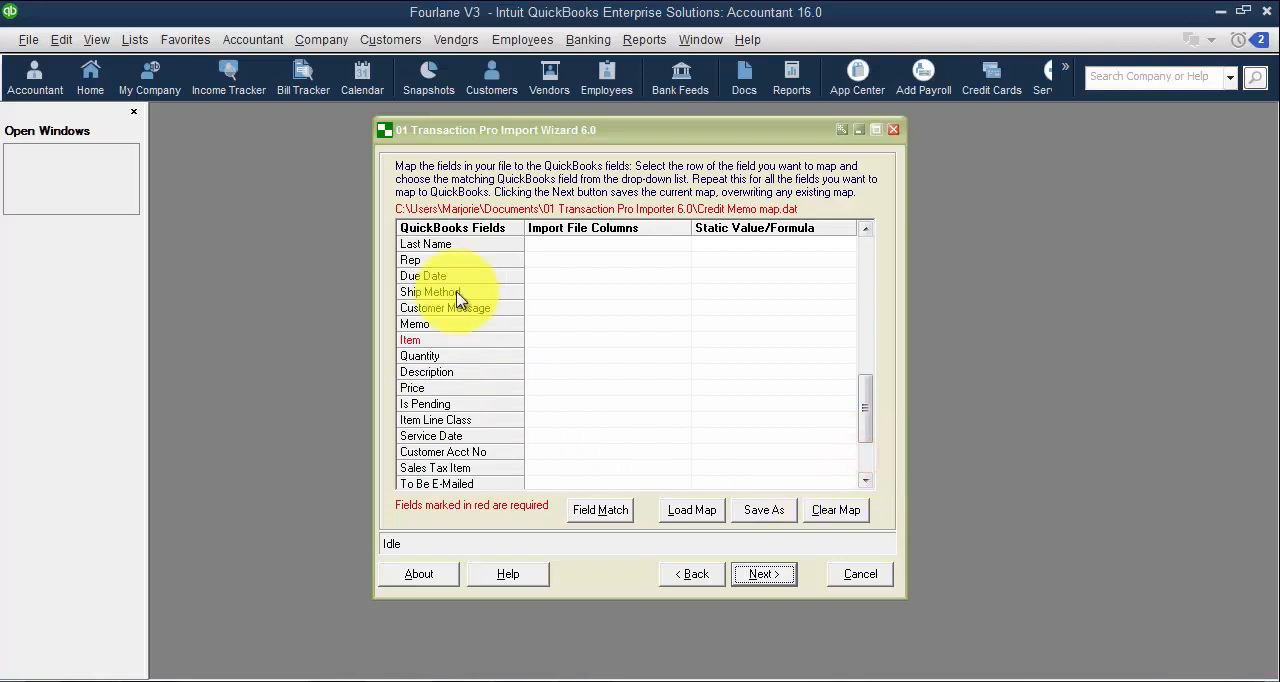
pyautogui.moveTo(445, 343)
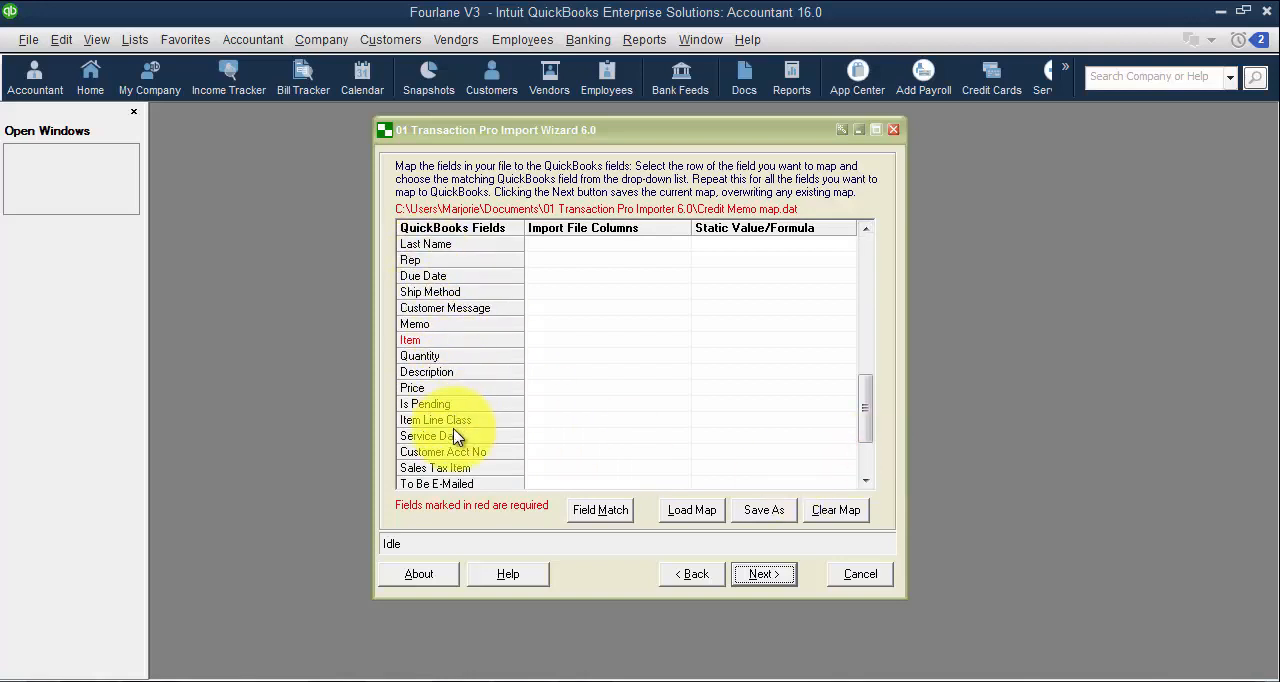
pyautogui.moveTo(485, 420)
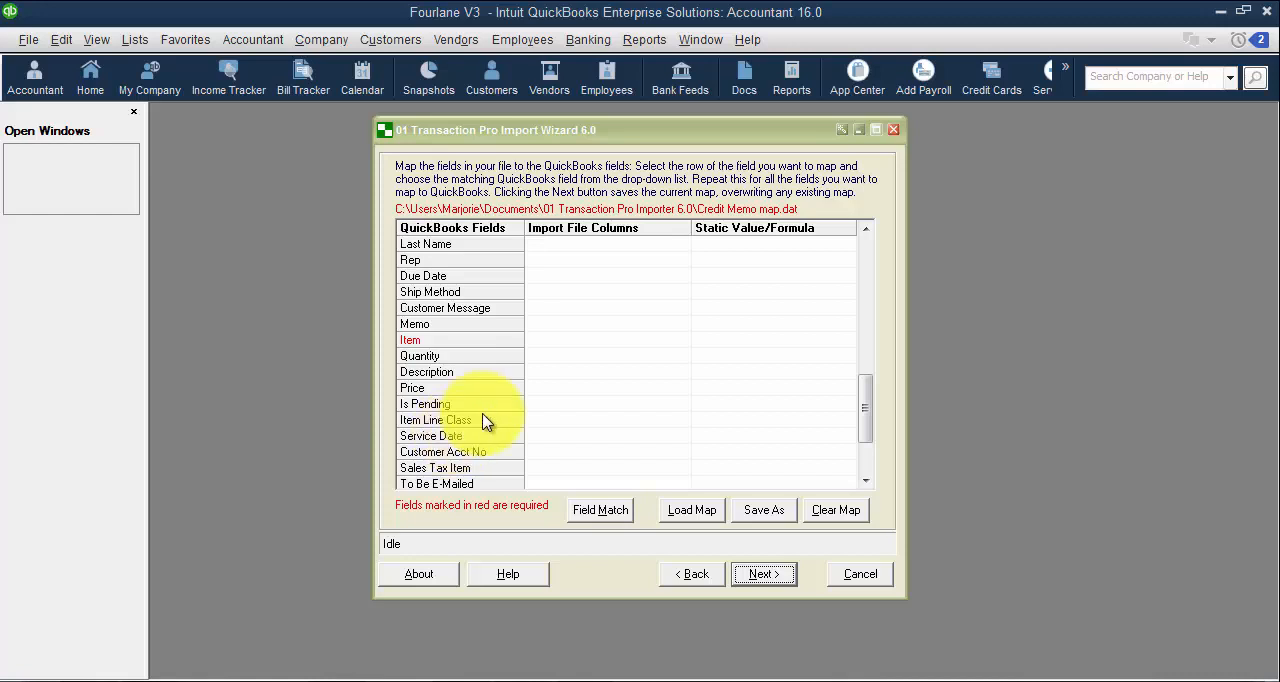
pyautogui.moveTo(465, 356)
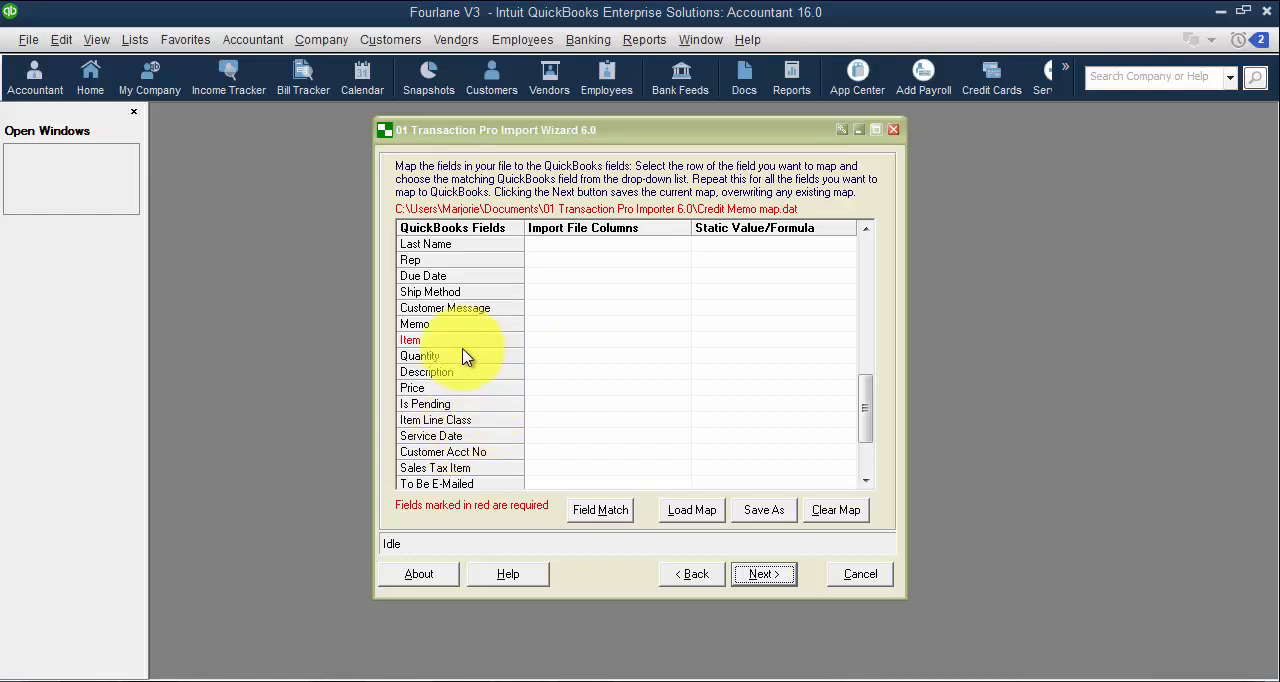
pyautogui.moveTo(755, 368)
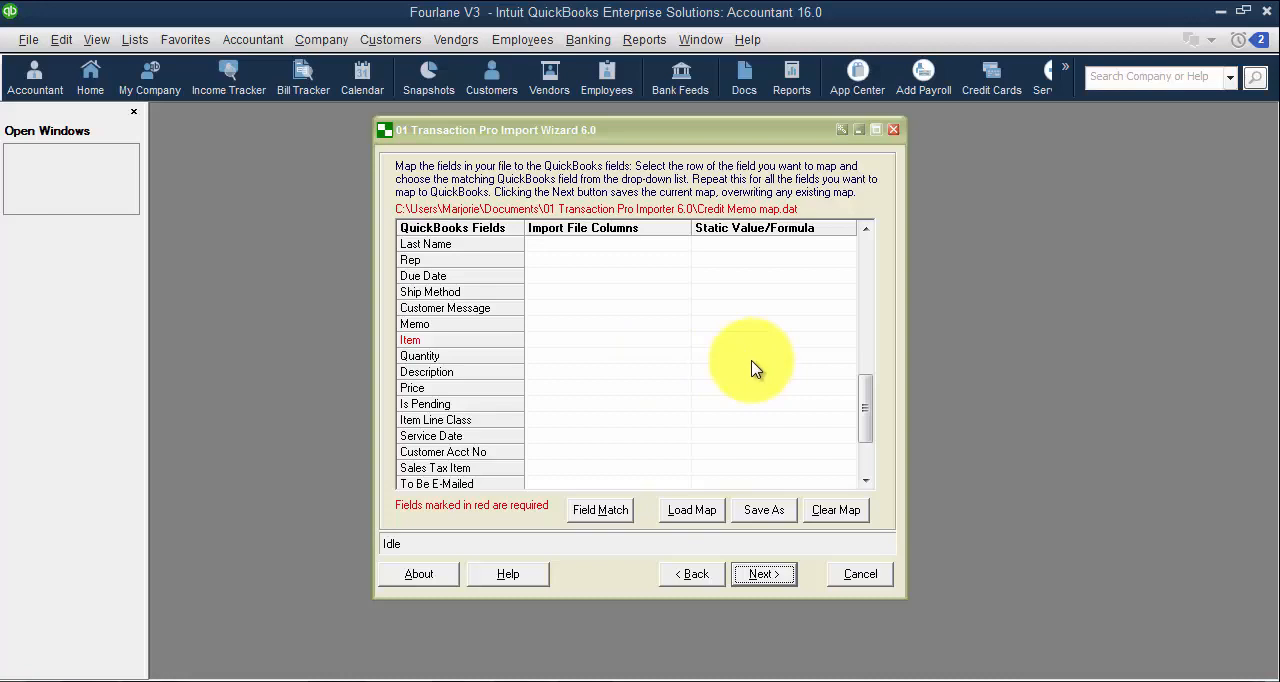
pyautogui.moveTo(744, 370)
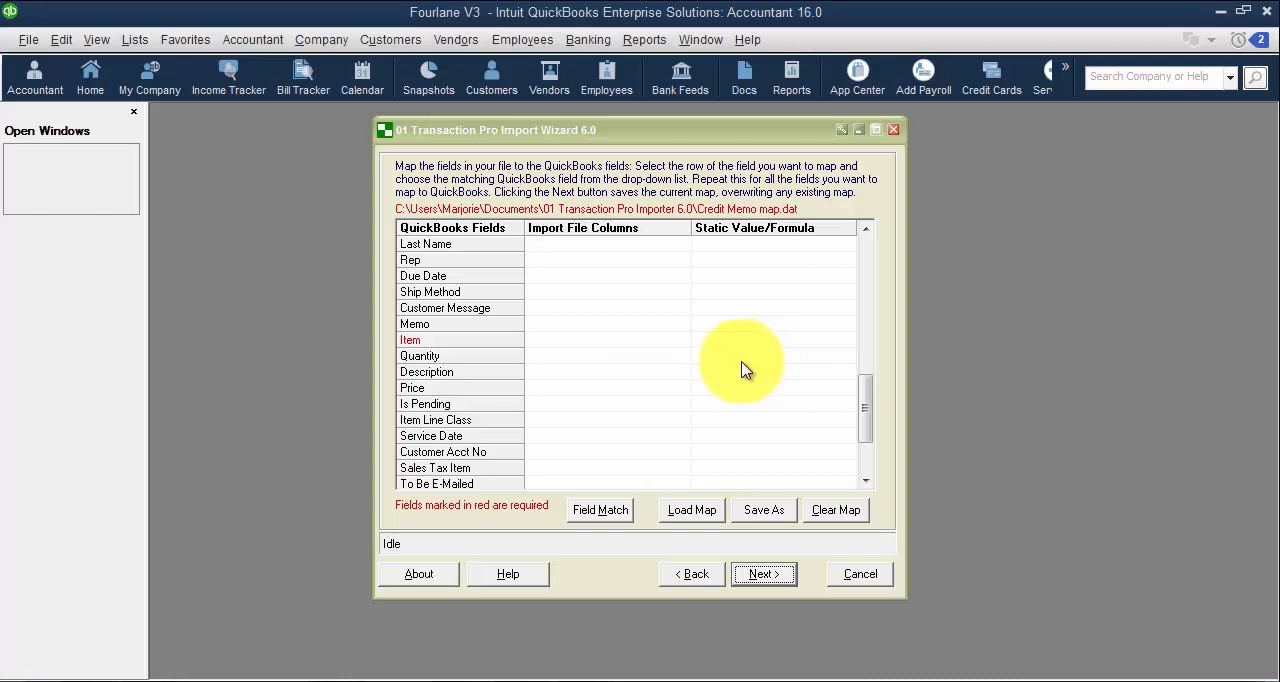
pyautogui.moveTo(818, 420)
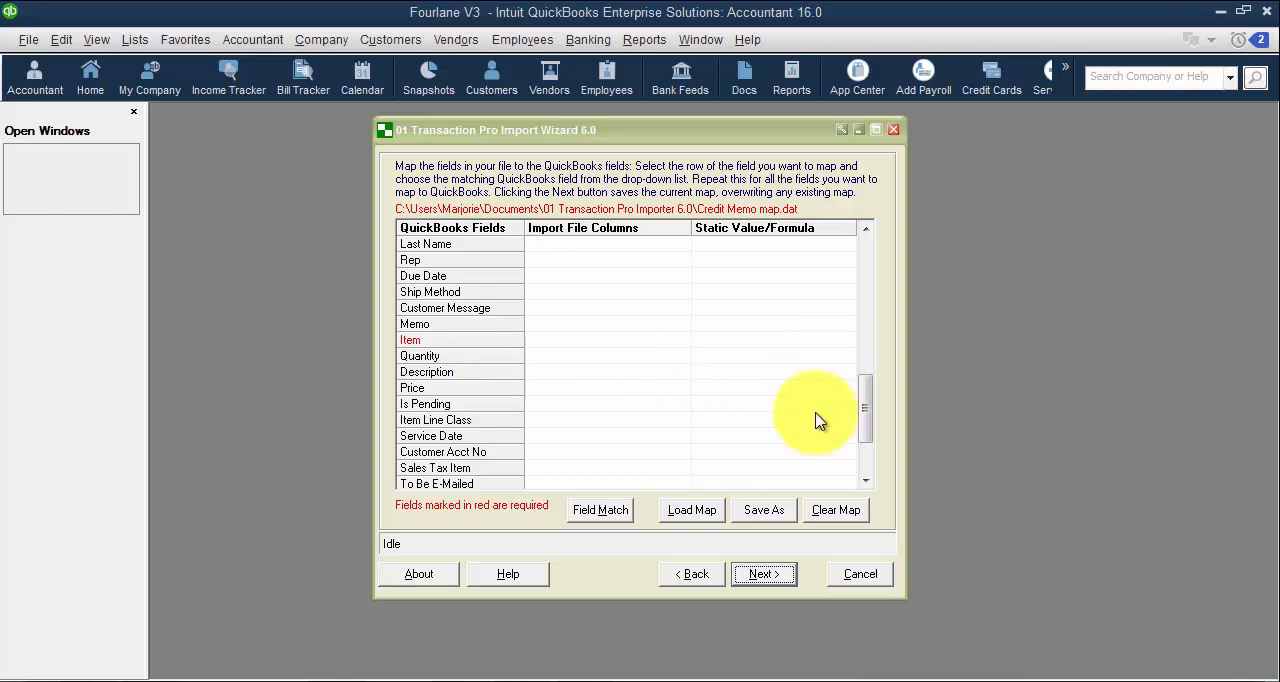
pyautogui.moveTo(865, 415)
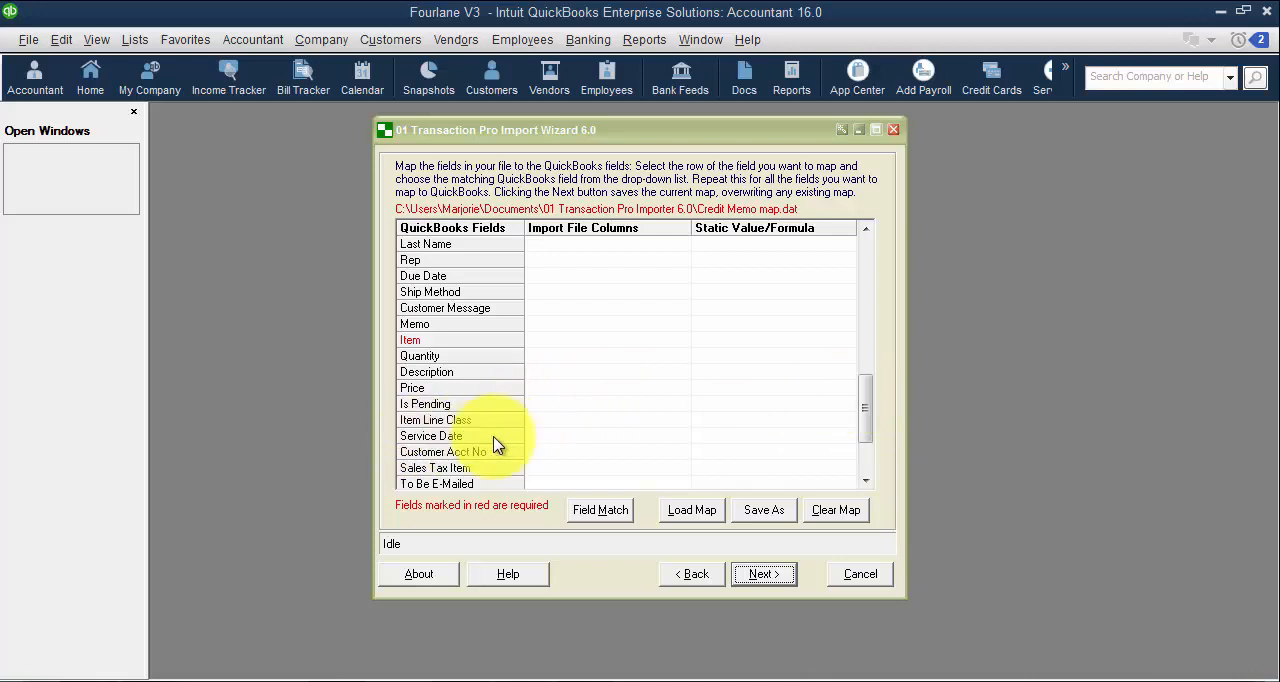
pyautogui.moveTo(865, 412)
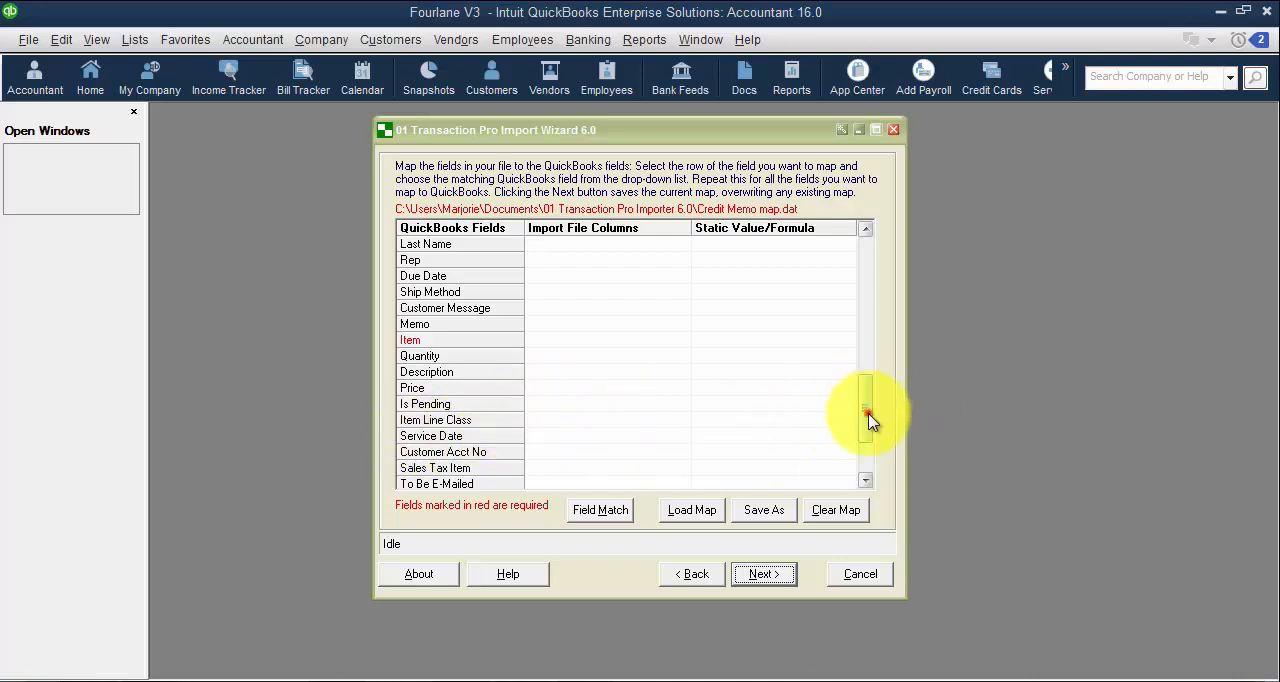
pyautogui.moveTo(866, 410); pyautogui.dragTo(866, 430)
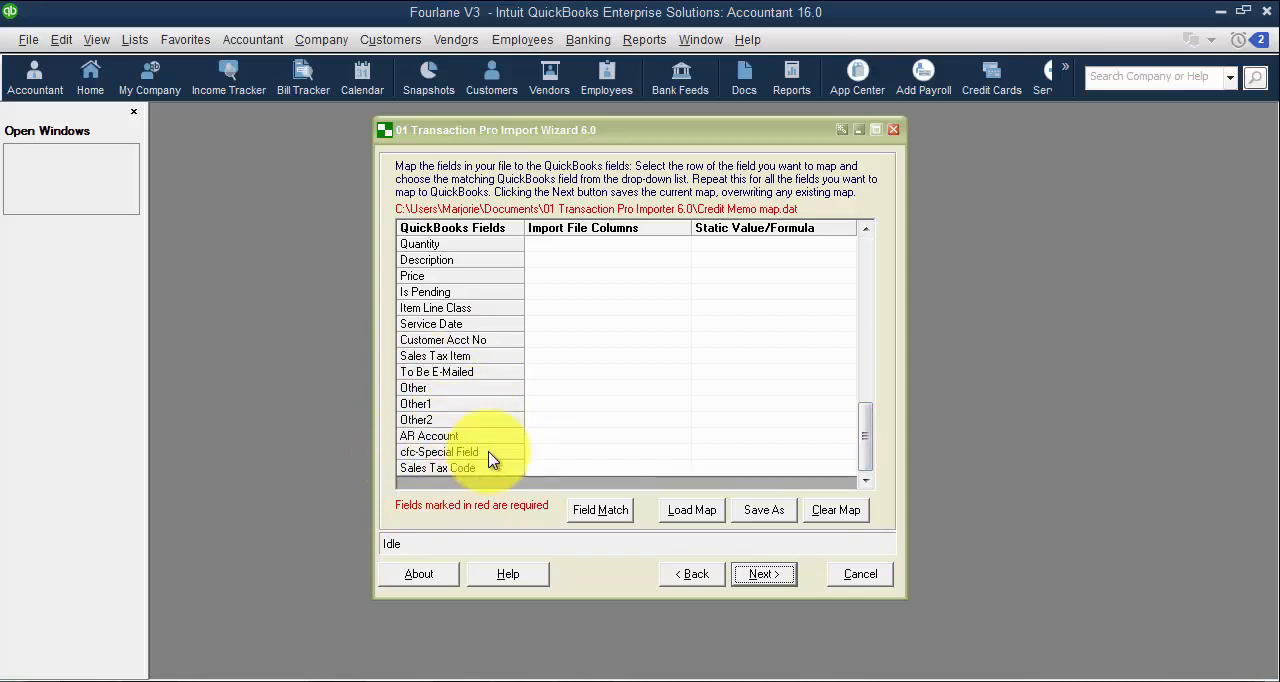
pyautogui.click(693, 573)
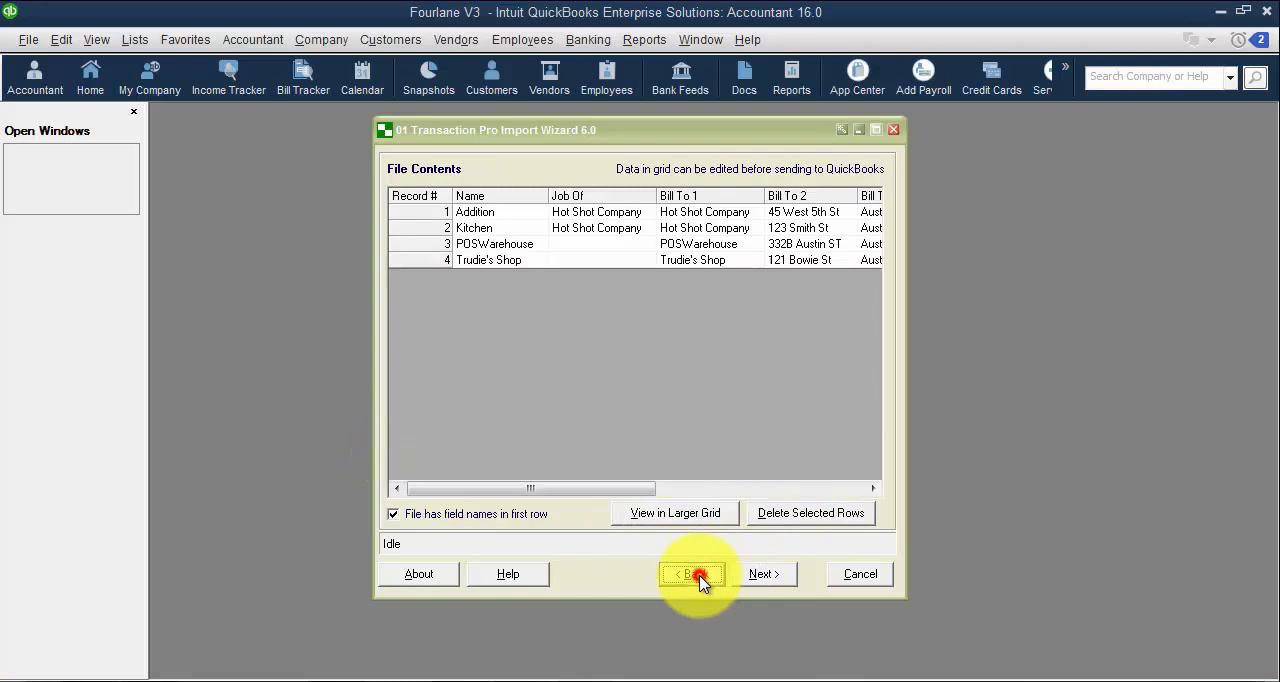
# - Keep sheet customers$, choose Bill as the import type, and dismiss the saved-map warning
pyautogui.click(692, 573)
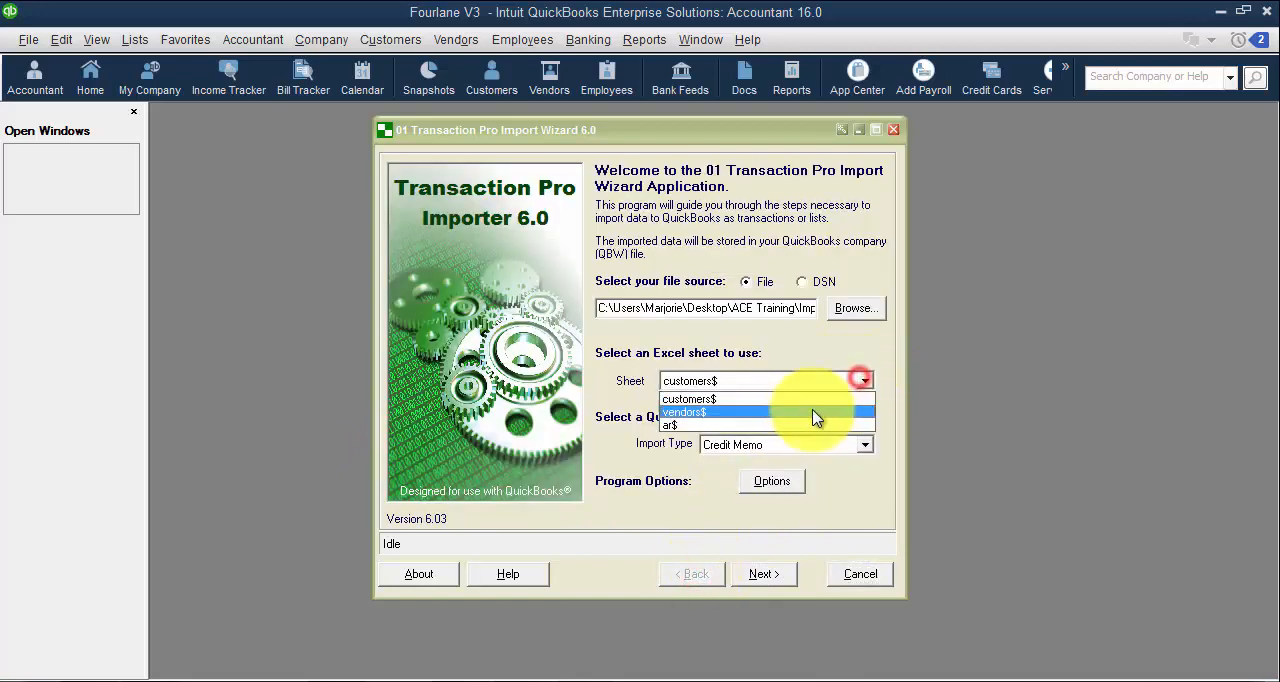
pyautogui.click(861, 444)
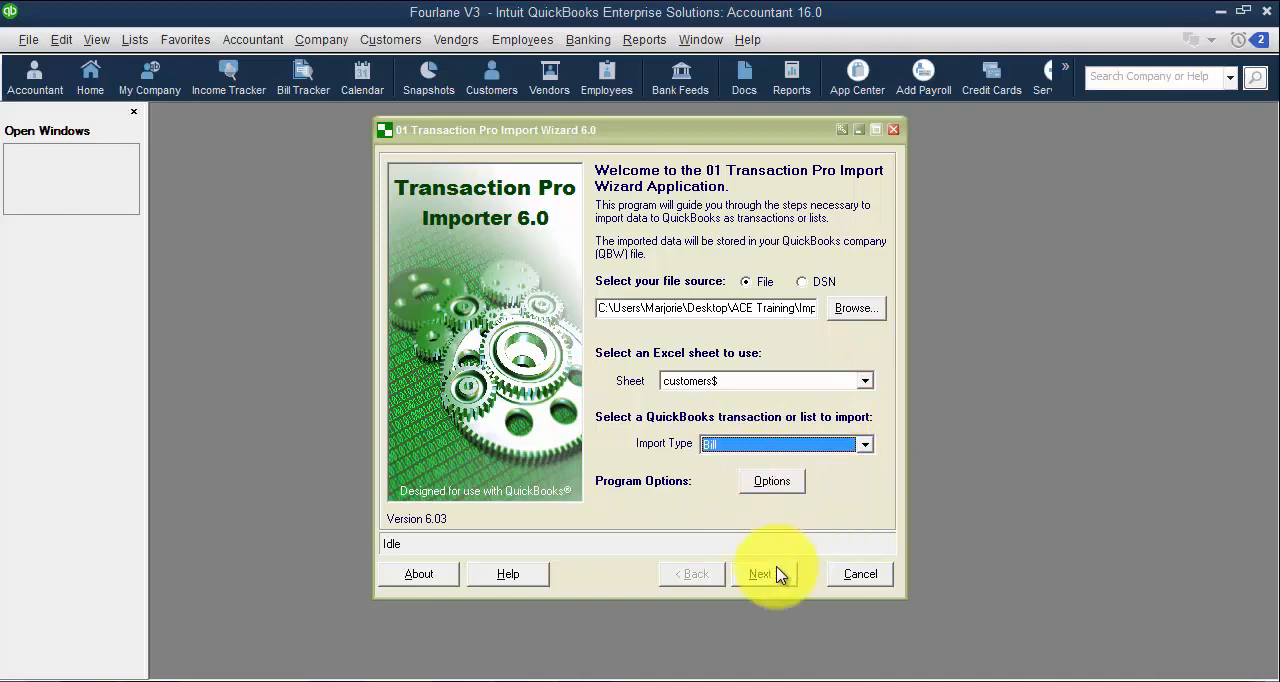
pyautogui.click(760, 573)
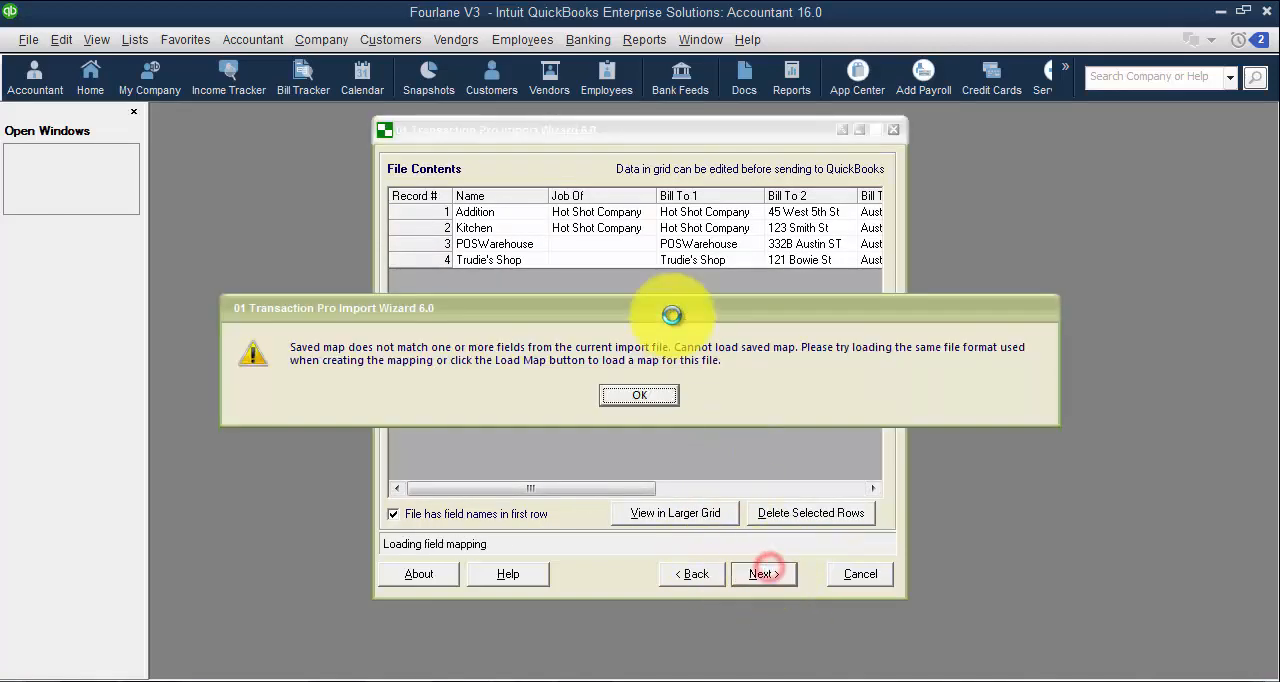
pyautogui.click(639, 395)
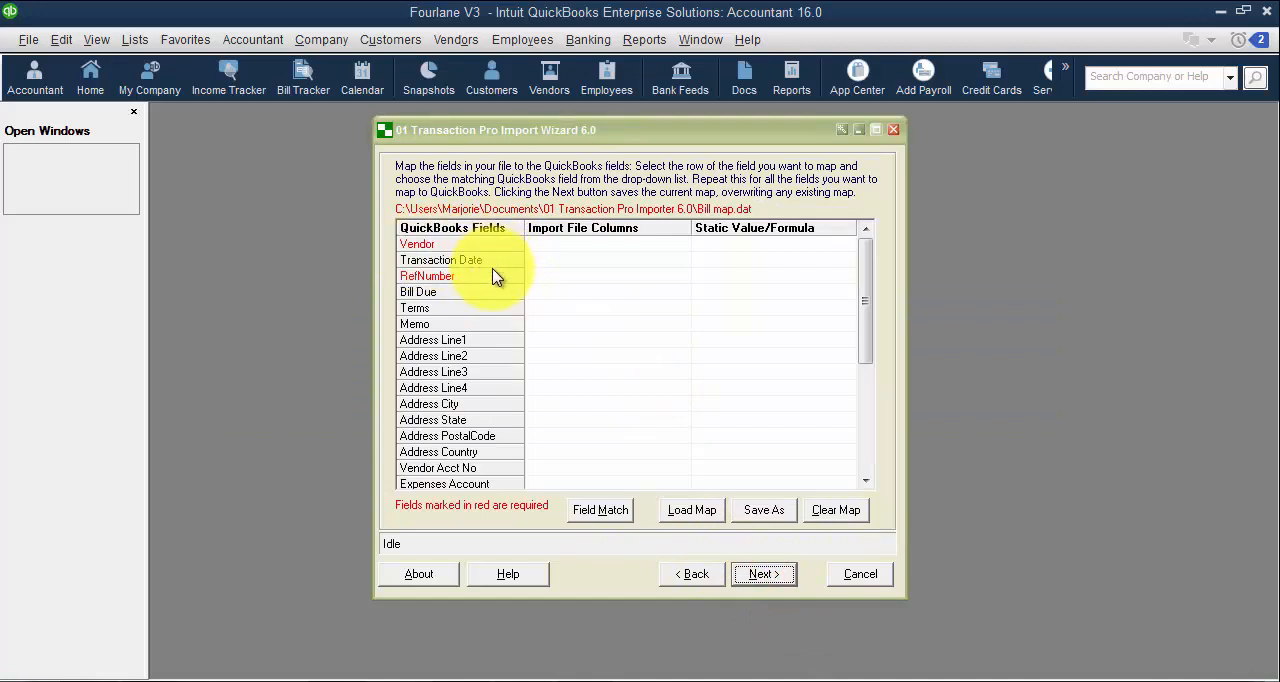
pyautogui.moveTo(515, 318)
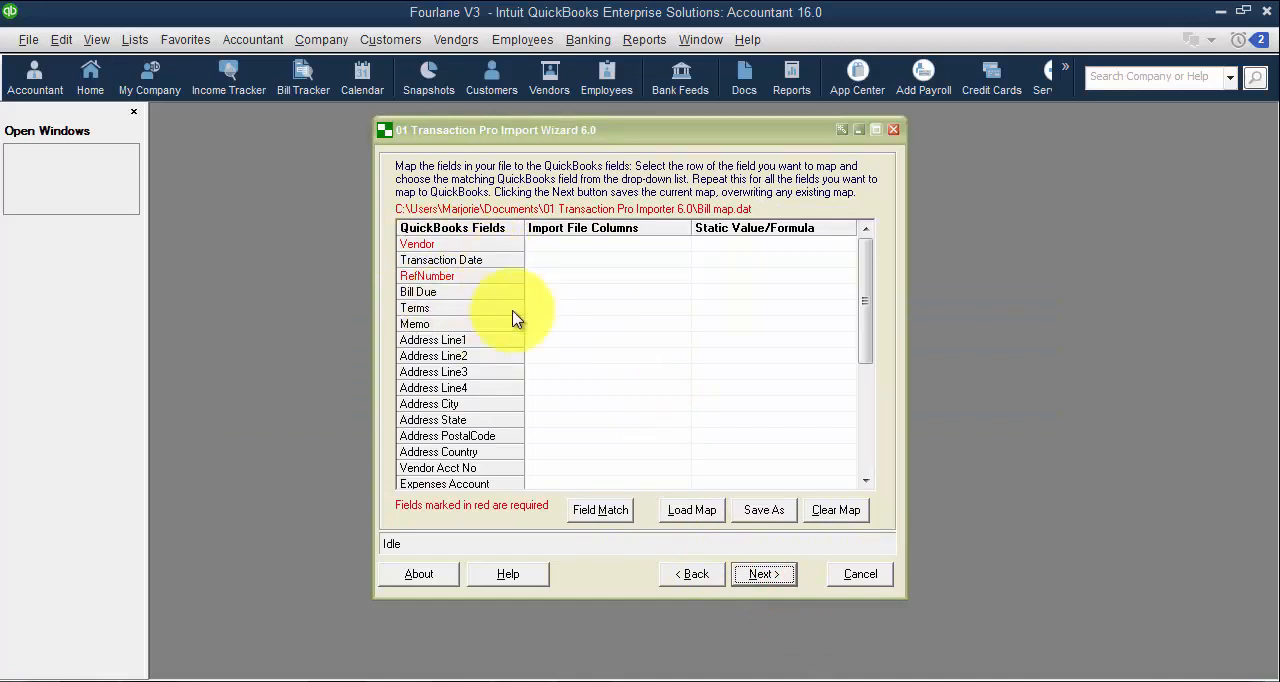
pyautogui.moveTo(488, 340)
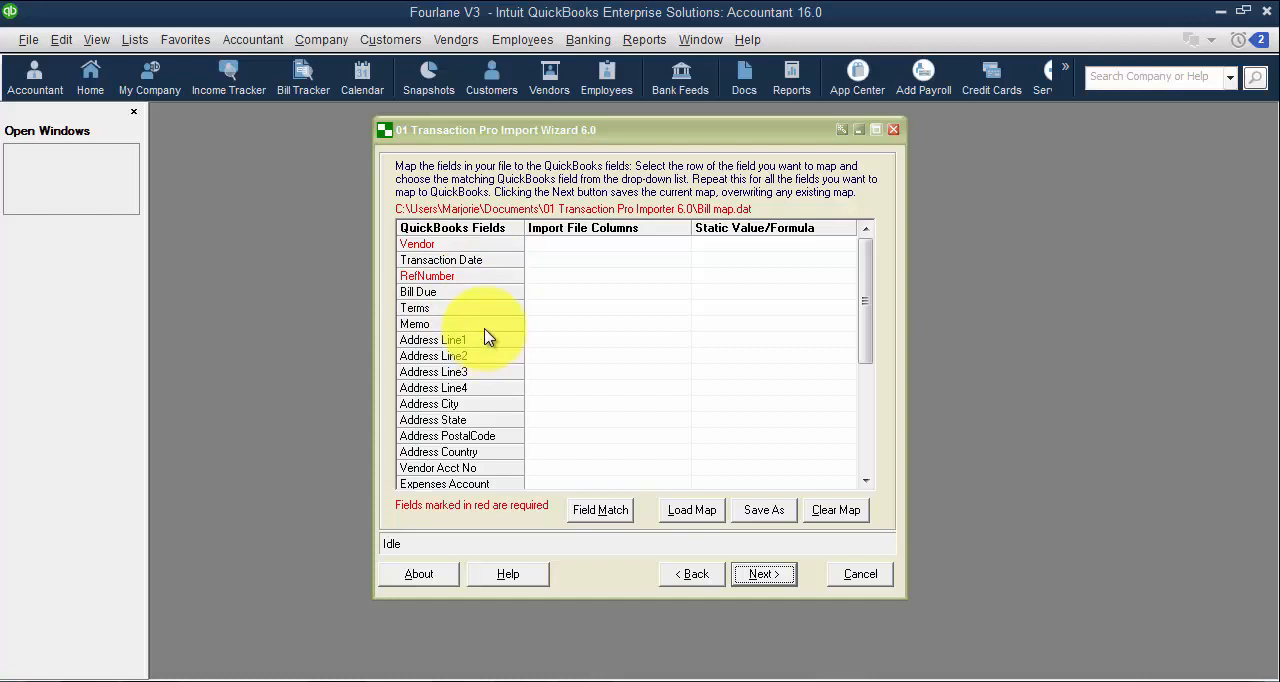
pyautogui.moveTo(448, 296)
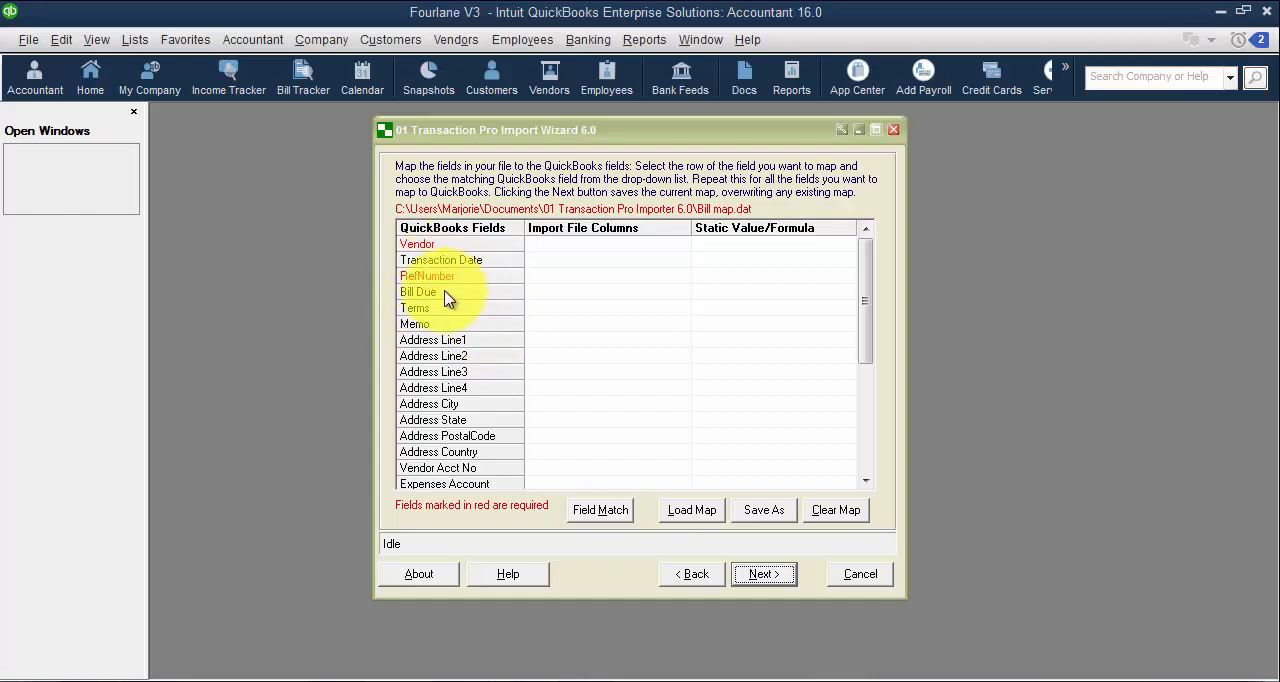
pyautogui.moveTo(450, 327)
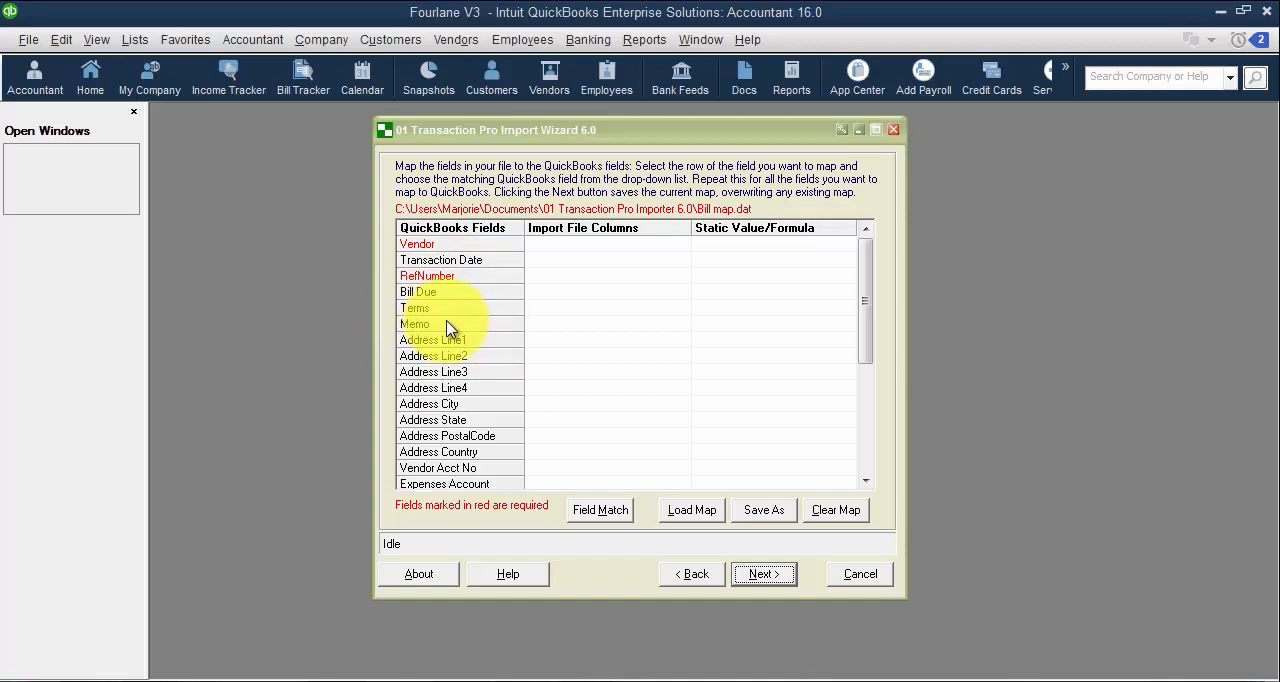
pyautogui.moveTo(510, 513)
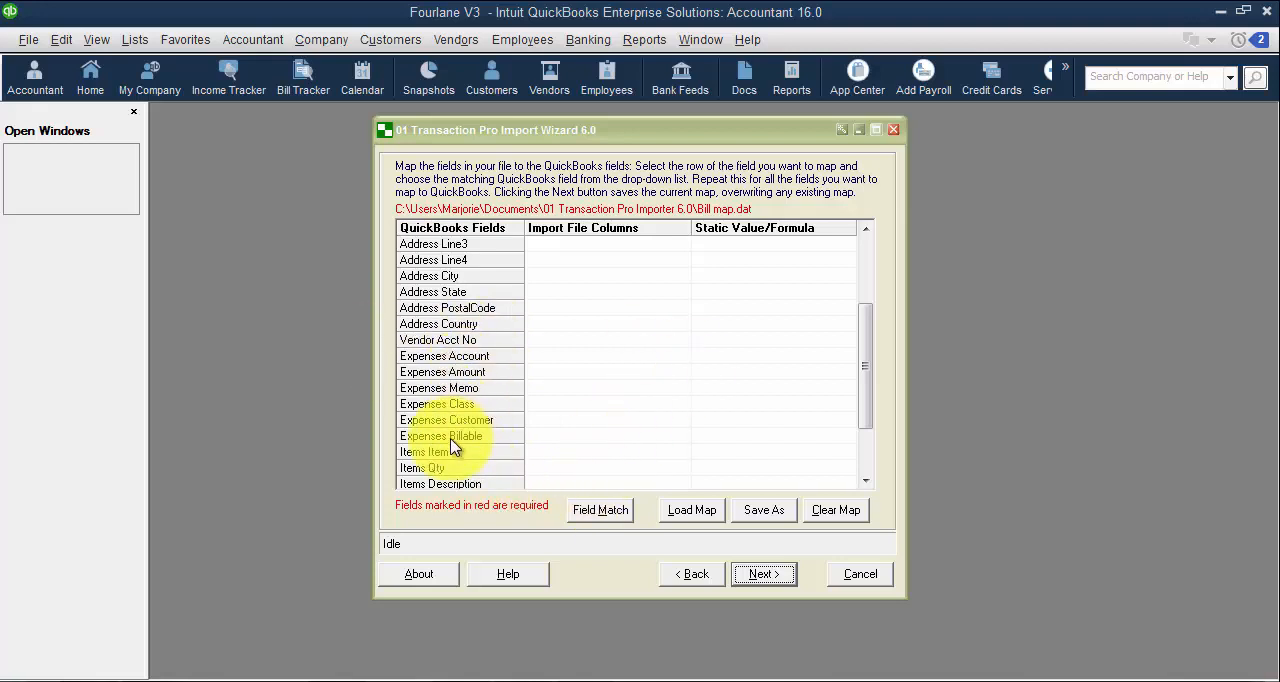
pyautogui.moveTo(709, 466)
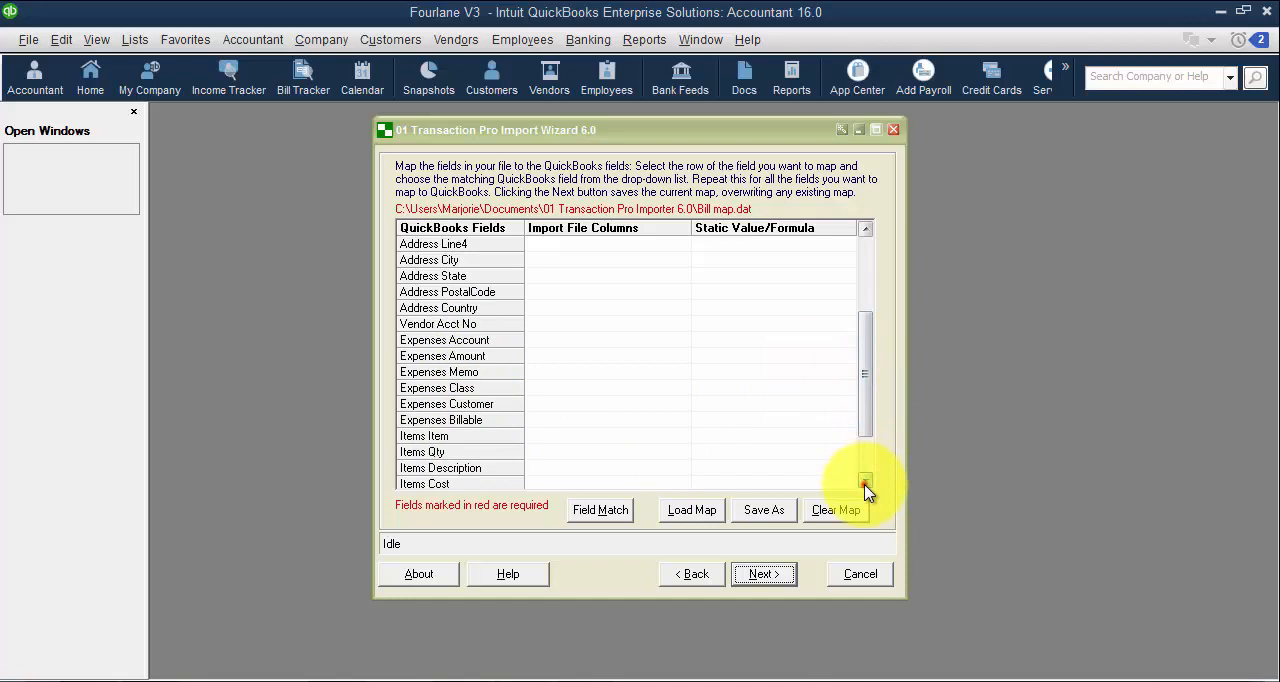
# - Return from the Bill mapping grid to the welcome page's Import Type list
pyautogui.click(865, 483)
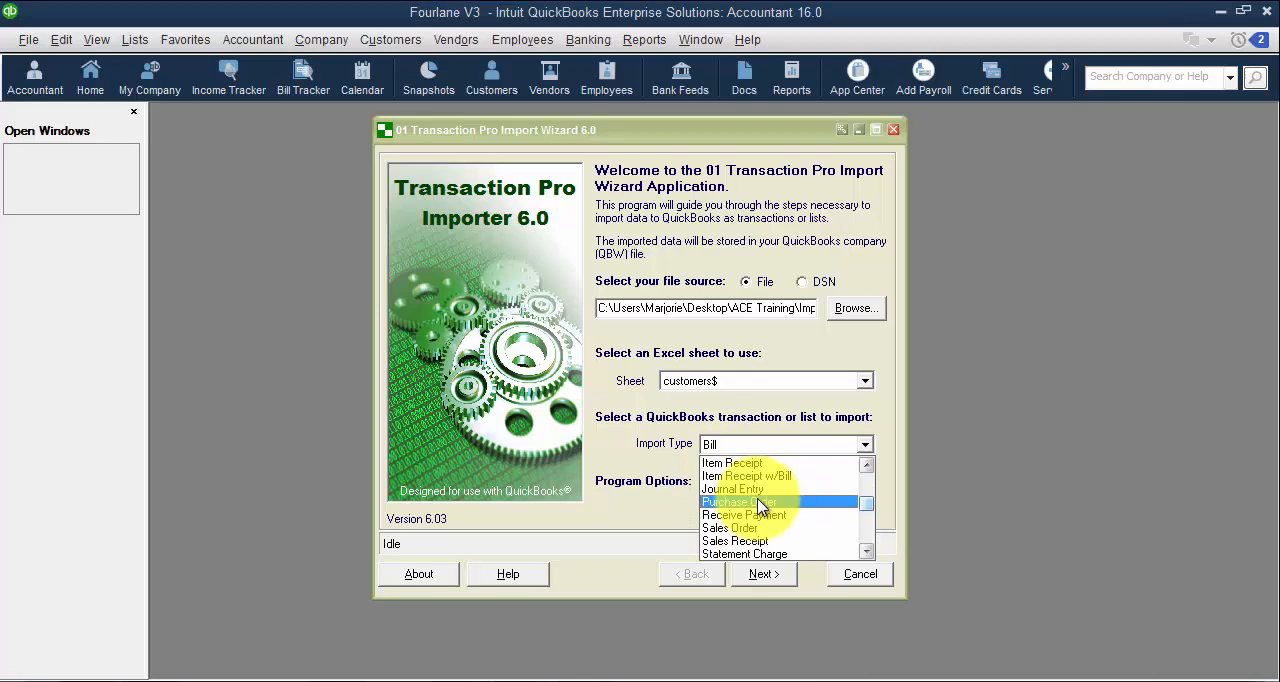
# - Choose Vendor Credit as the import type and advance to its field mapping step
pyautogui.click(763, 574)
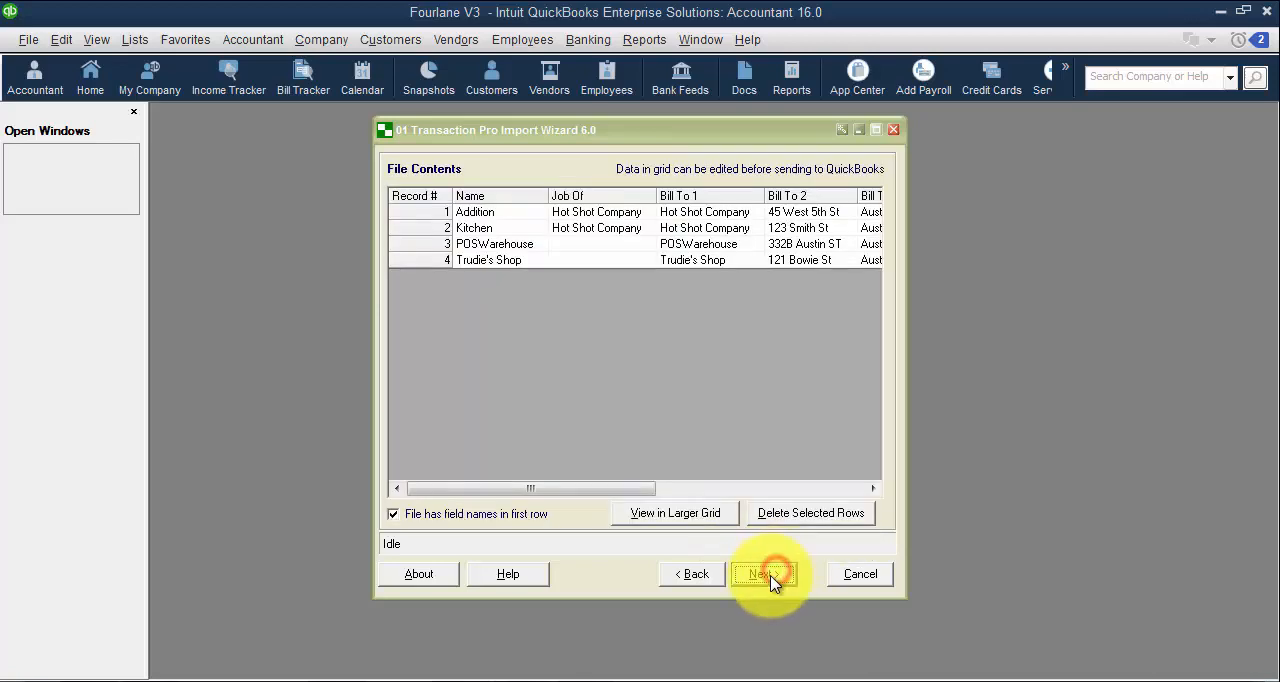
pyautogui.click(763, 573)
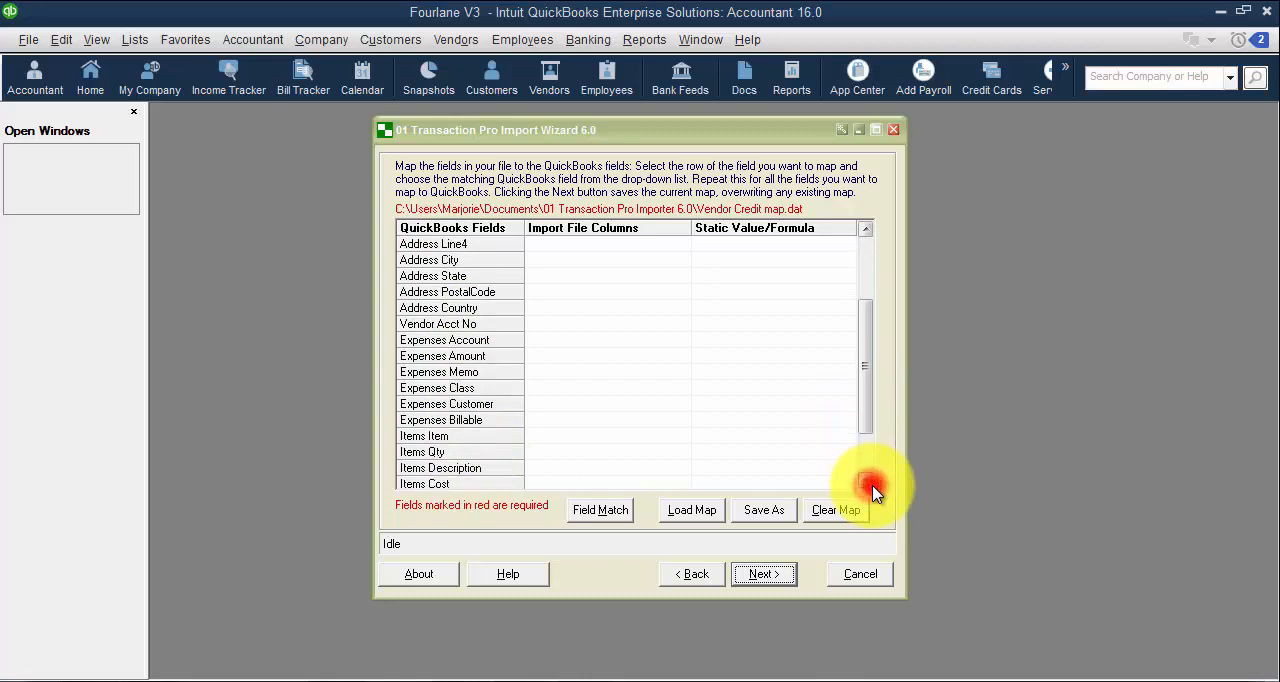
pyautogui.scroll(-3)
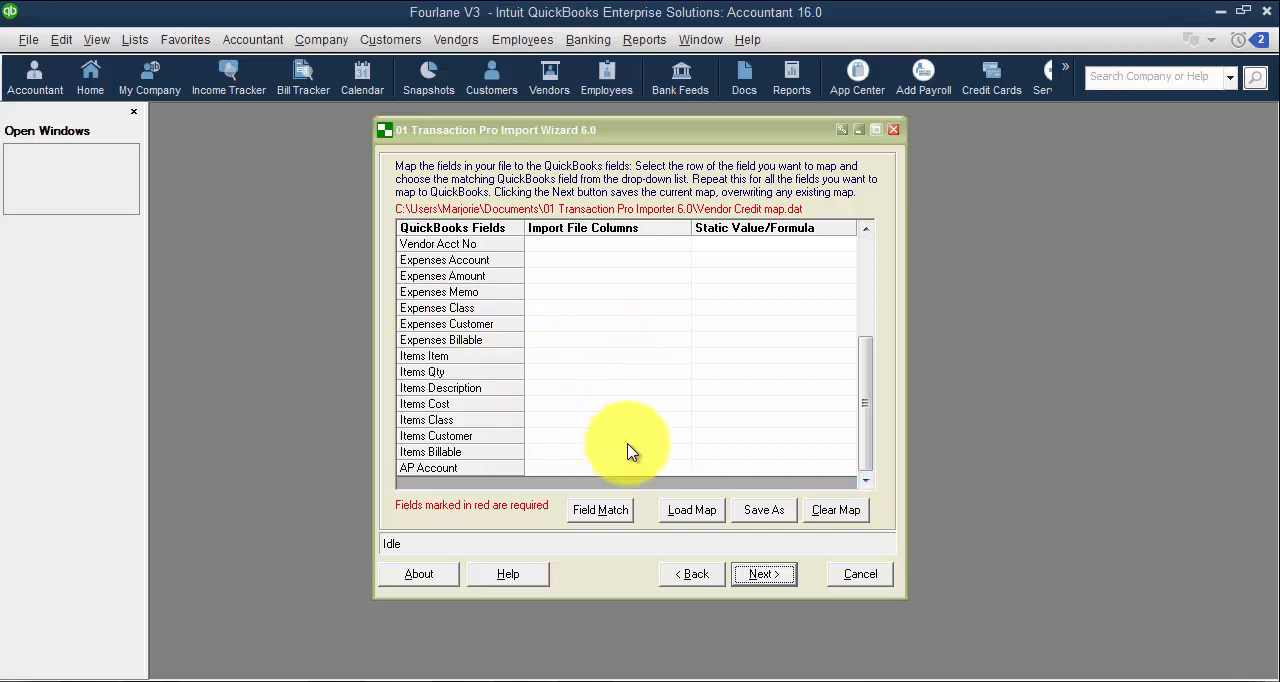
pyautogui.moveTo(648, 461)
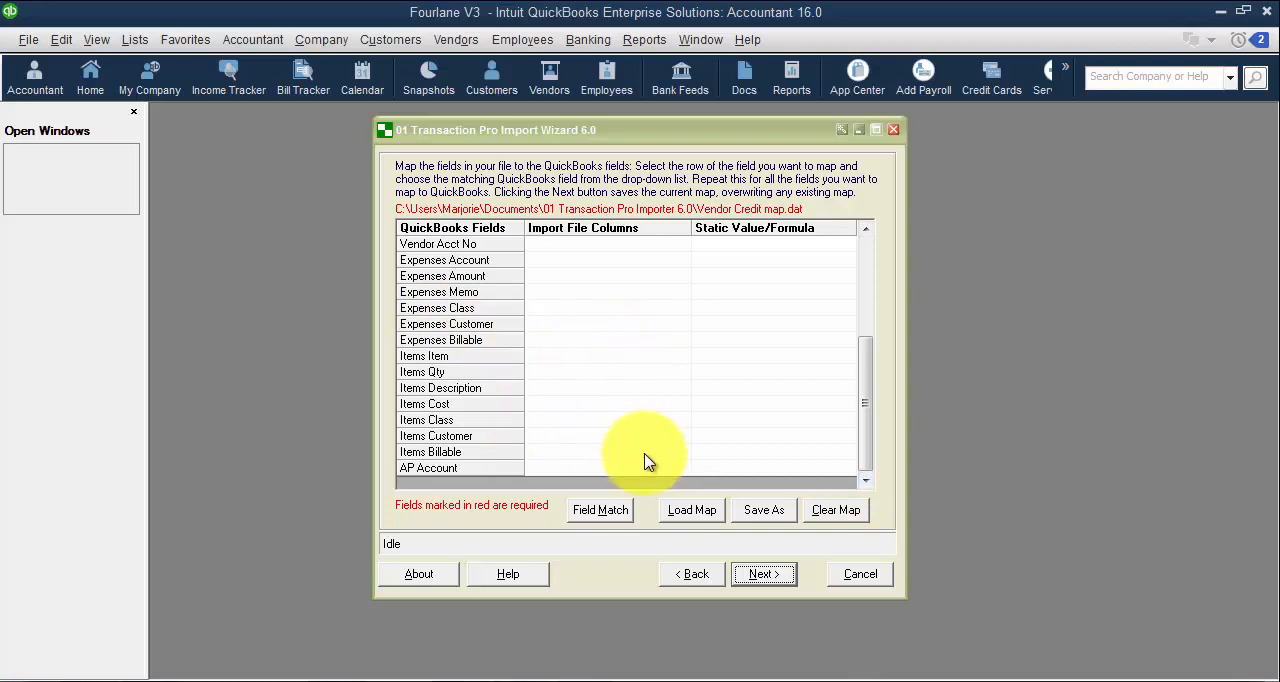
pyautogui.moveTo(662, 413)
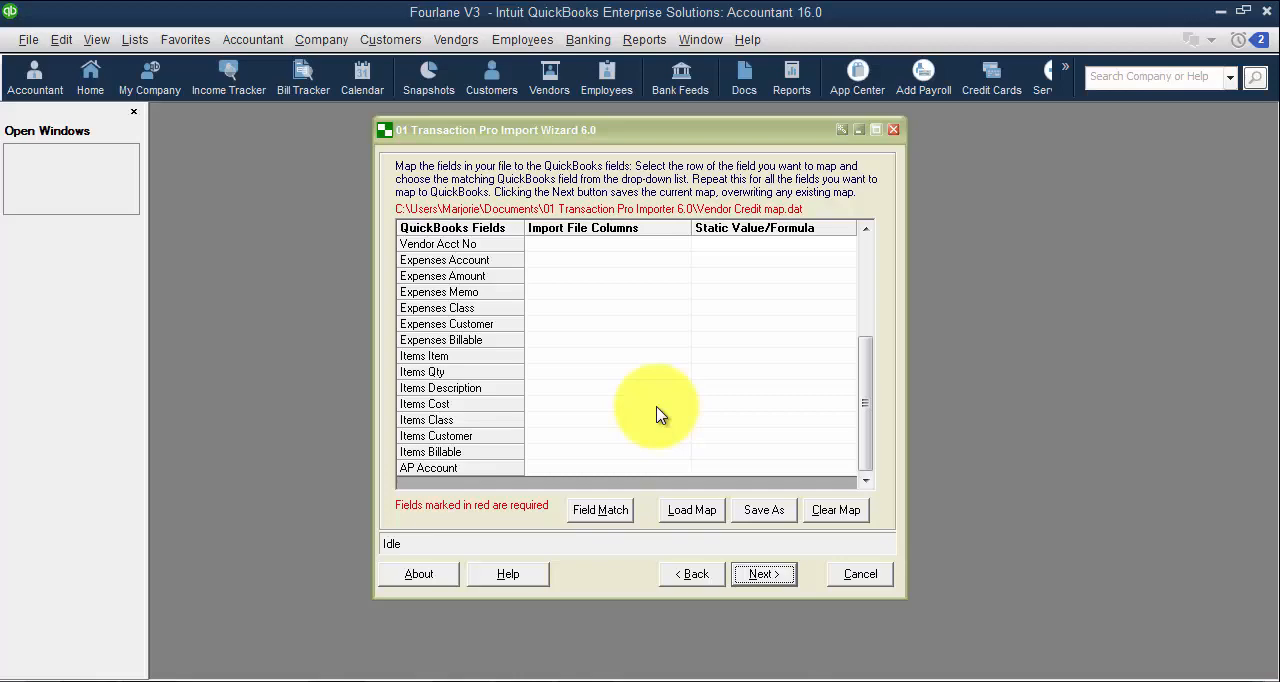
pyautogui.click(691, 574)
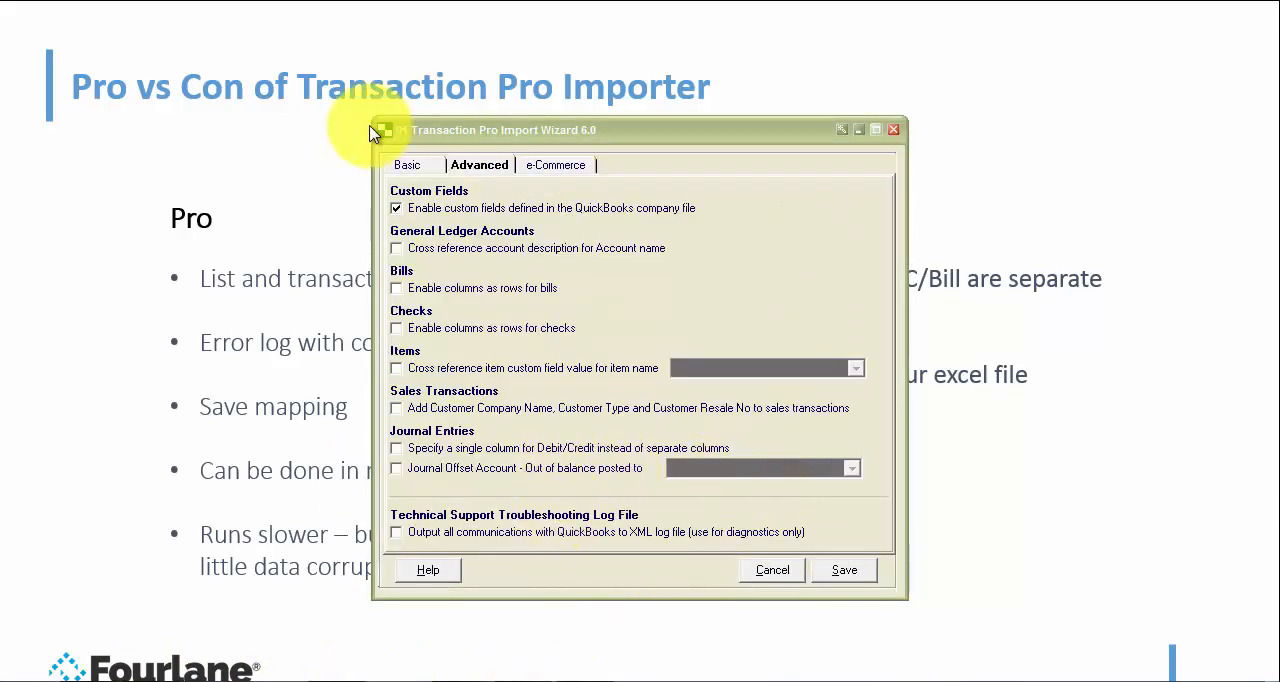
pyautogui.click(406, 165)
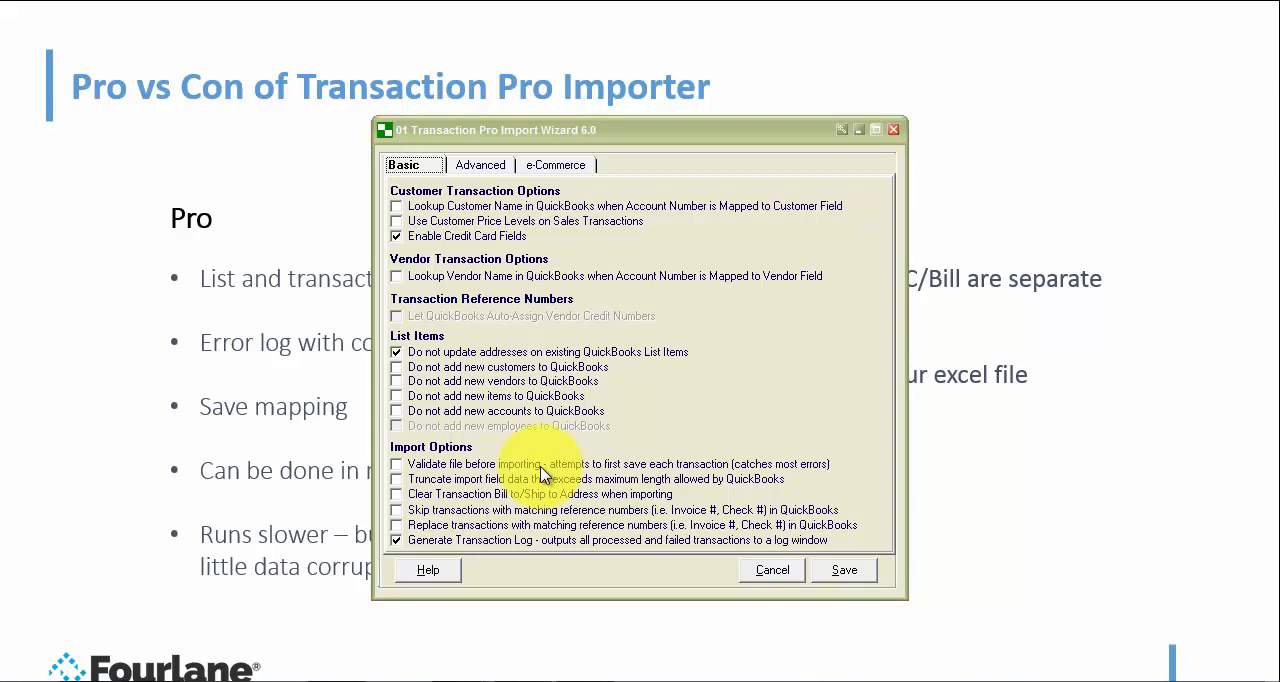
pyautogui.moveTo(575, 406)
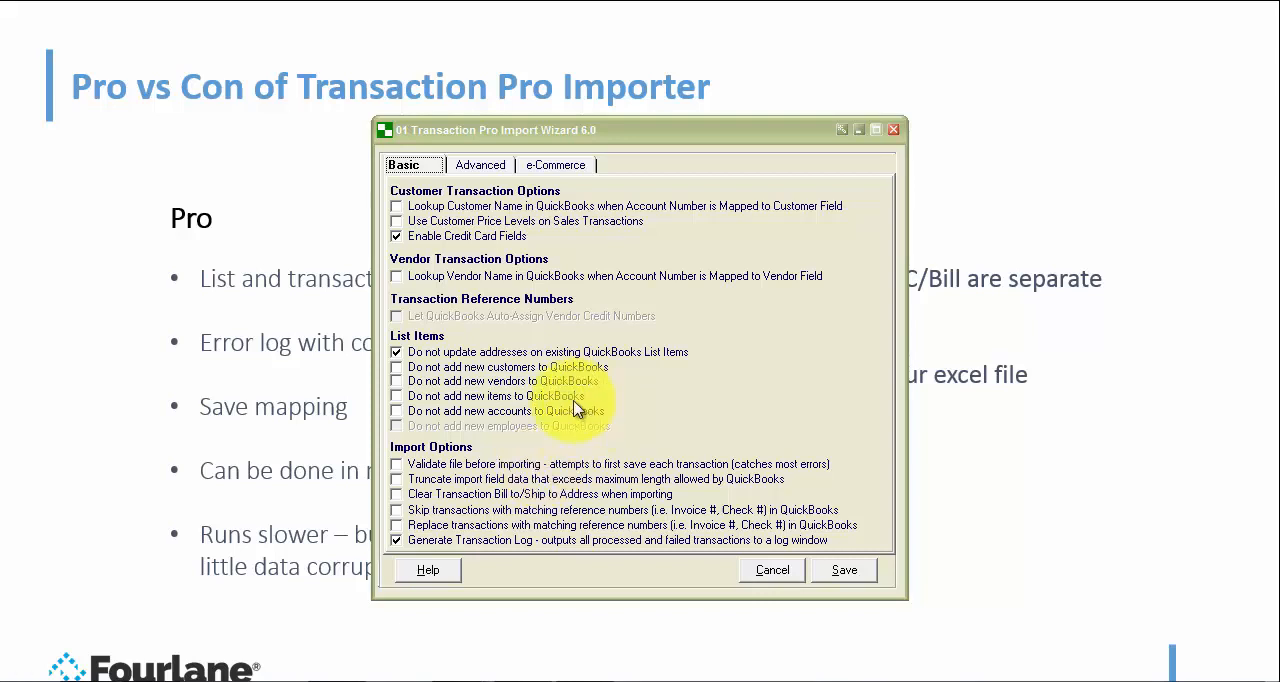